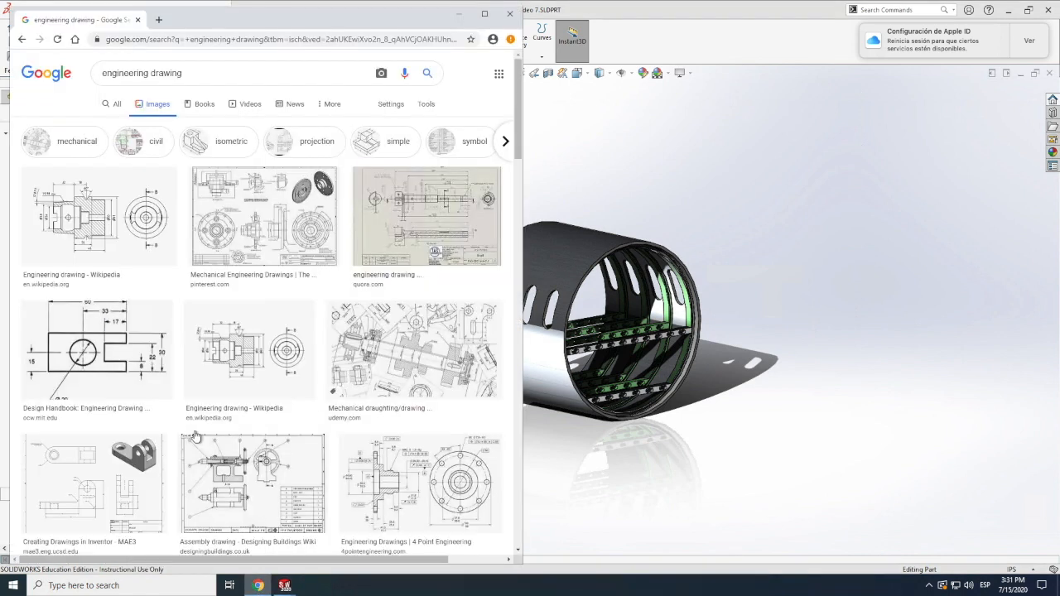
mouse_move(318, 437)
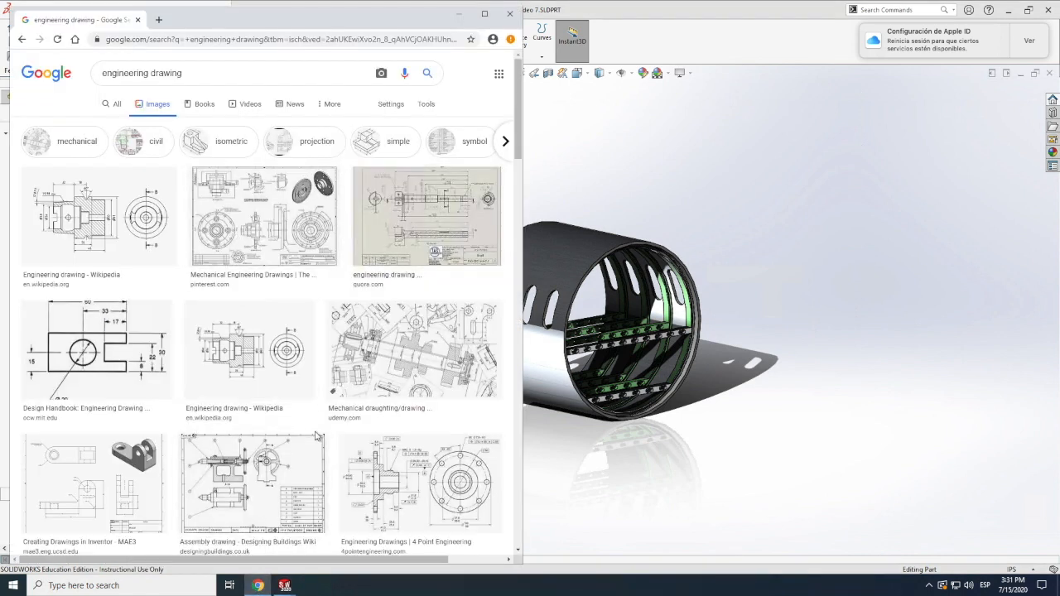
Preview a sample engineering drawing from the Google image results.
left_click(427, 216)
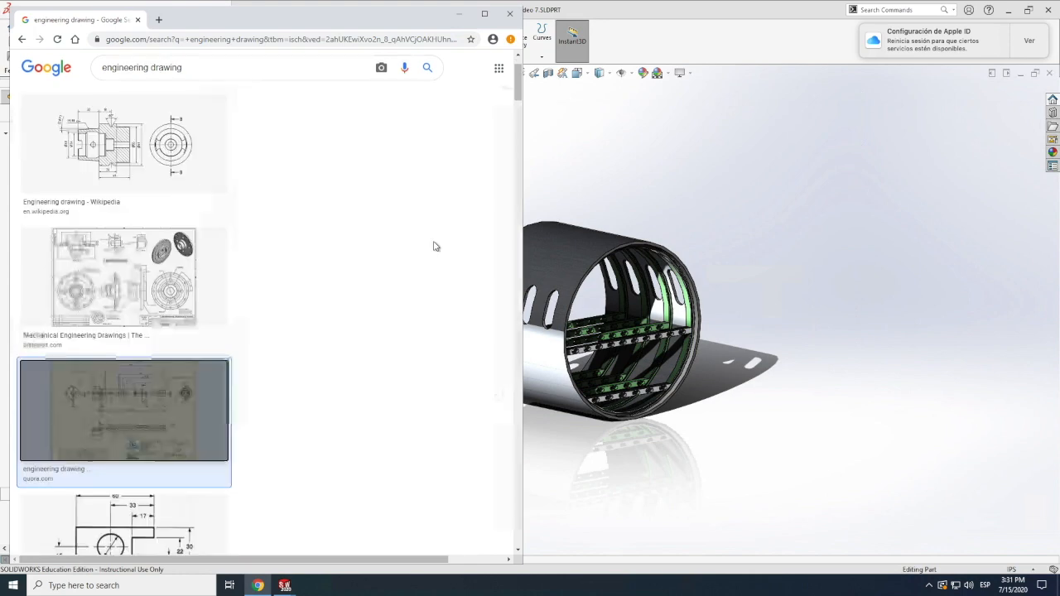
left_click(122, 409)
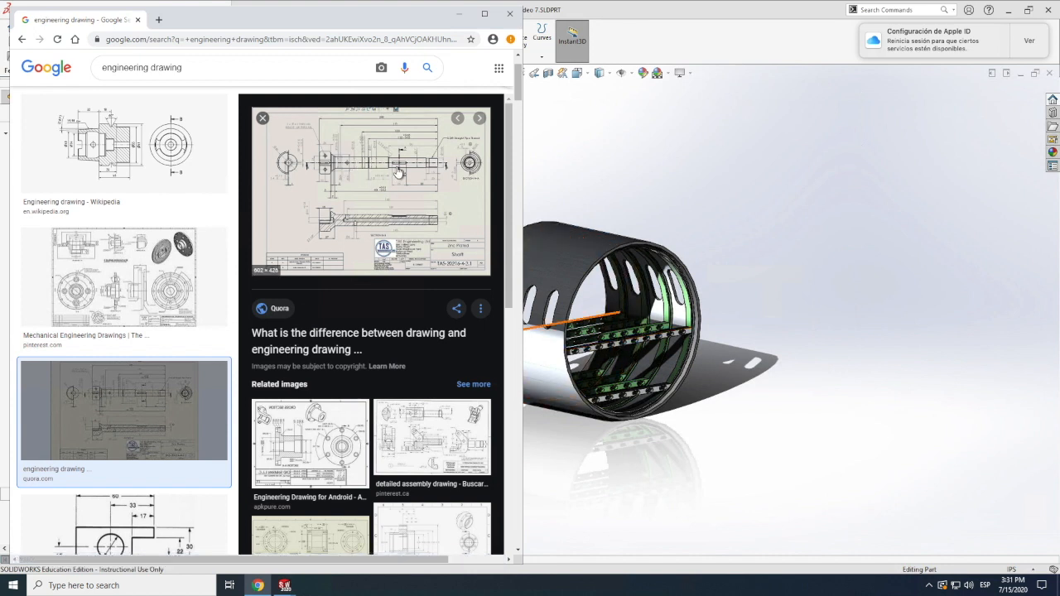
mouse_move(406, 194)
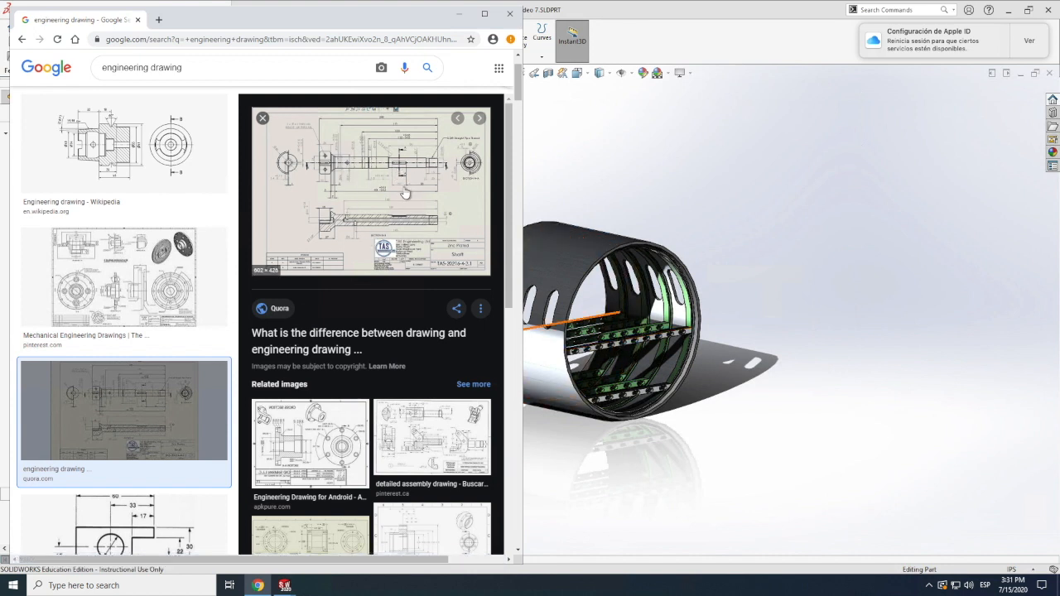
mouse_move(401, 205)
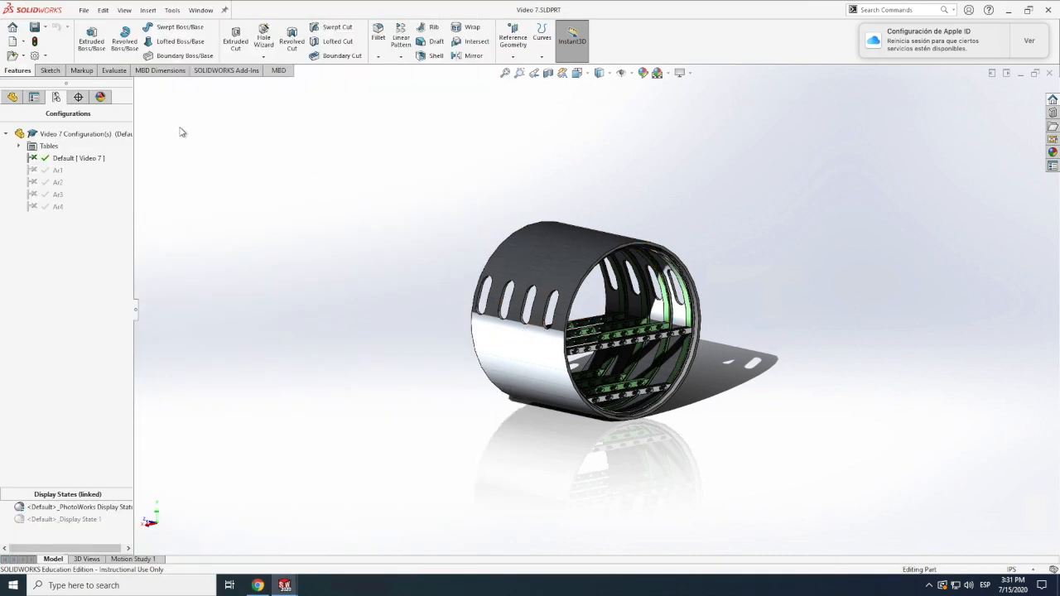
Start a new drawing from the fuselage part via the File menu.
left_click(83, 10)
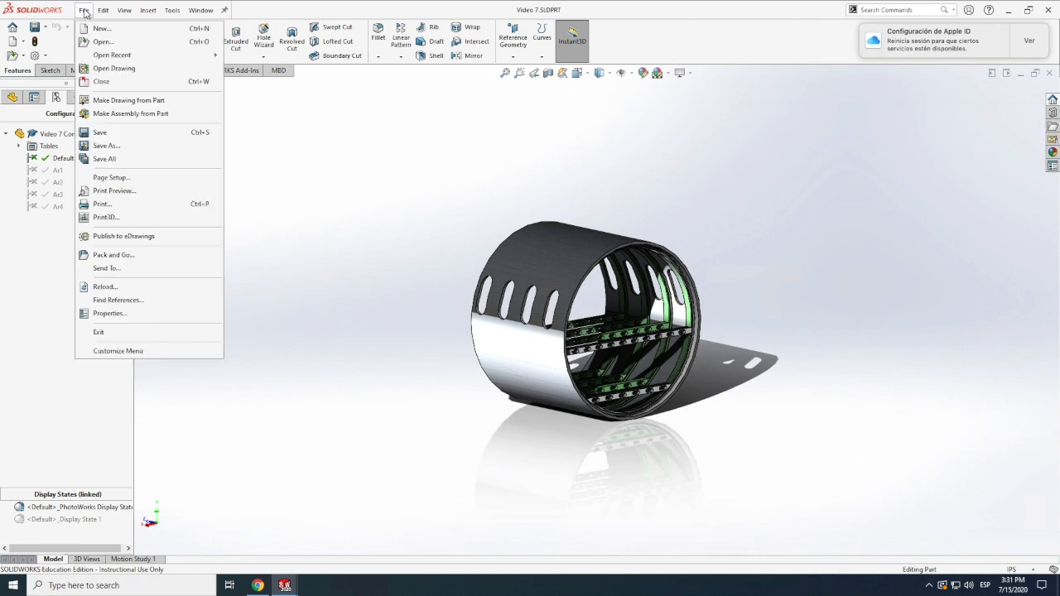
mouse_move(126, 110)
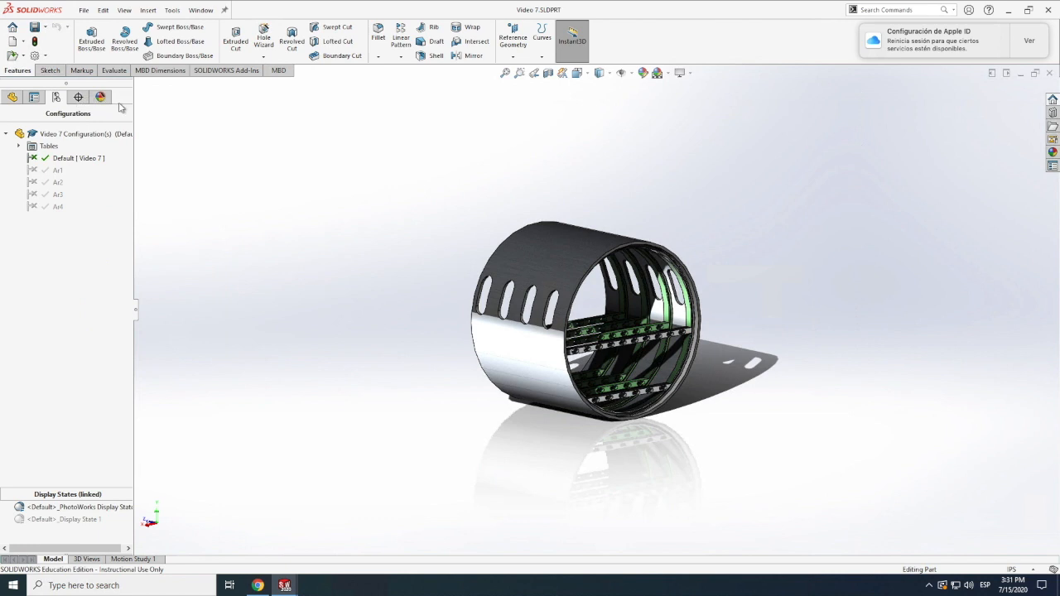
mouse_move(119, 112)
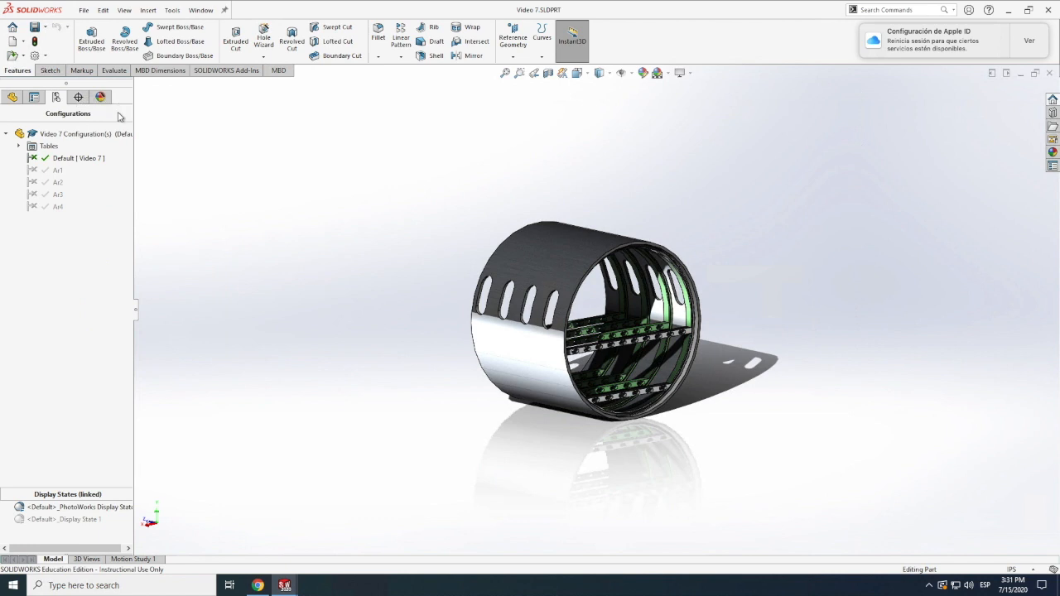
mouse_move(174, 212)
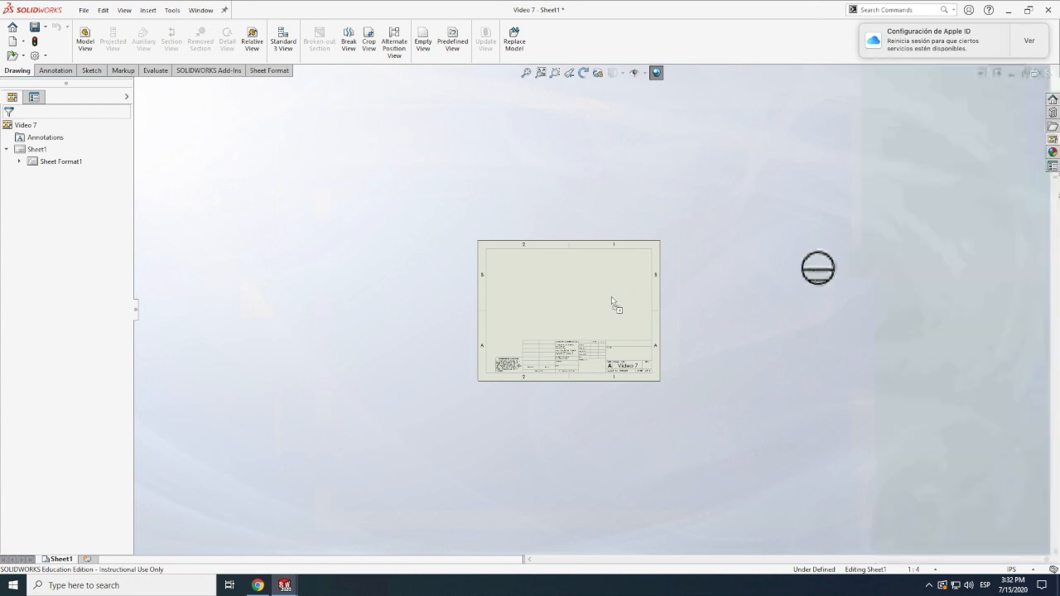
Place the fuselage front view from the View Palette and shift the circular end view lower.
left_click_drag(818, 268, 537, 291)
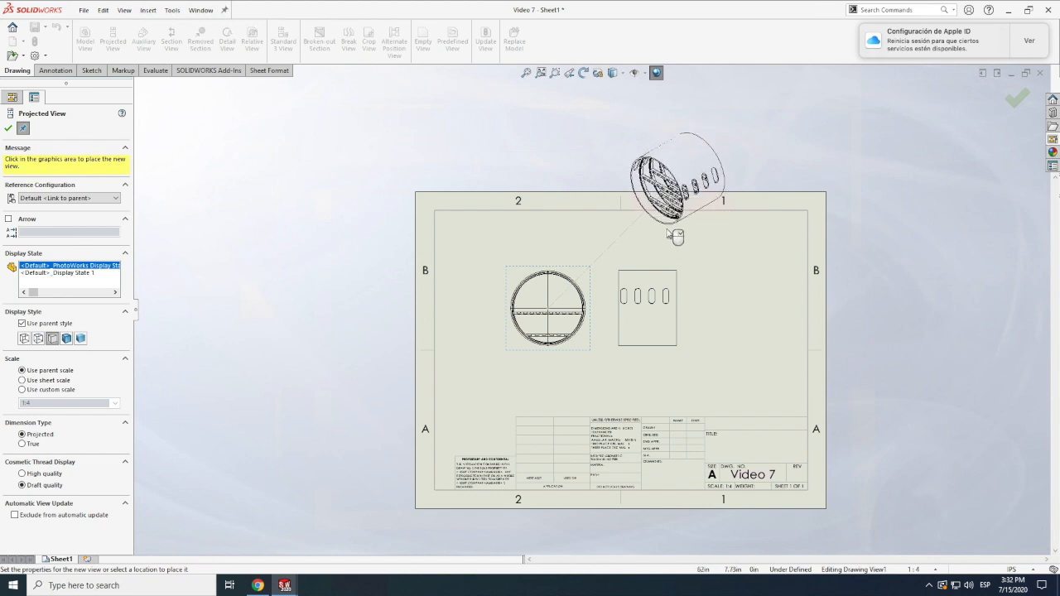
mouse_move(690, 232)
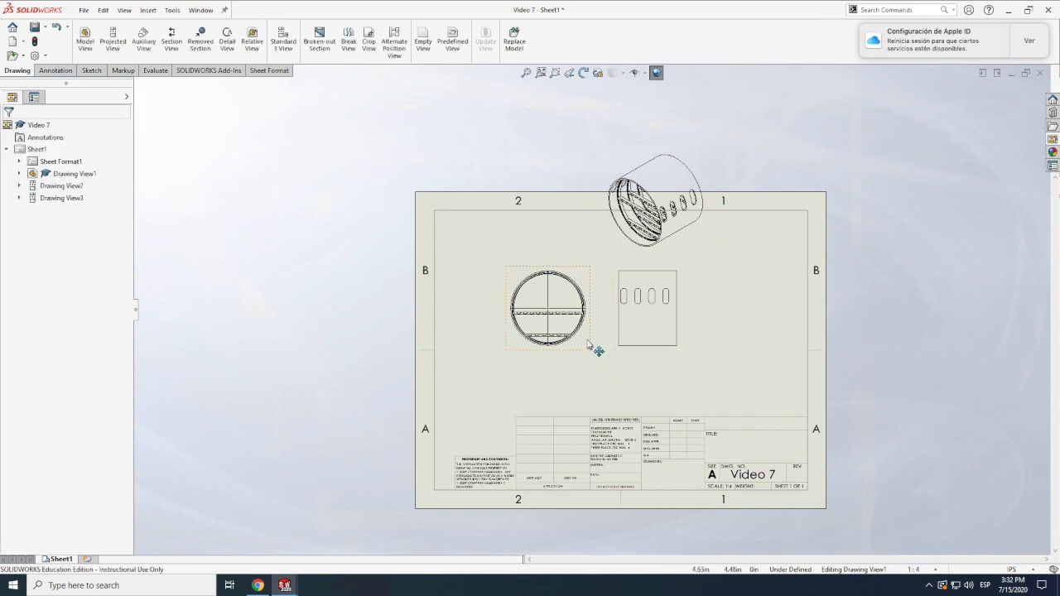
left_click(549, 308)
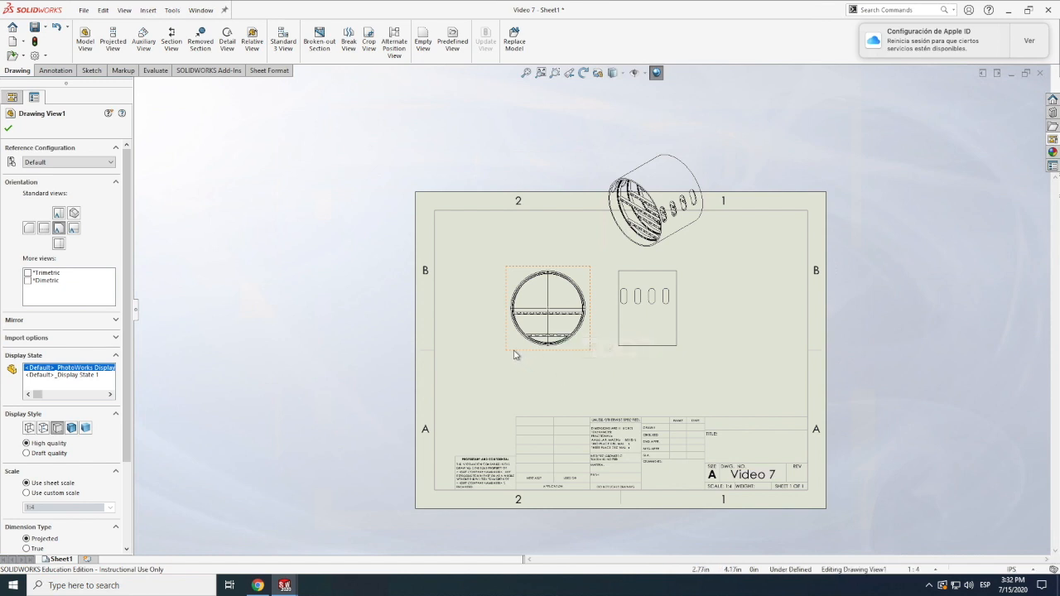
left_click_drag(548, 310, 538, 329)
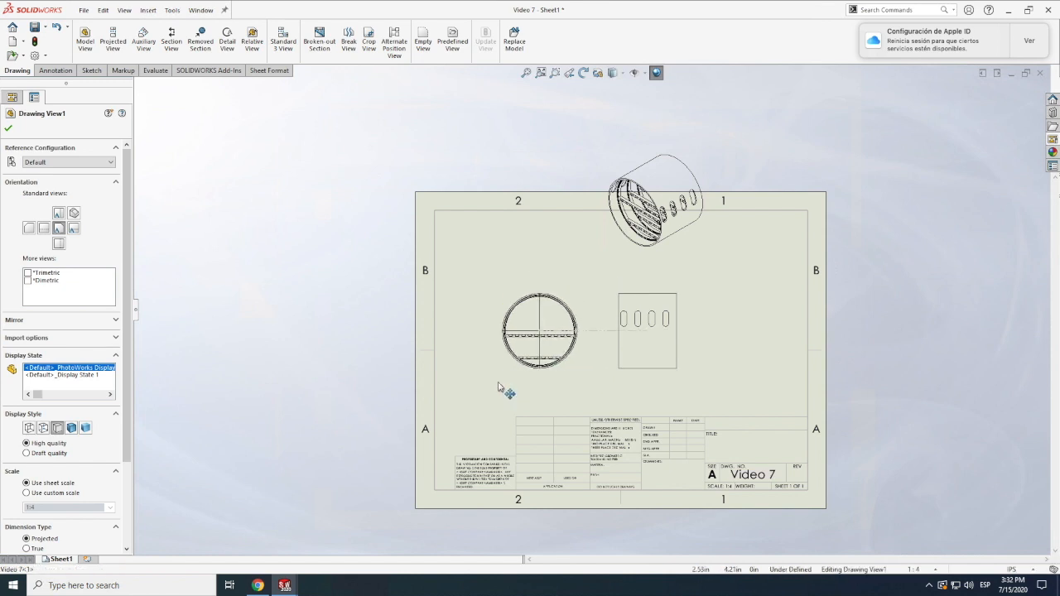
left_click_drag(539, 329, 510, 352)
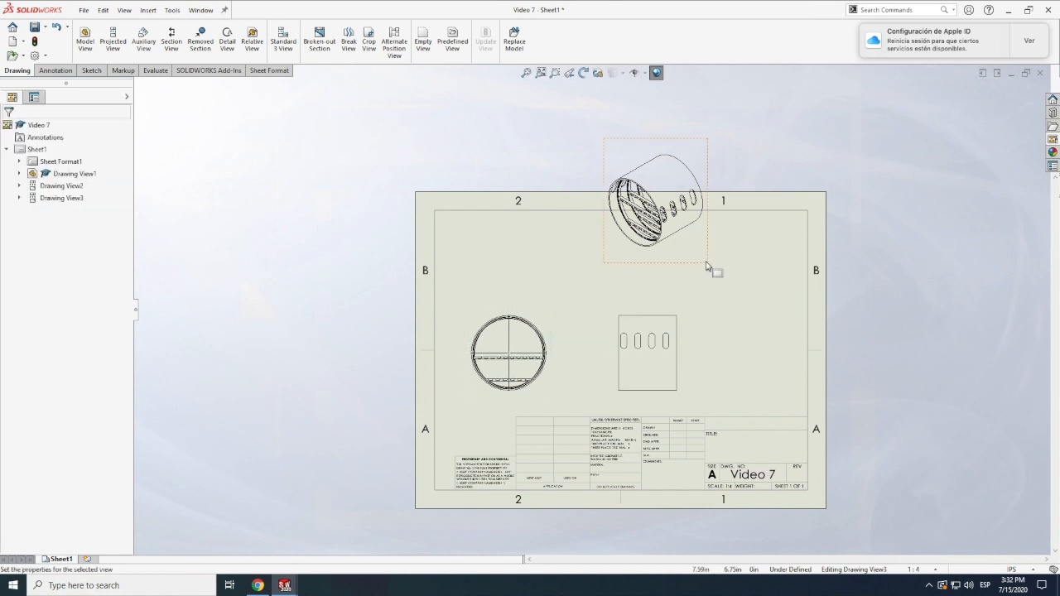
Move the isometric view to the upper right inside the sheet border.
left_click(510, 352)
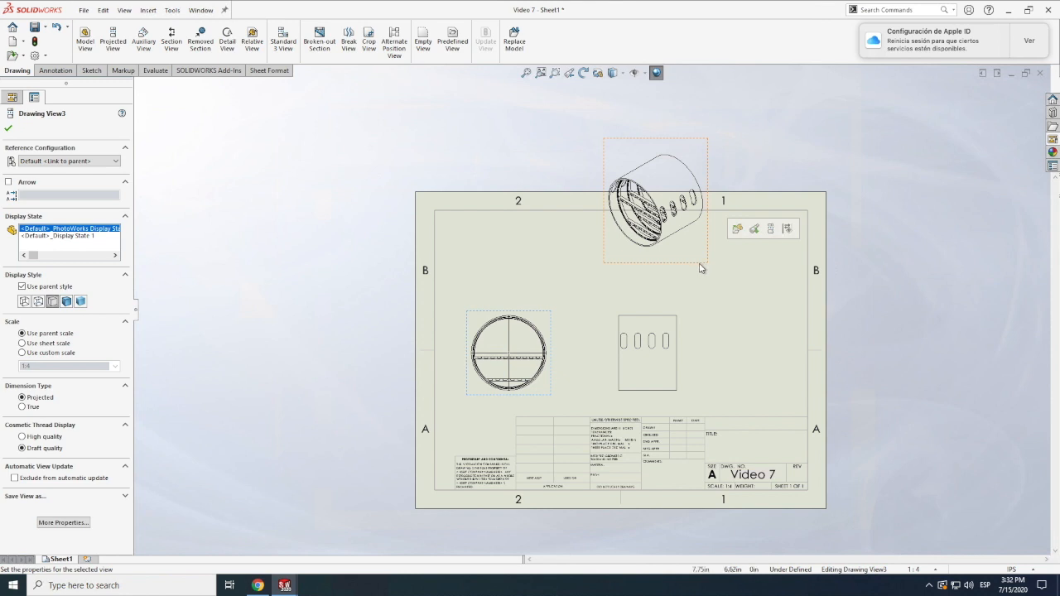
mouse_move(715, 169)
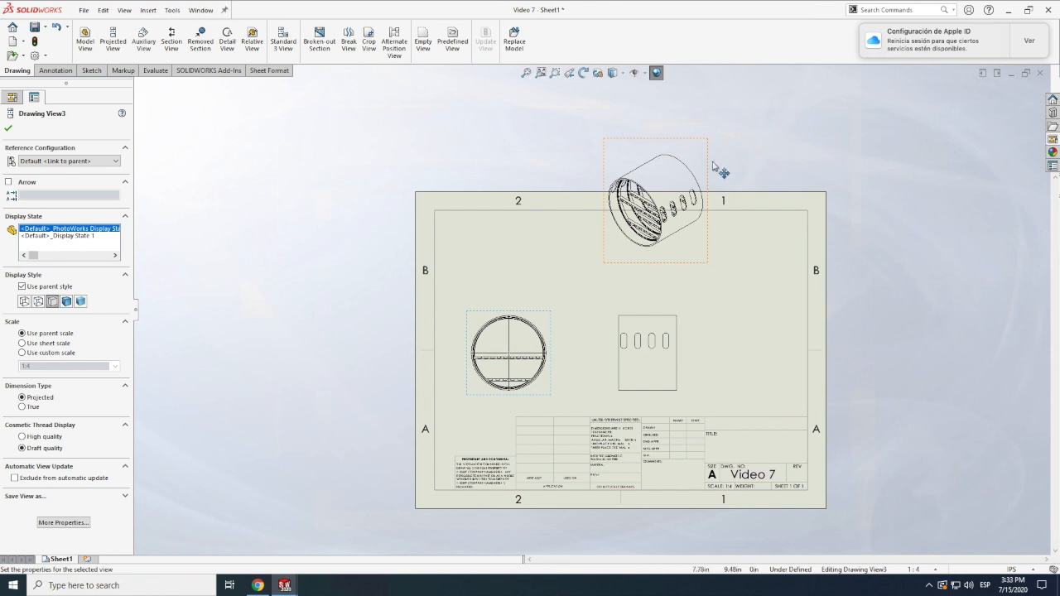
left_click_drag(654, 199, 732, 279)
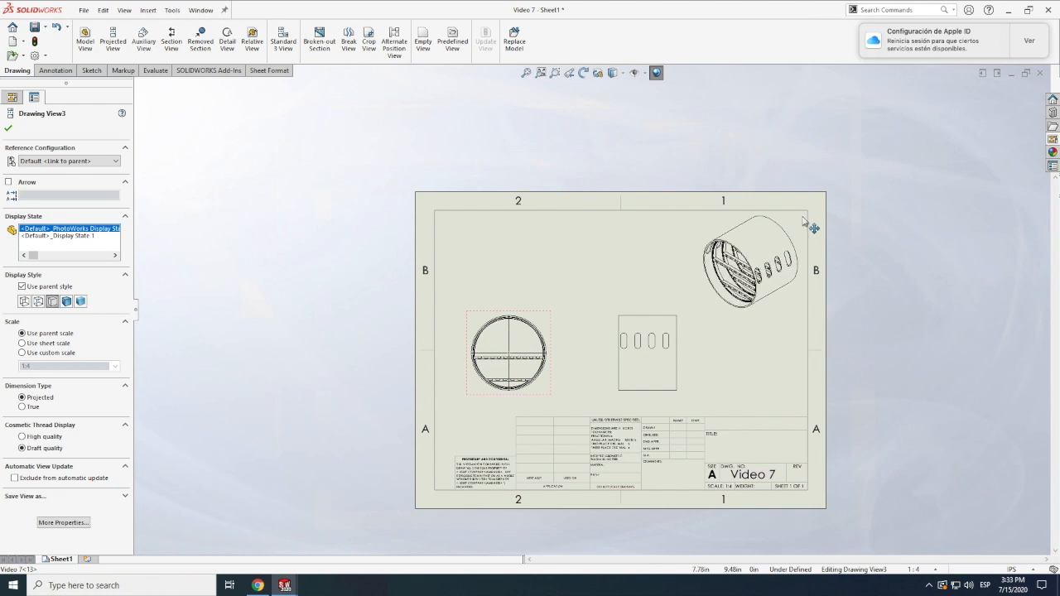
Give the circular end view a smaller custom scale so all views fit the border.
left_click(749, 262)
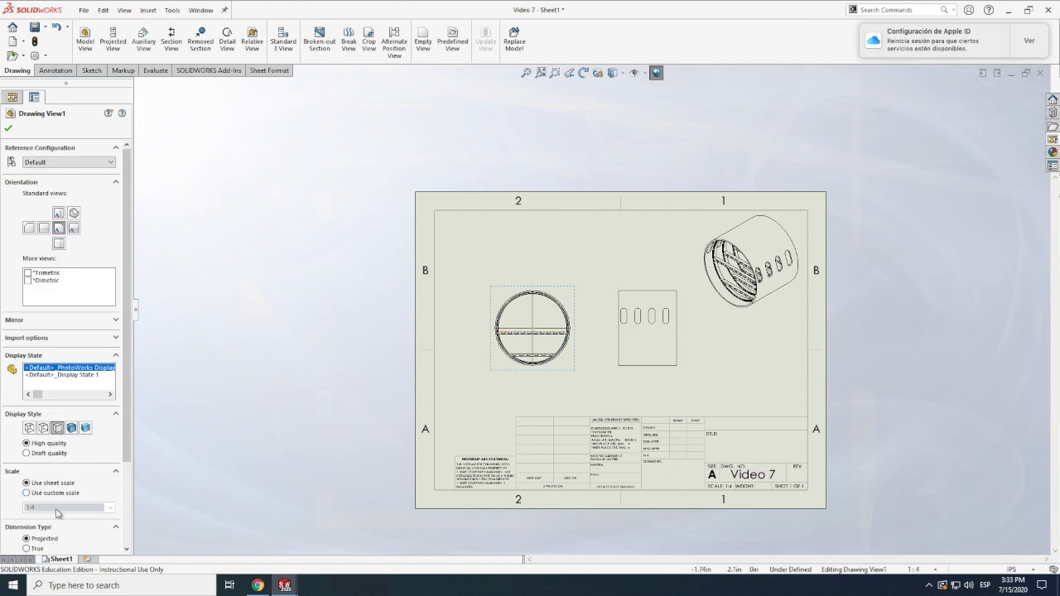
mouse_move(40, 497)
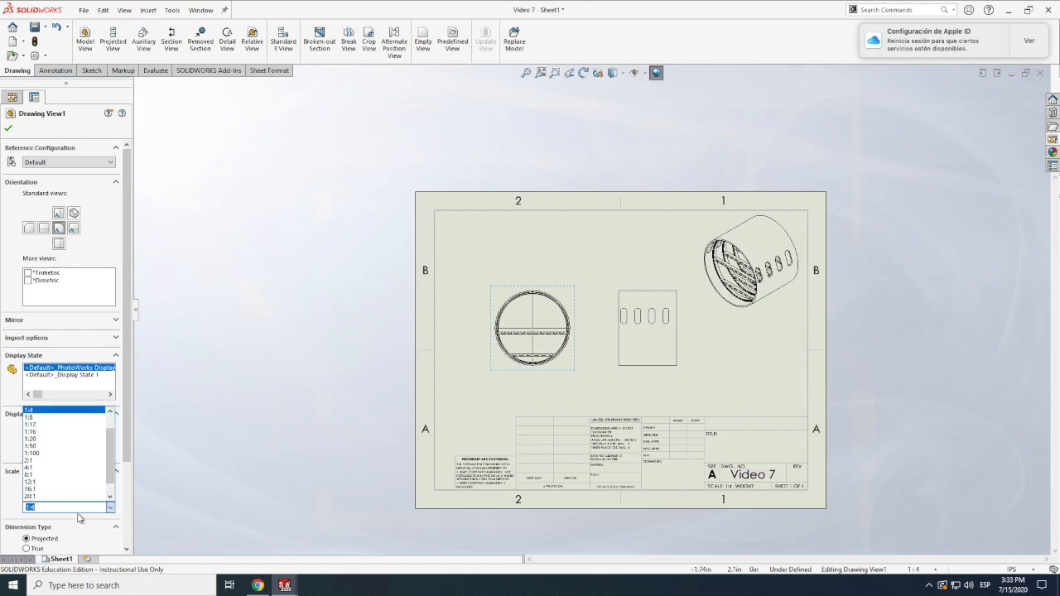
scroll("down", 3)
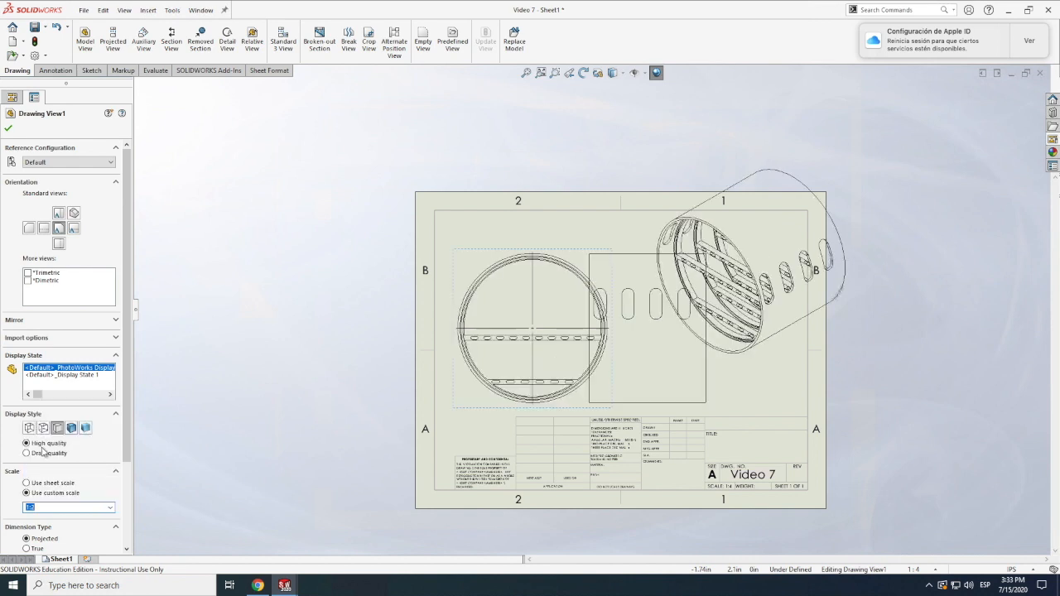
mouse_move(30, 229)
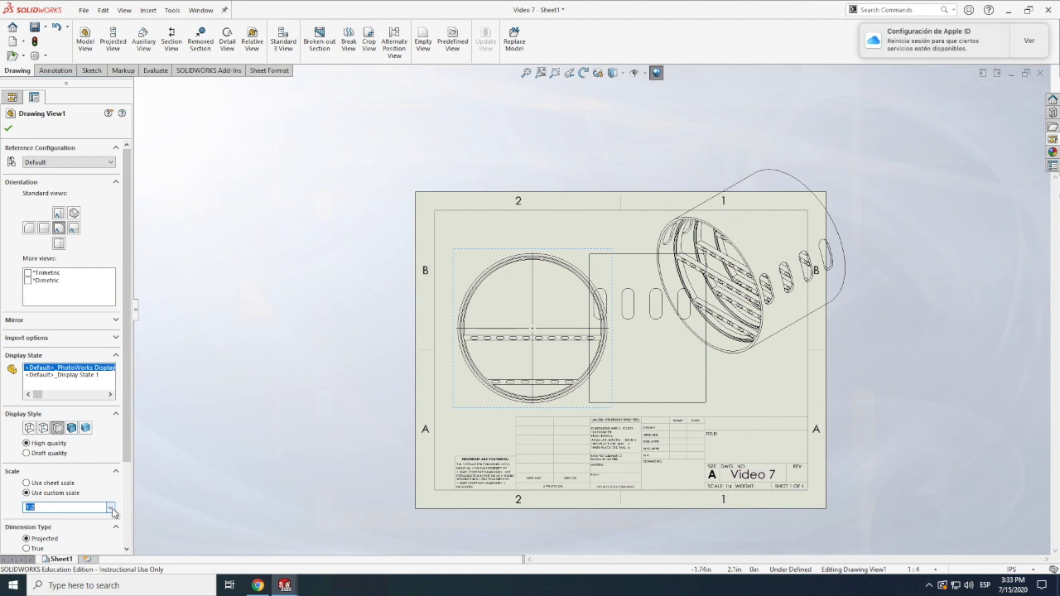
left_click(109, 507)
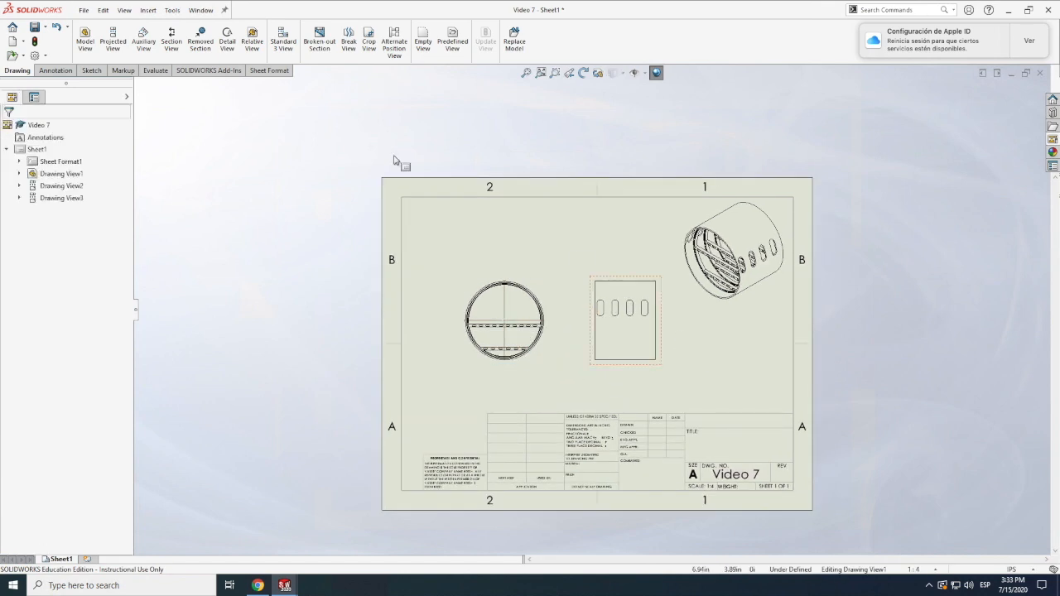
Add a diameter dimension to the circular end view with Smart Dimension.
left_click(90, 70)
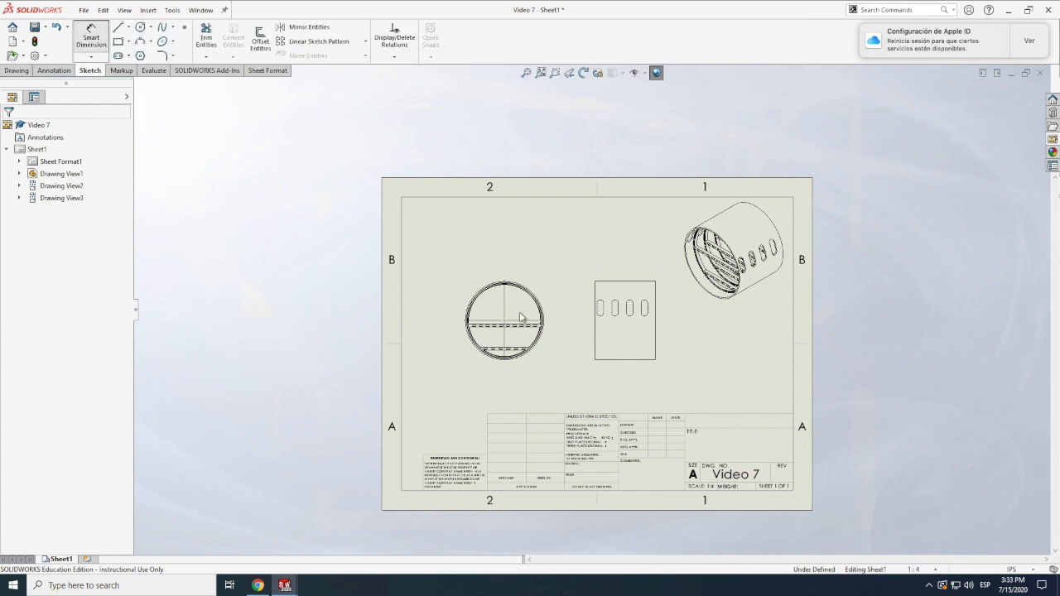
left_click(92, 40)
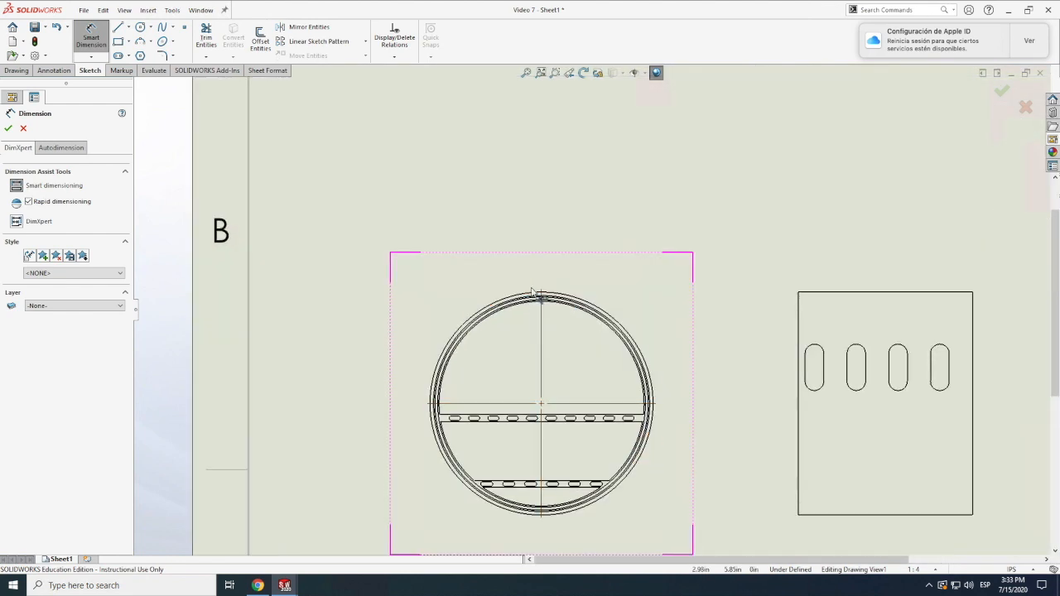
left_click(537, 295)
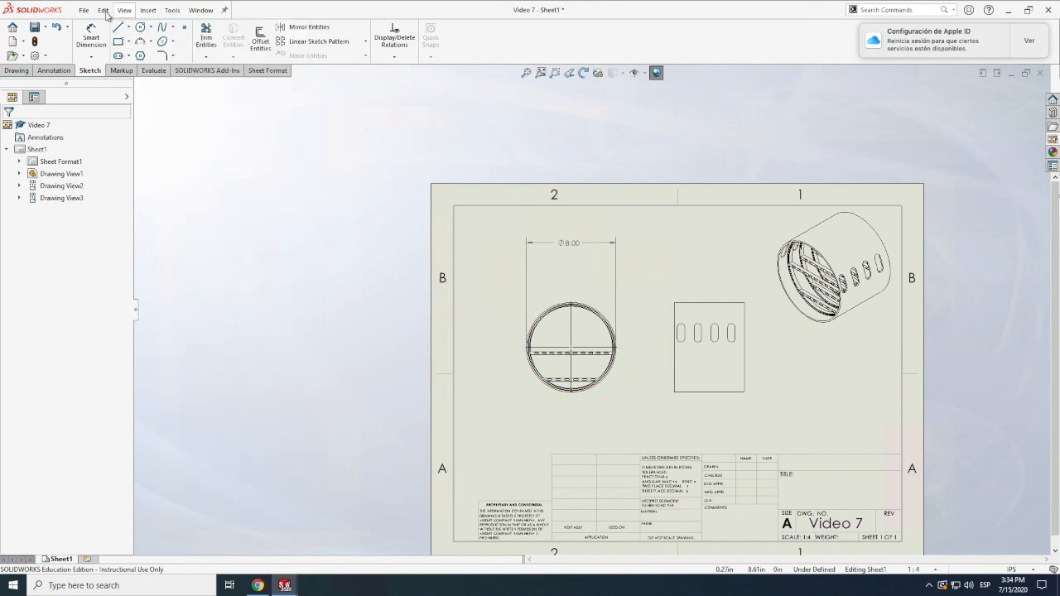
Look through the View menu and bring up Tools for the system options.
left_click(124, 10)
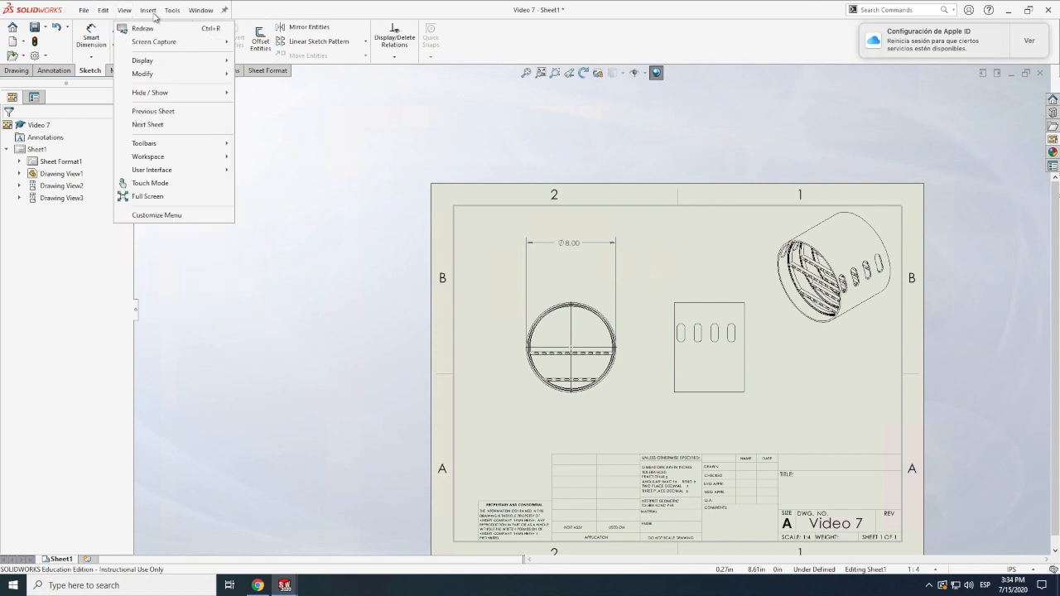
left_click(172, 10)
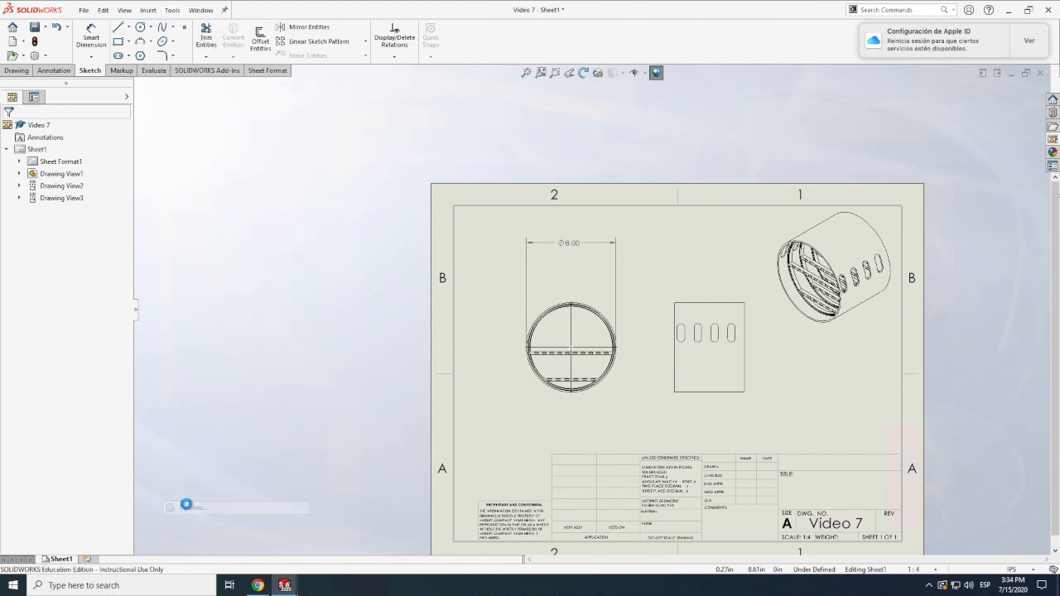
Set the document's overall drafting standard from ANSI to ISO and confirm.
left_click(173, 10)
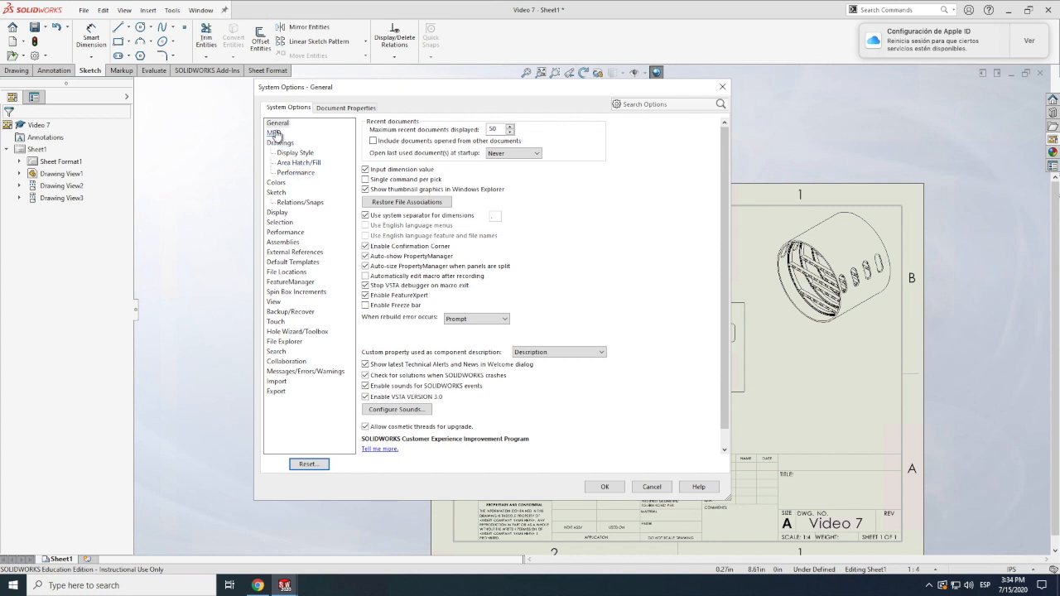
left_click(280, 143)
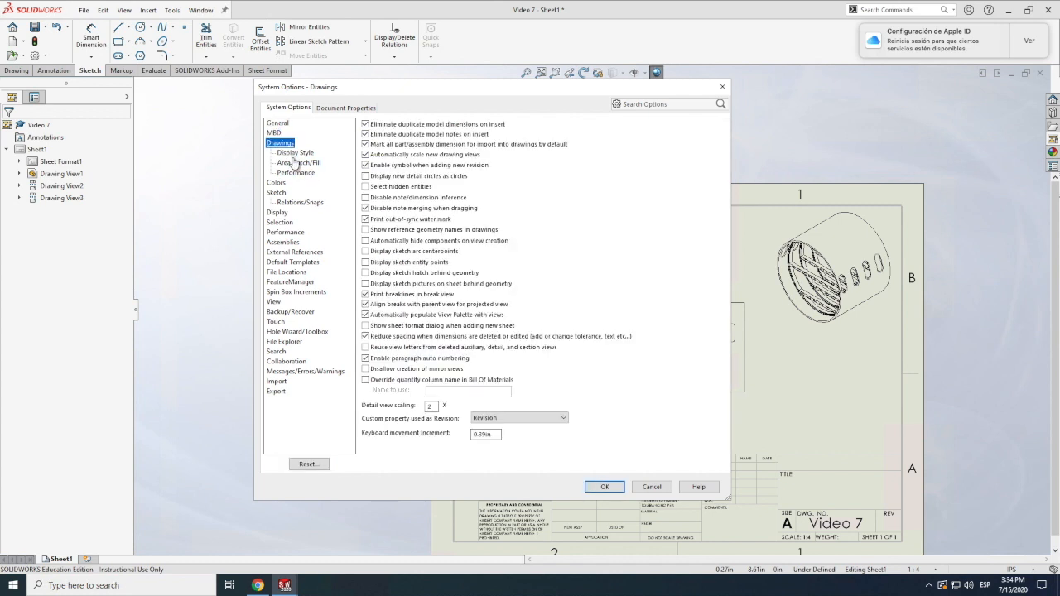
left_click(295, 152)
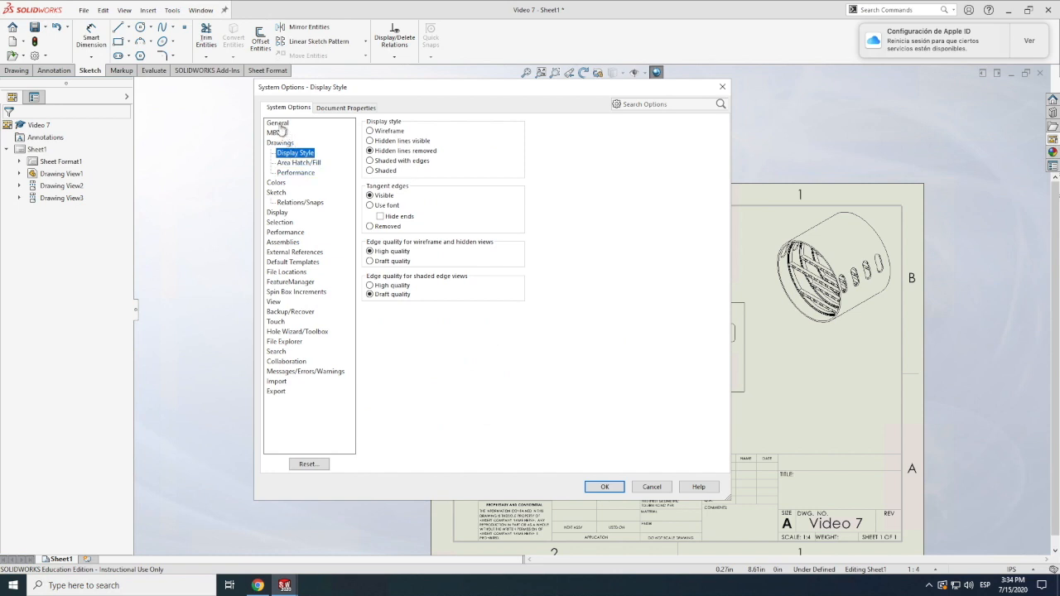
left_click(346, 108)
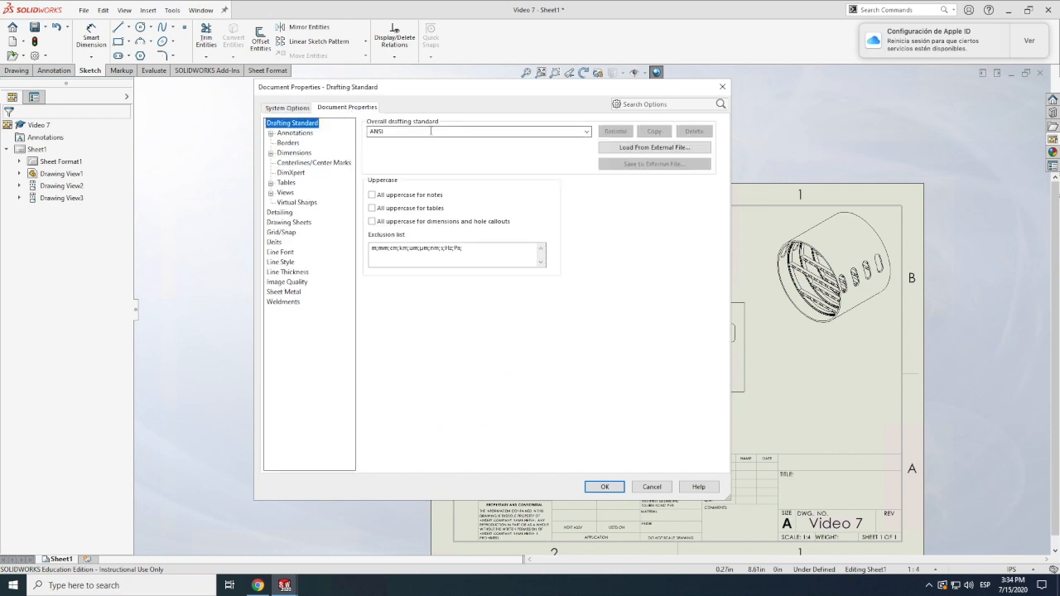
left_click(587, 131)
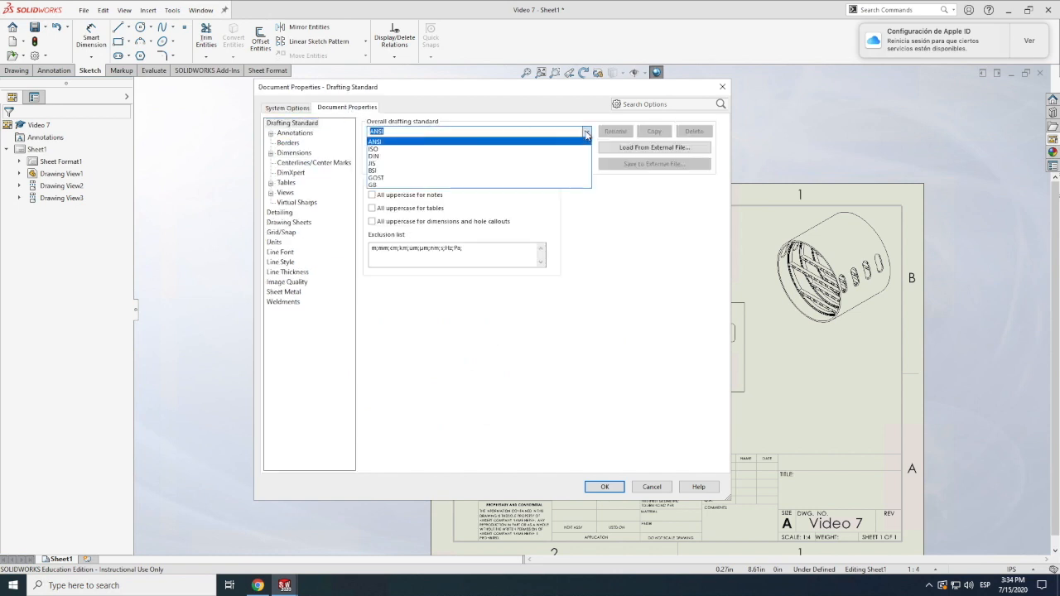
left_click(375, 149)
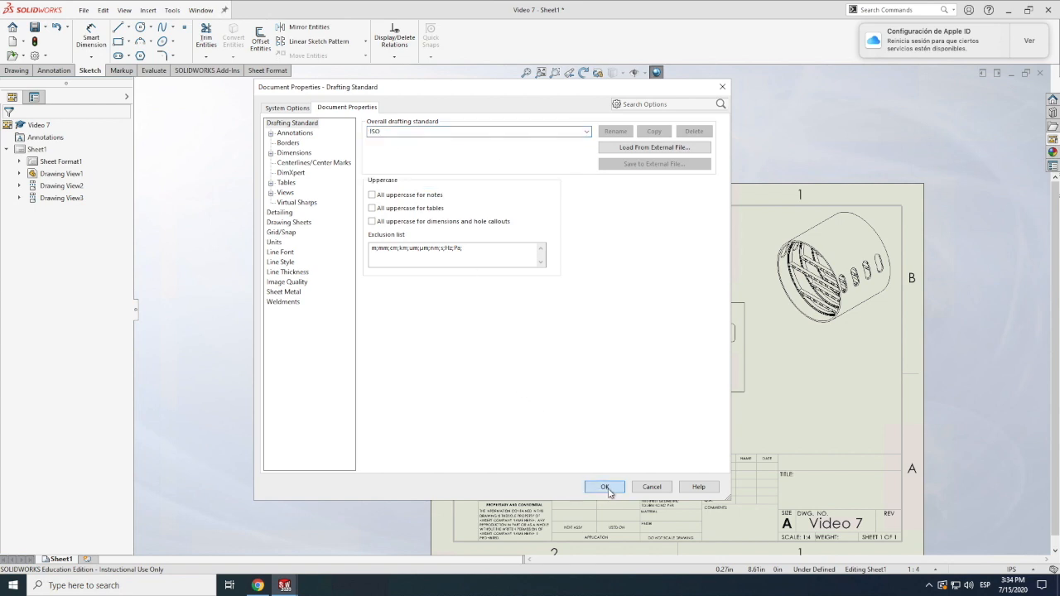
left_click(603, 487)
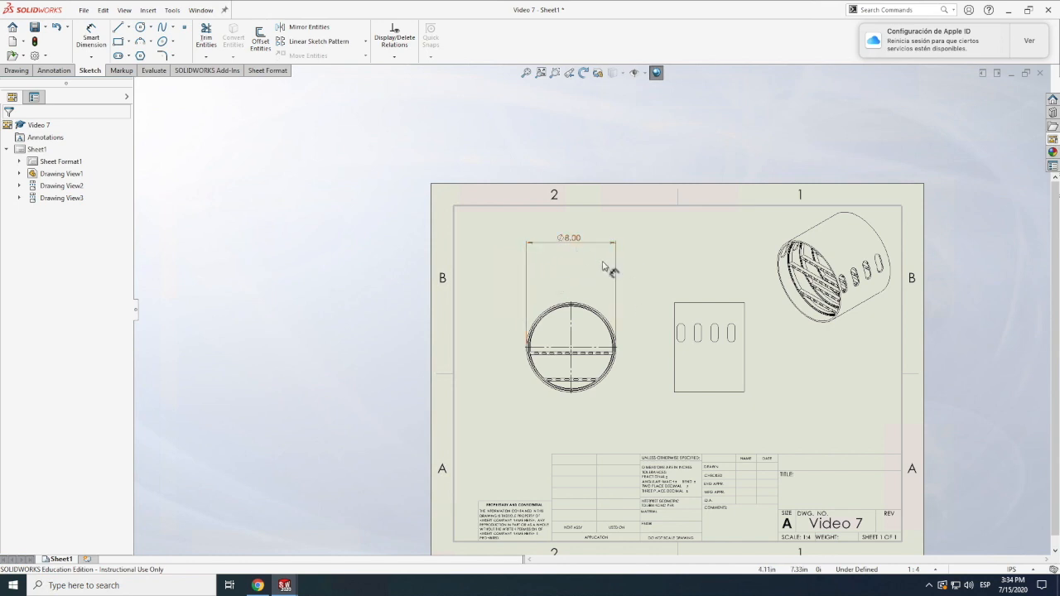
Dimension the circular view's chord lines (7.31, 7.23, 4.86, 4.22) and the 0.40 gap.
left_click(89, 37)
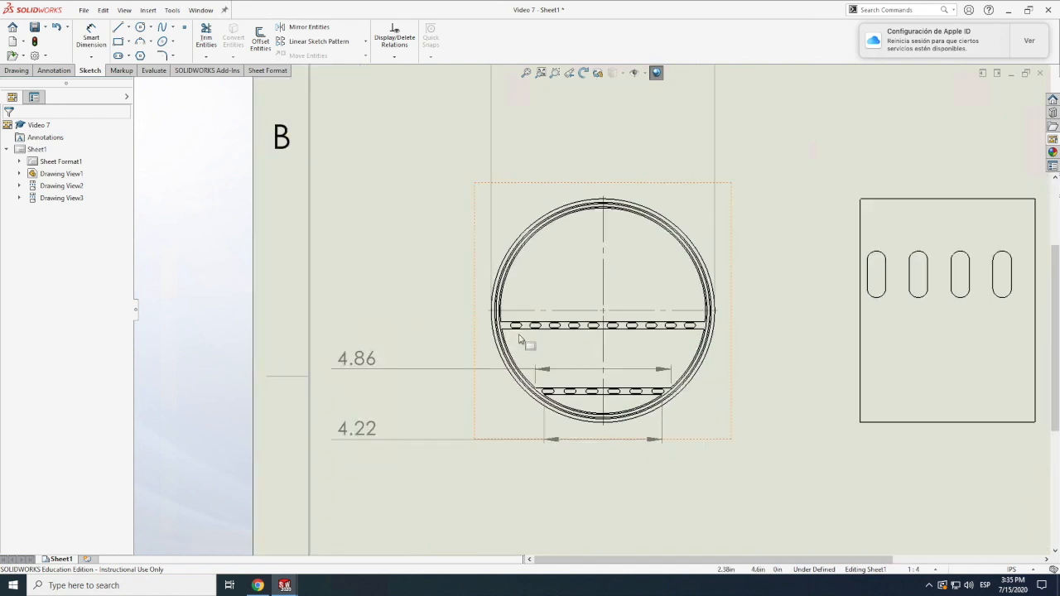
left_click(522, 325)
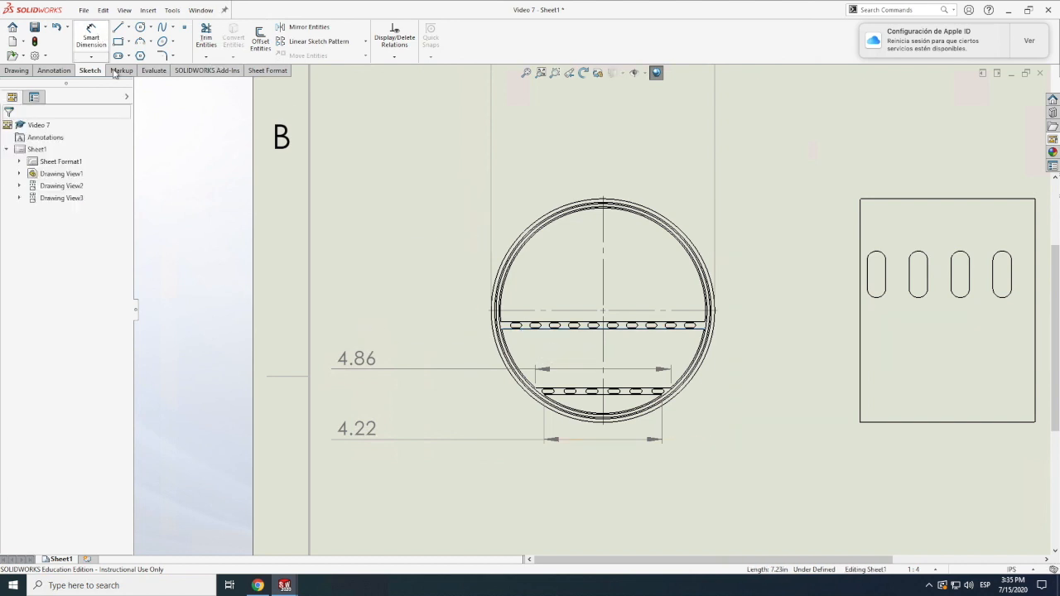
left_click(89, 37)
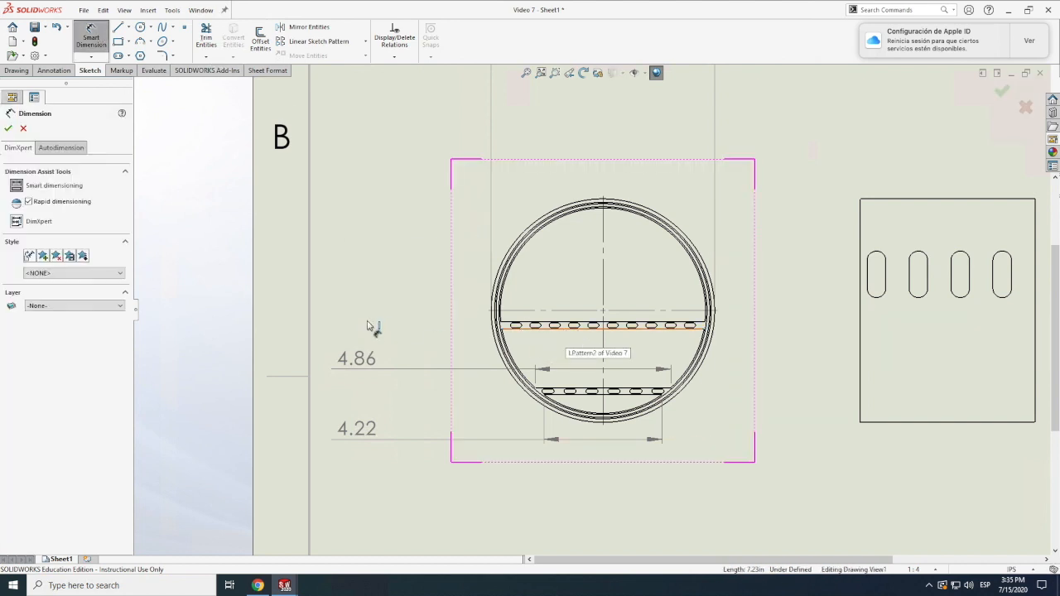
left_click(356, 334)
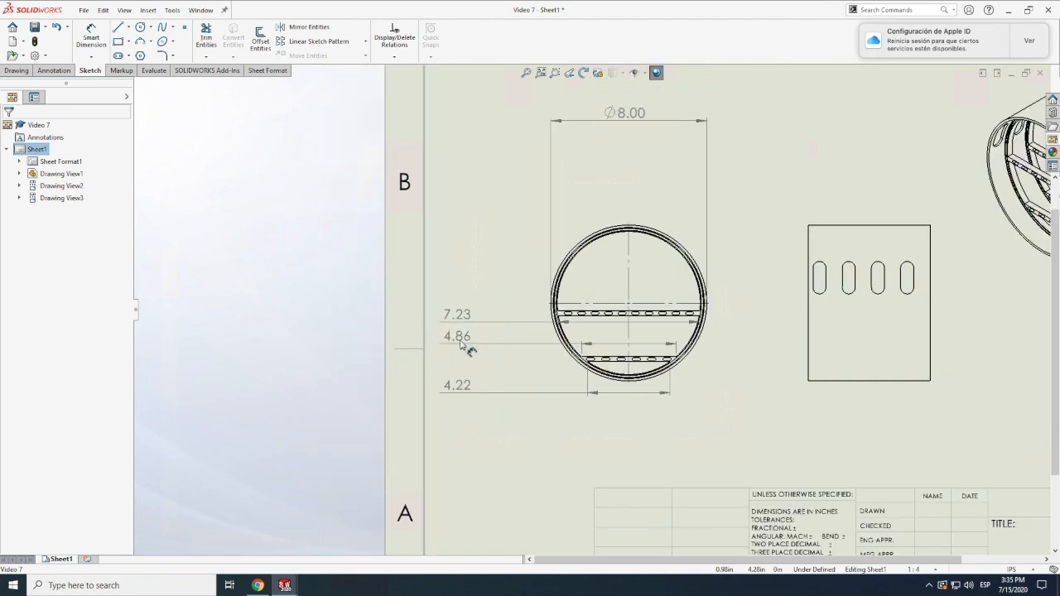
left_click(457, 346)
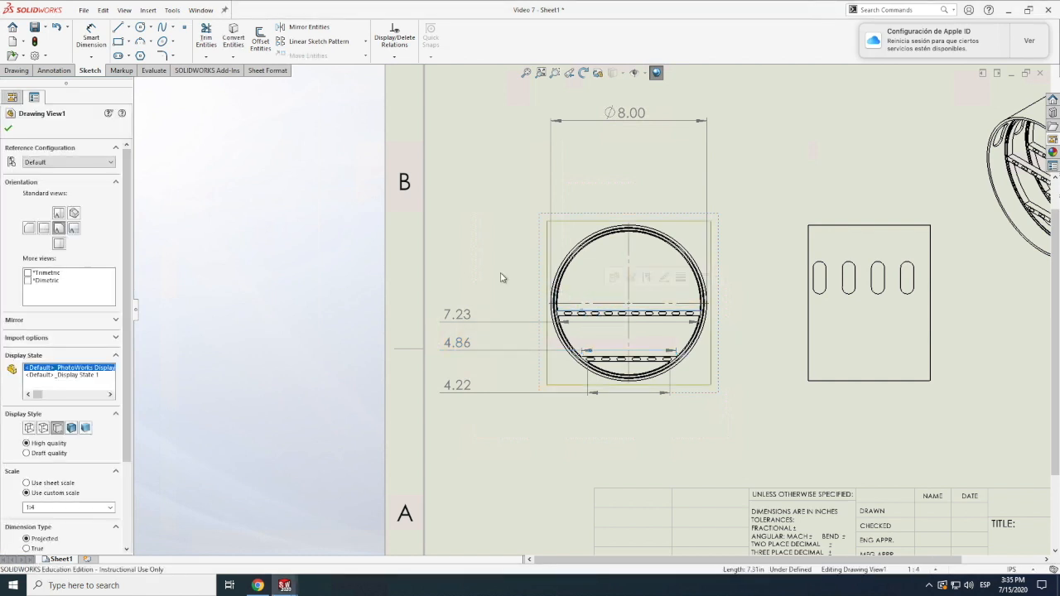
left_click(90, 36)
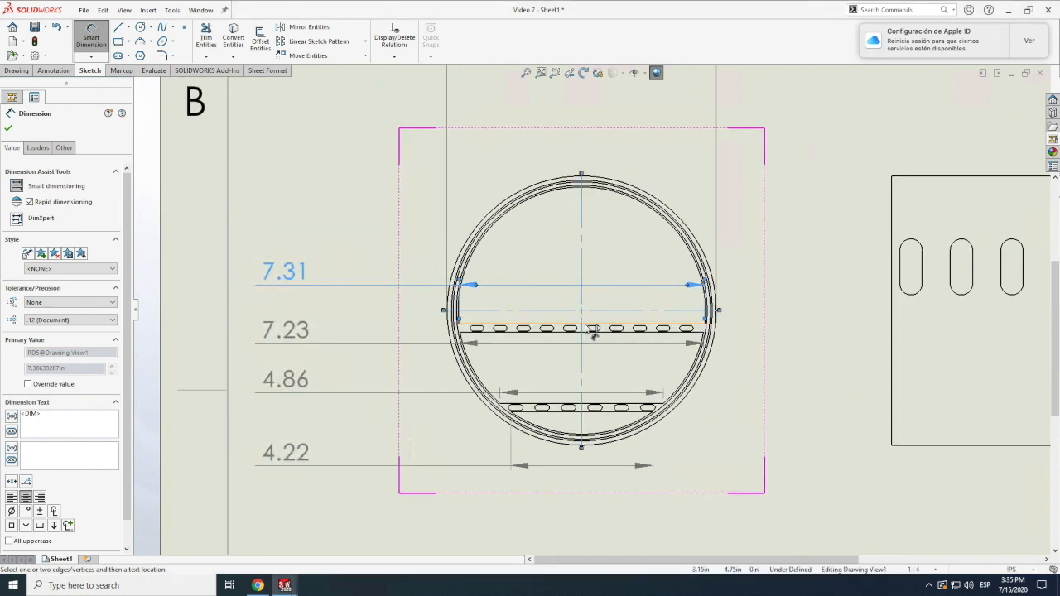
left_click(755, 323)
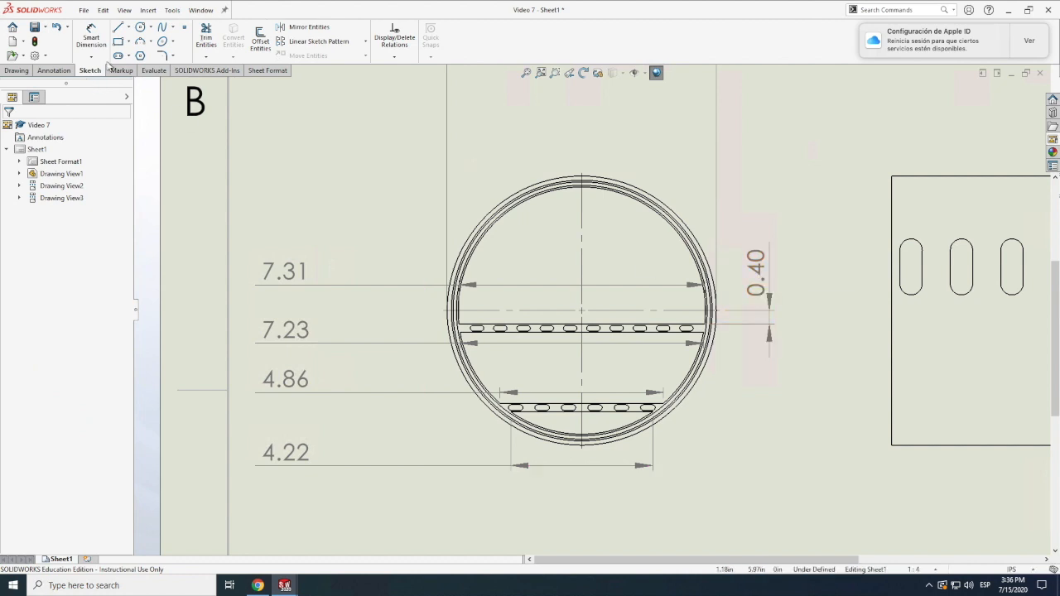
left_click(172, 10)
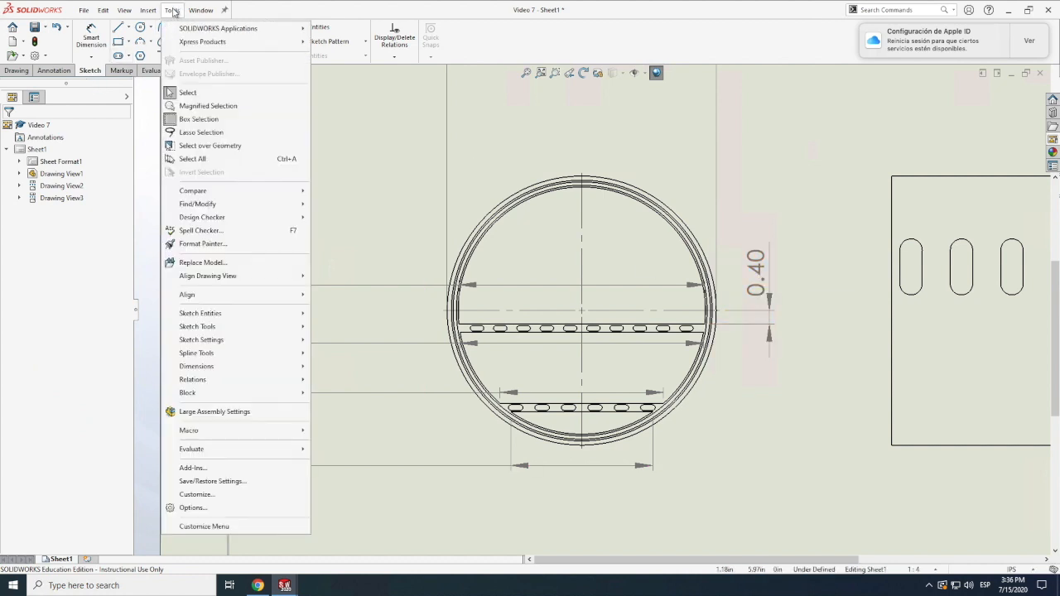
mouse_move(214, 509)
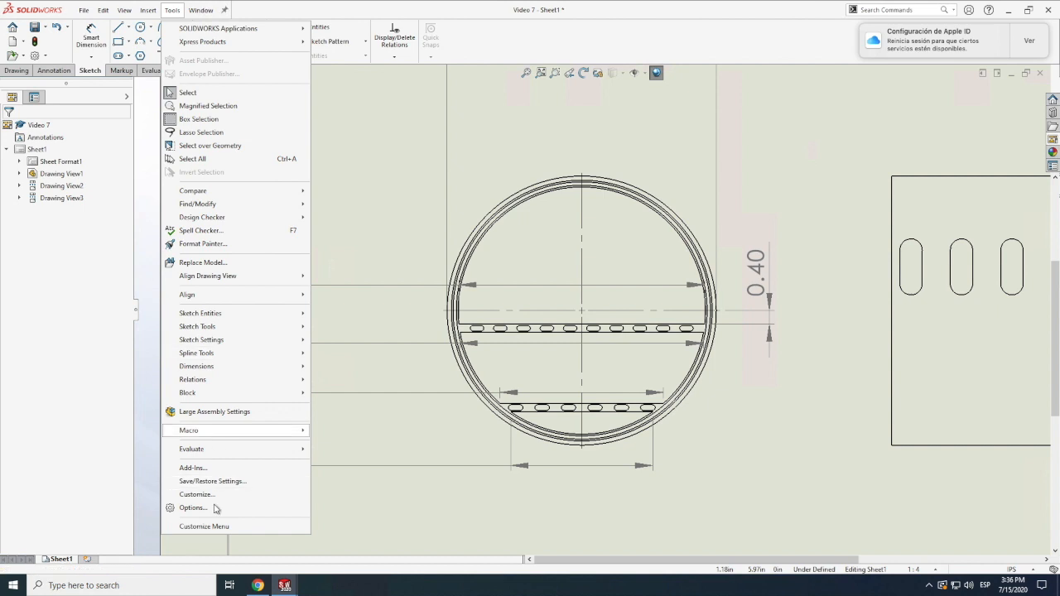
left_click(192, 507)
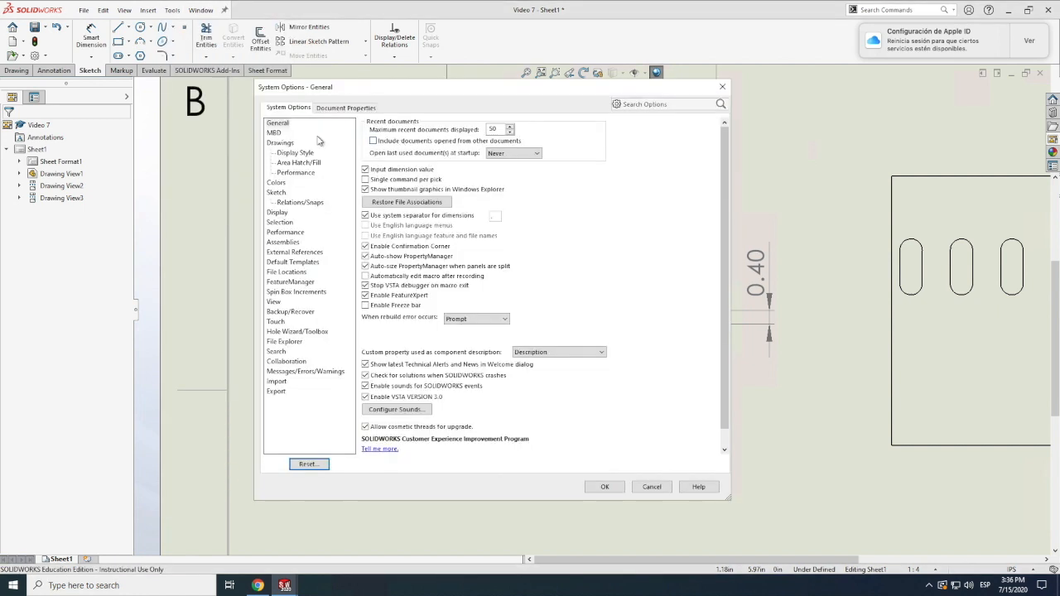
left_click(345, 108)
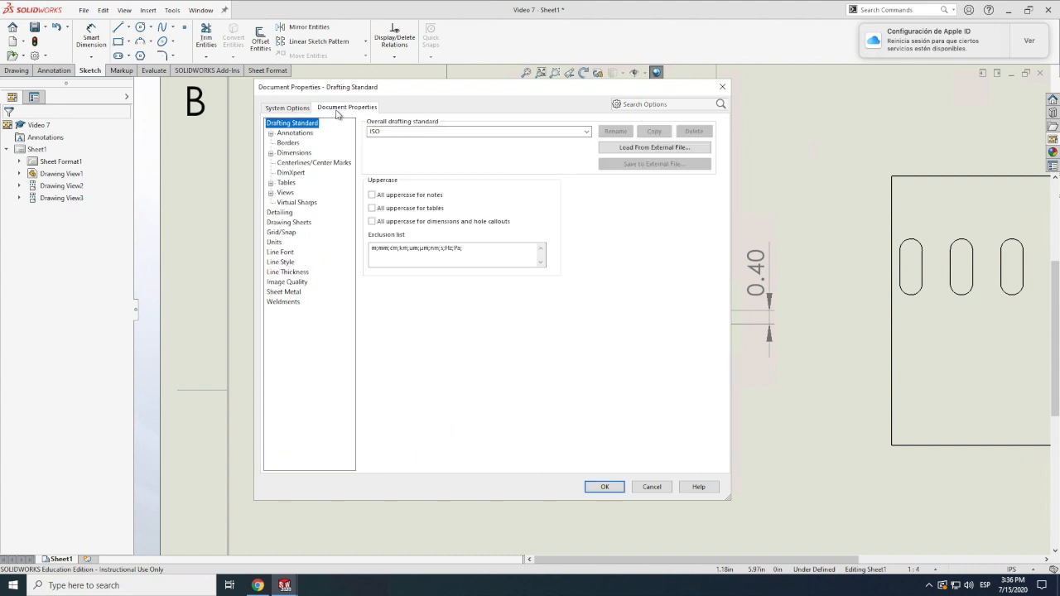
mouse_move(367, 174)
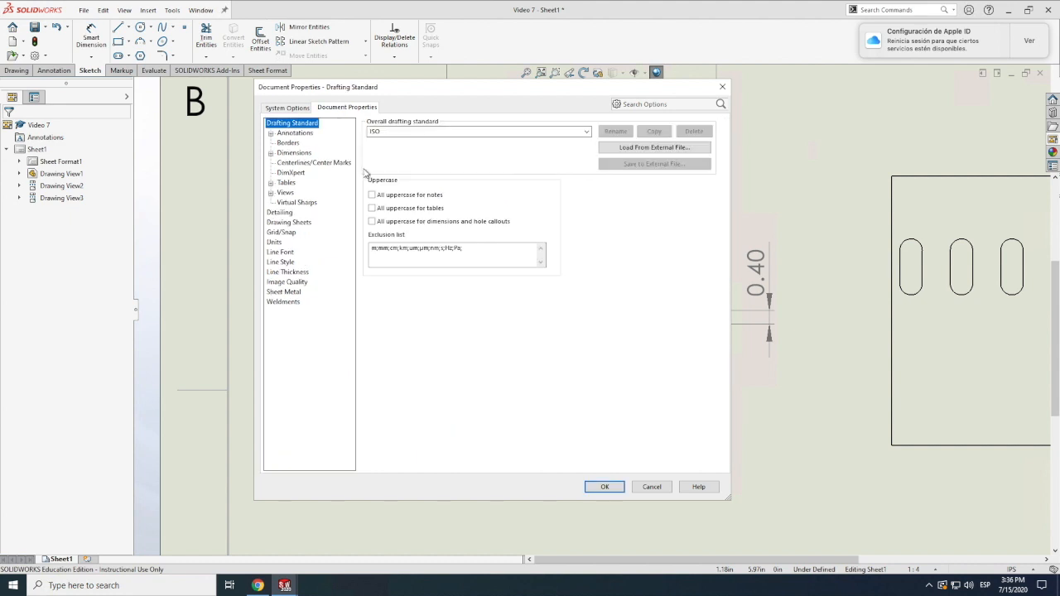
left_click(295, 133)
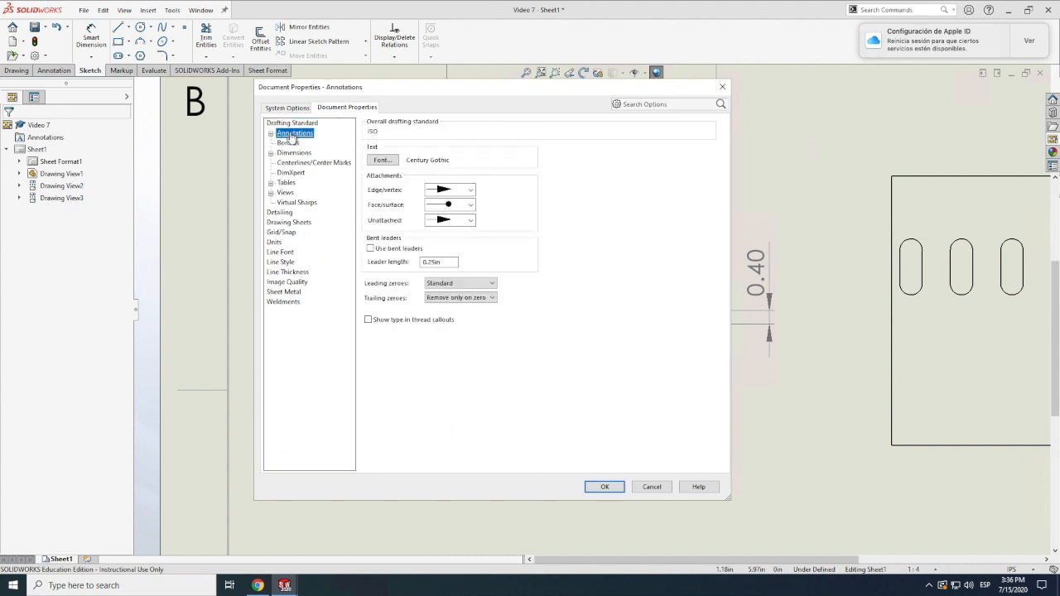
left_click(288, 143)
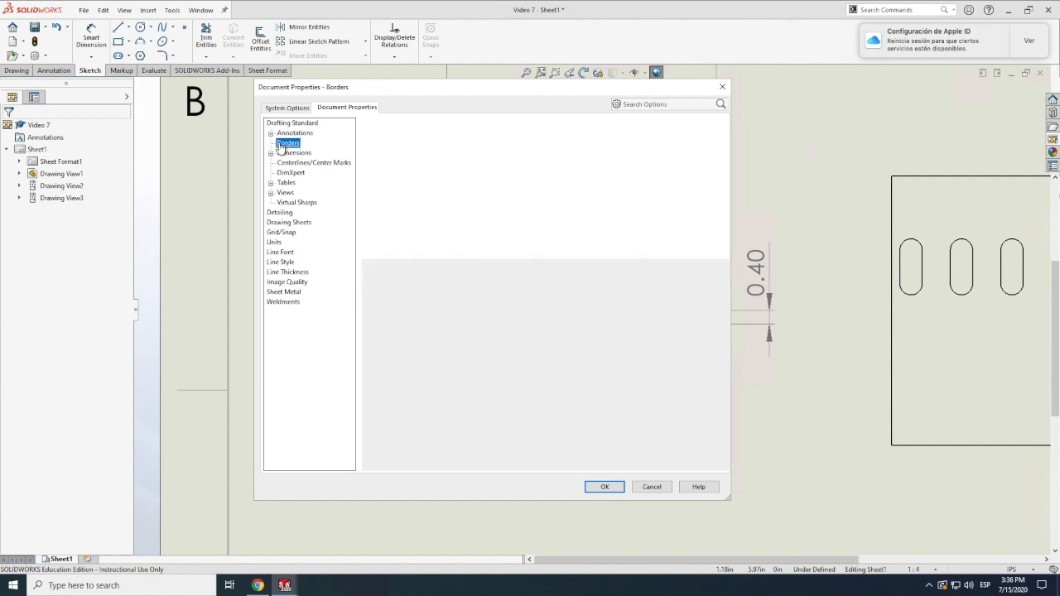
left_click(288, 108)
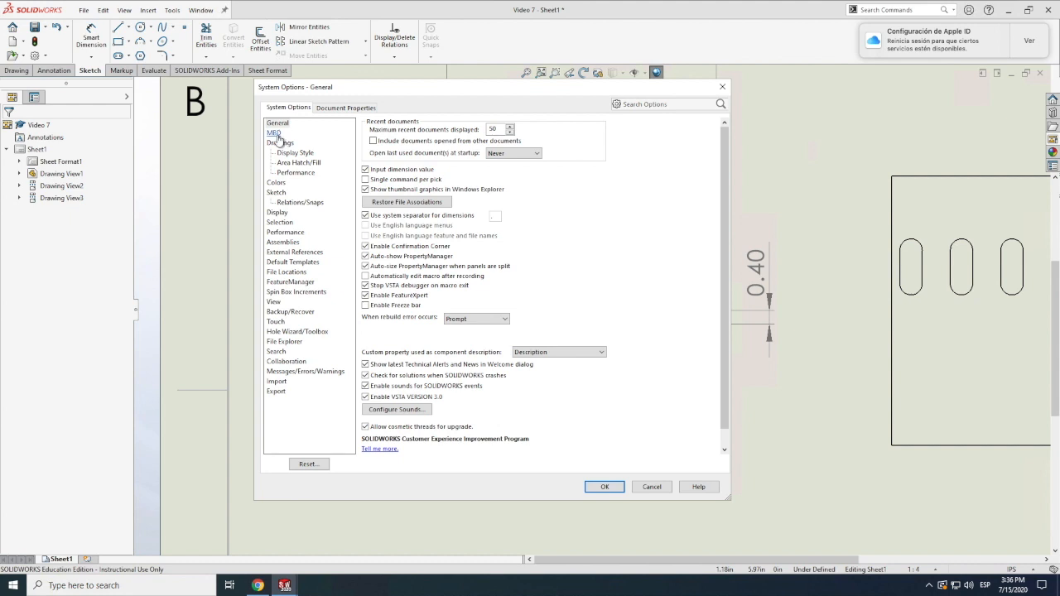
left_click(295, 153)
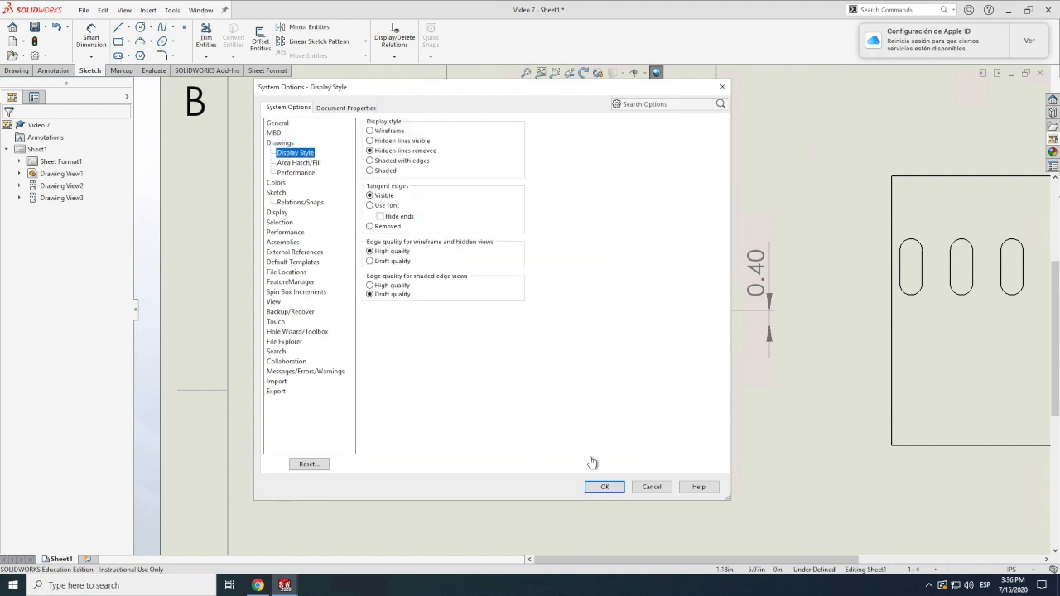
left_click(603, 487)
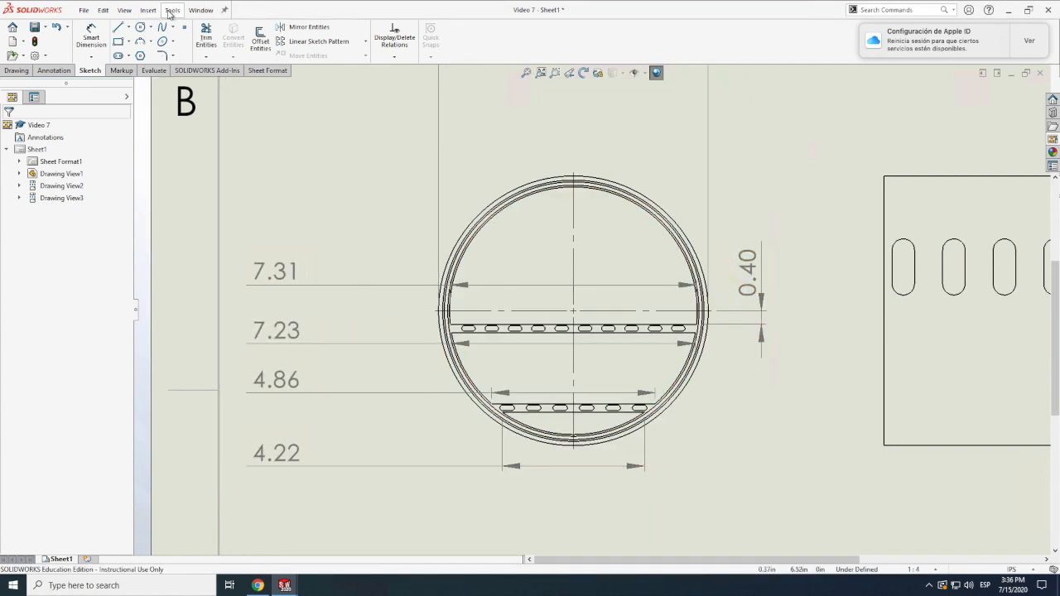
Add the vertical 2.76 dimension below the 0.40 on the circular view's right side.
left_click(172, 10)
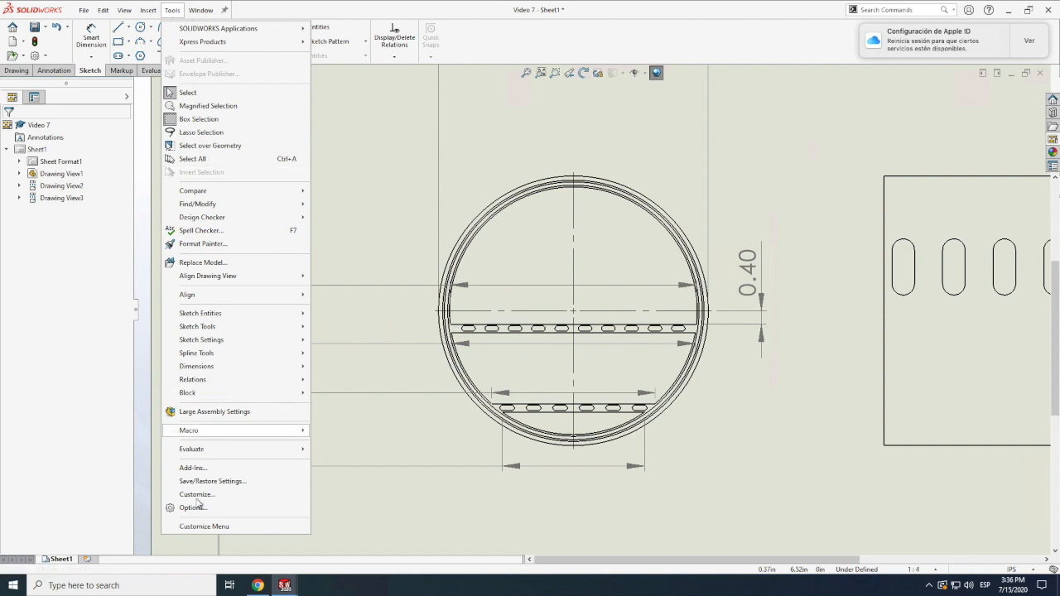
left_click(196, 494)
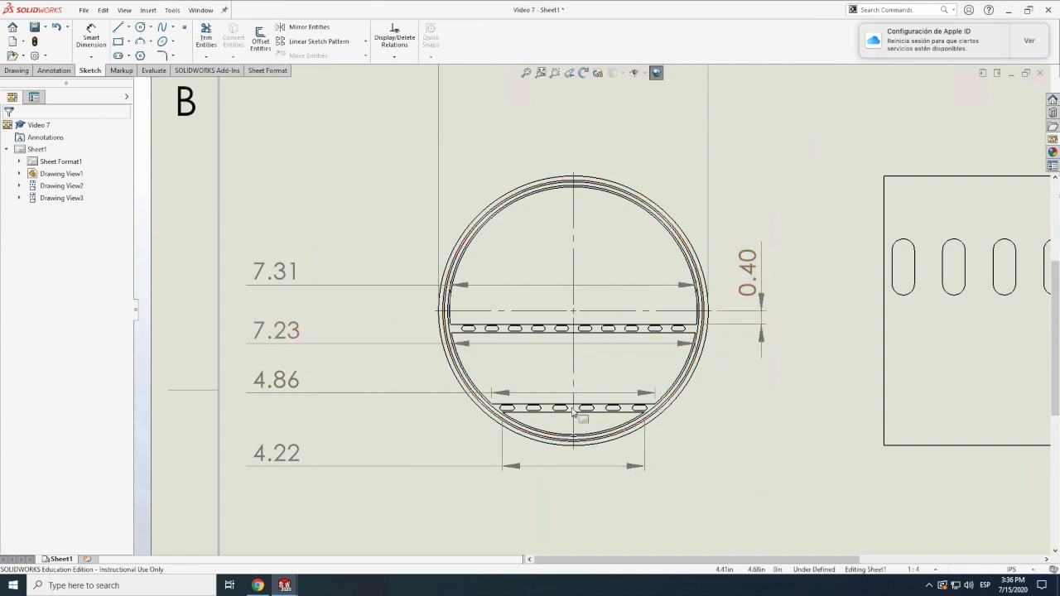
left_click(149, 10)
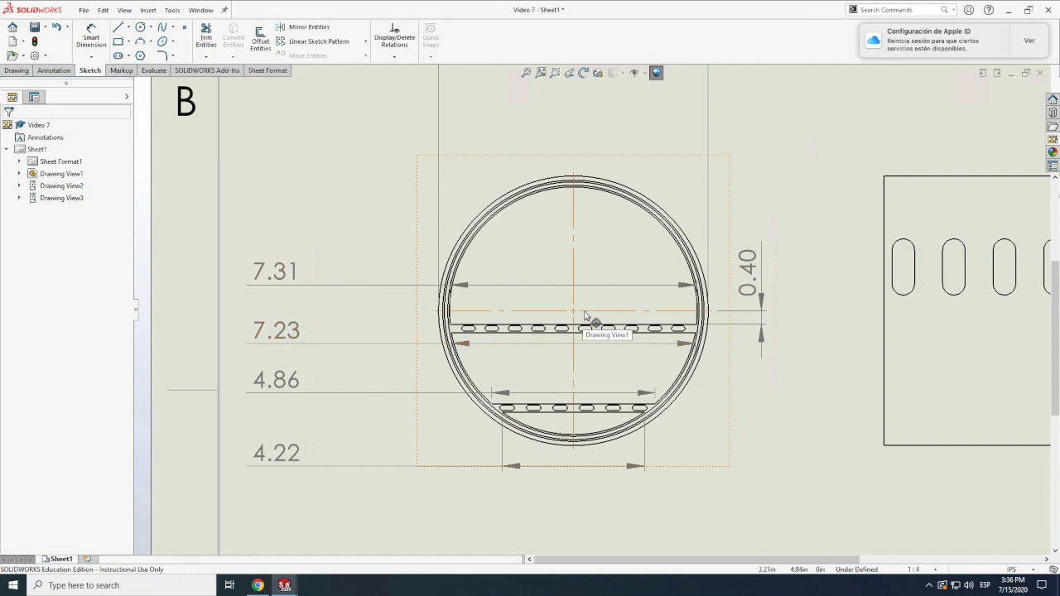
left_click(89, 40)
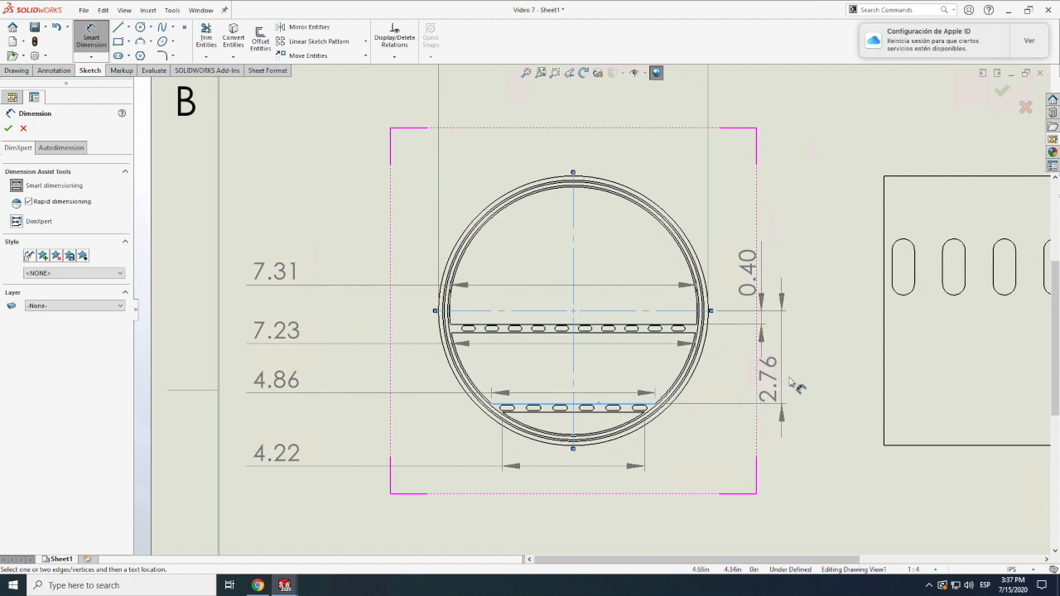
left_click_drag(762, 373, 799, 373)
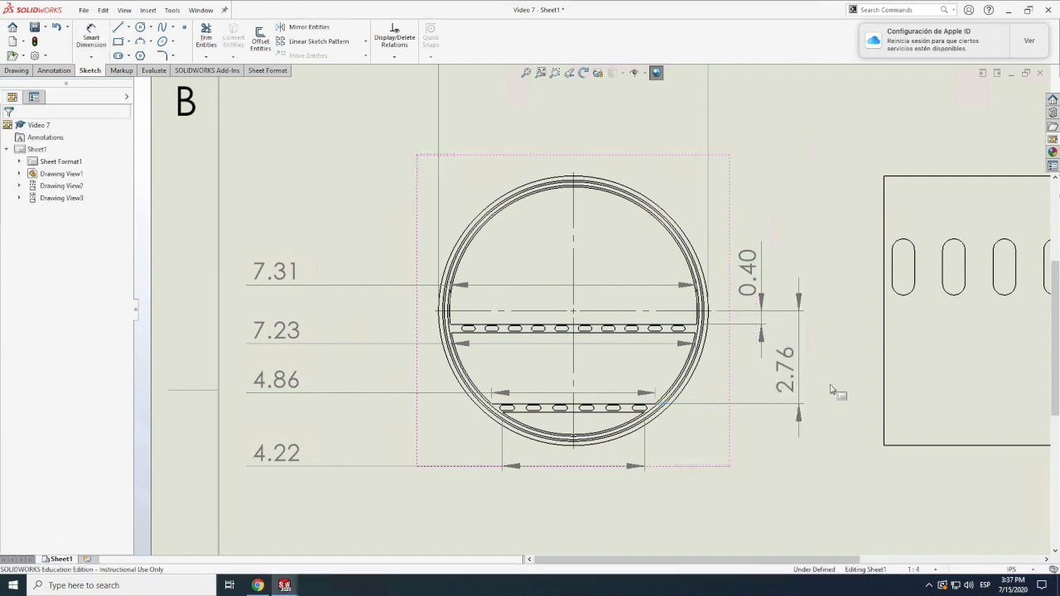
left_click(147, 10)
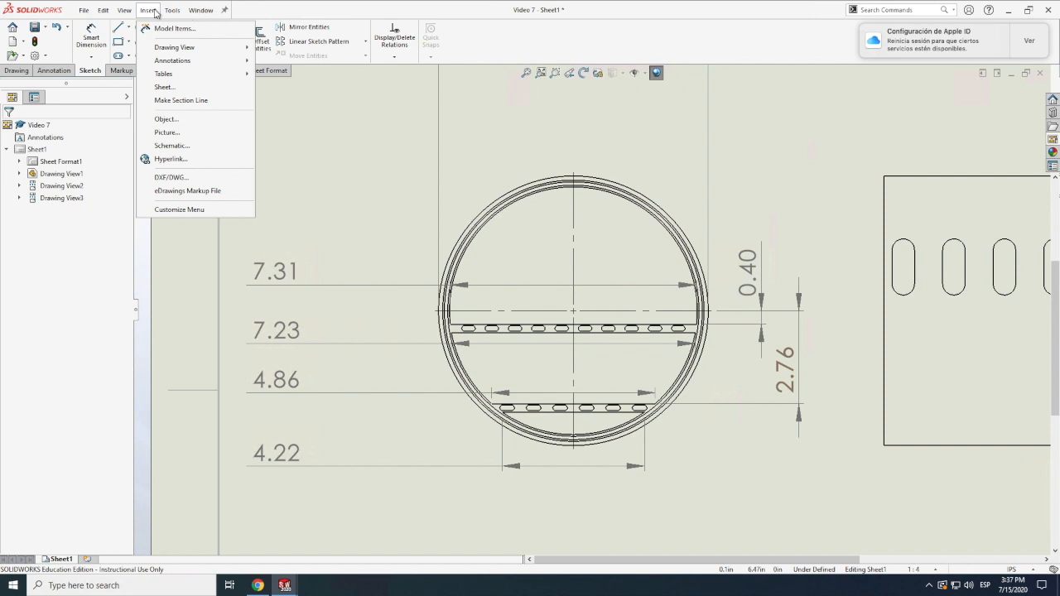
Switch the document to another overall drafting standard so dimensions drop leading zeros.
left_click(172, 10)
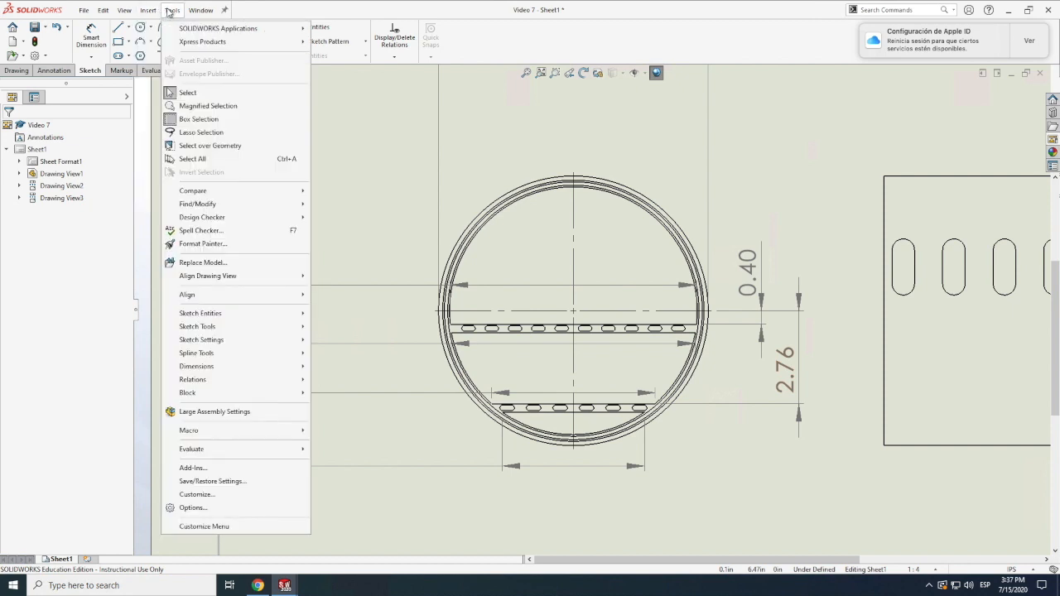
mouse_move(193, 507)
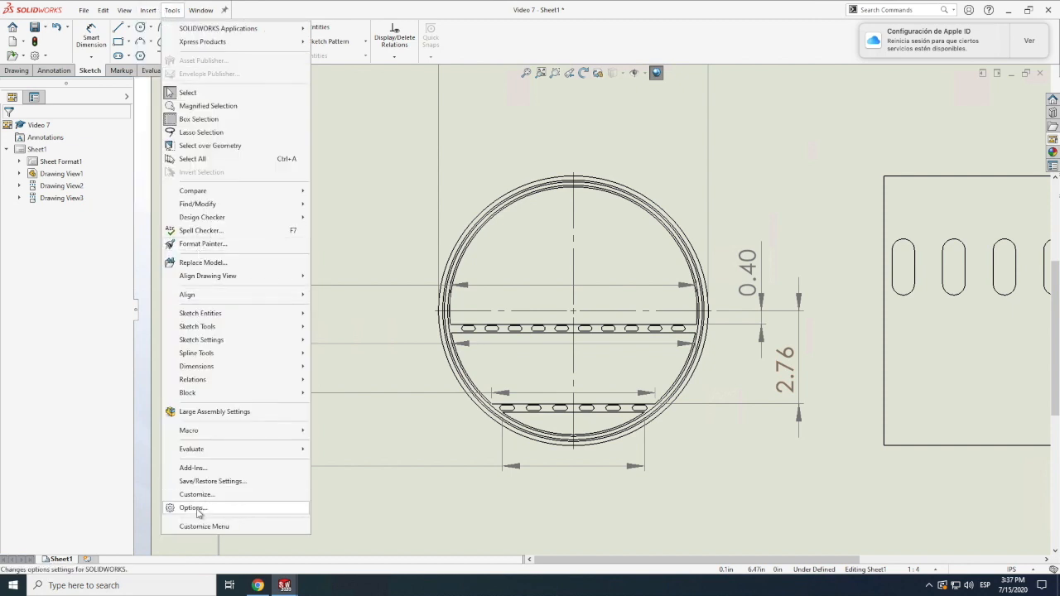
left_click(192, 507)
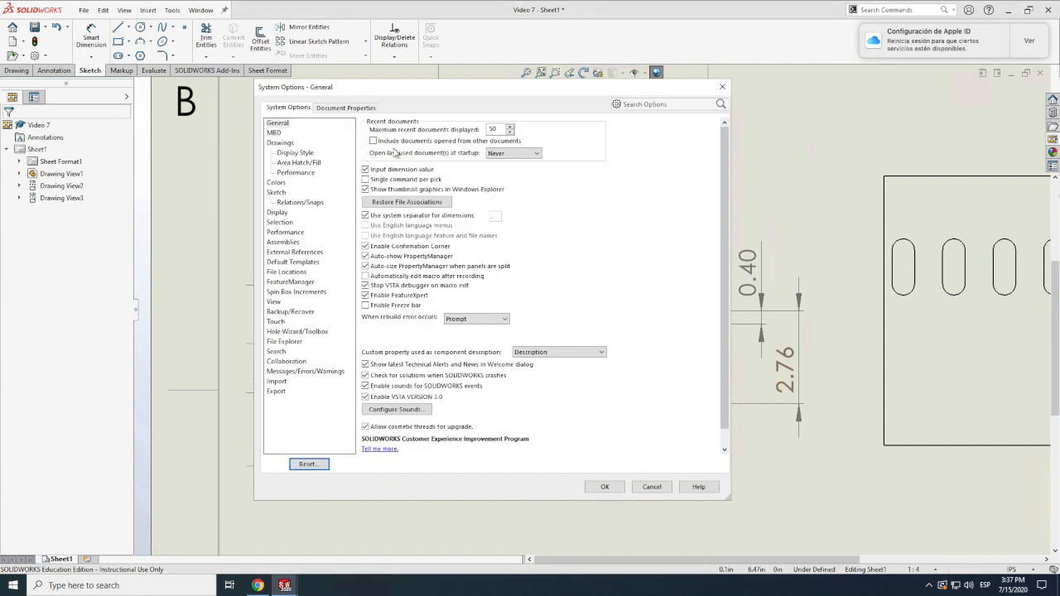
left_click(344, 108)
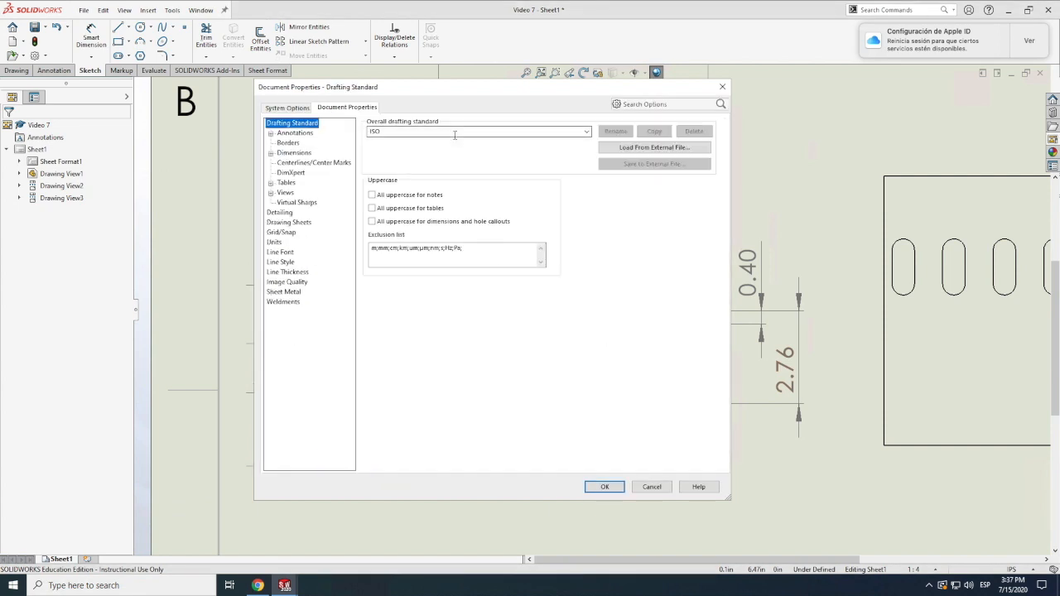
left_click(586, 131)
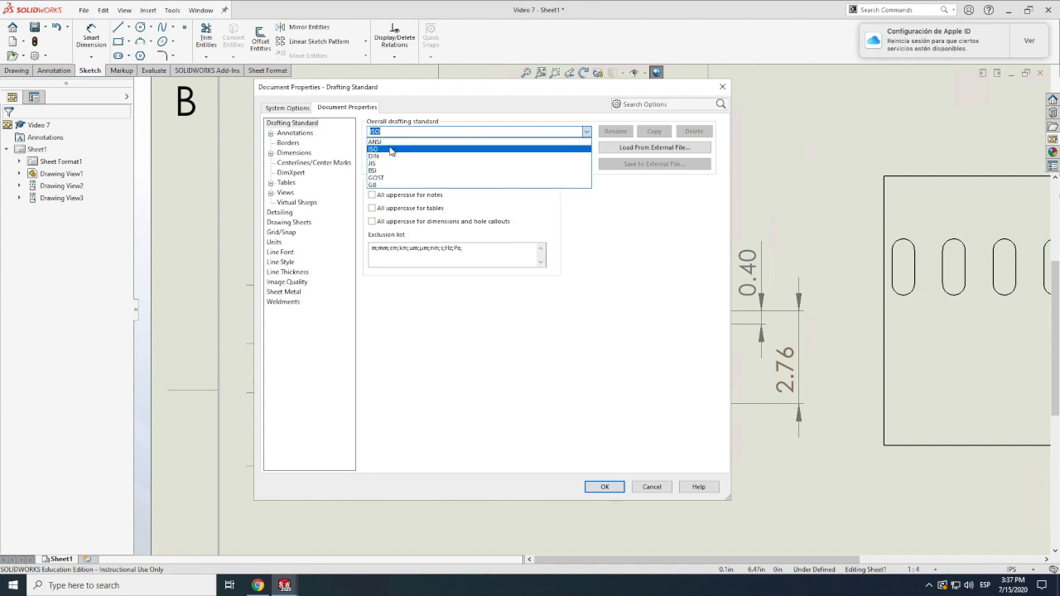
left_click(375, 143)
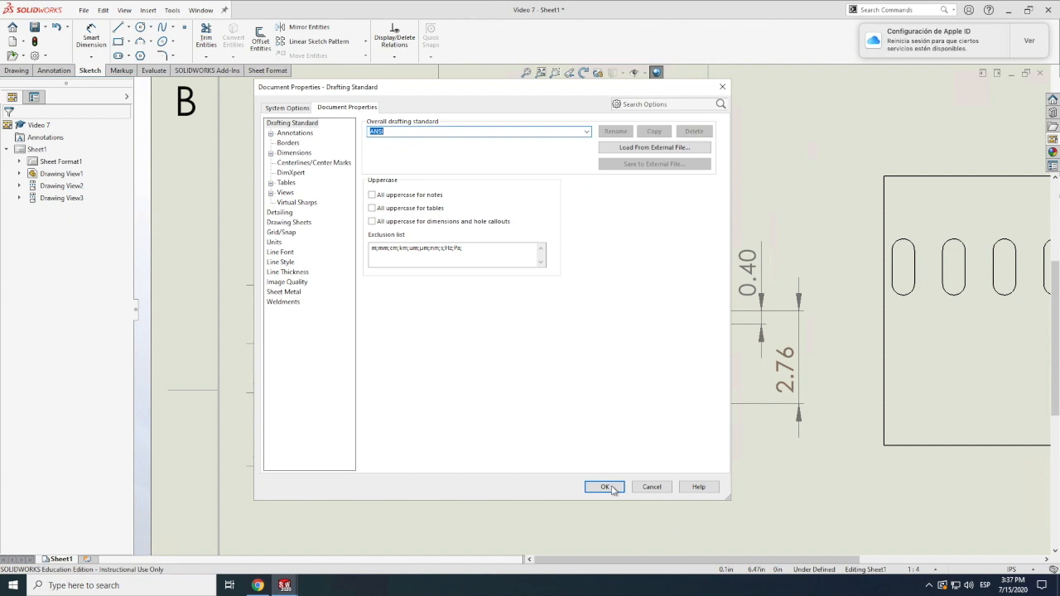
left_click(605, 487)
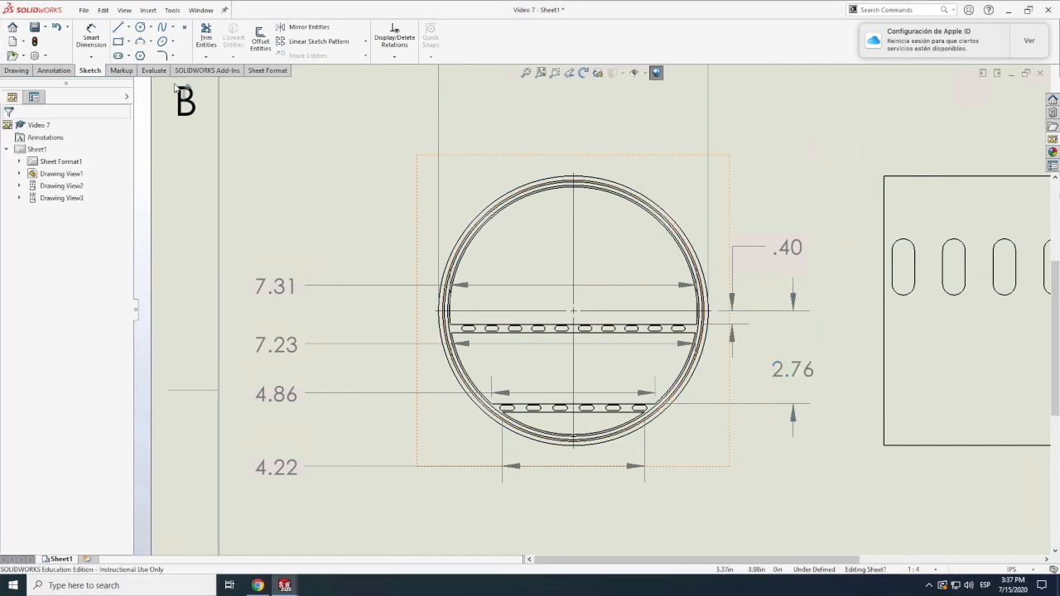
Dimension the inner circle and settle its R3.68 label at the upper left.
left_click(90, 37)
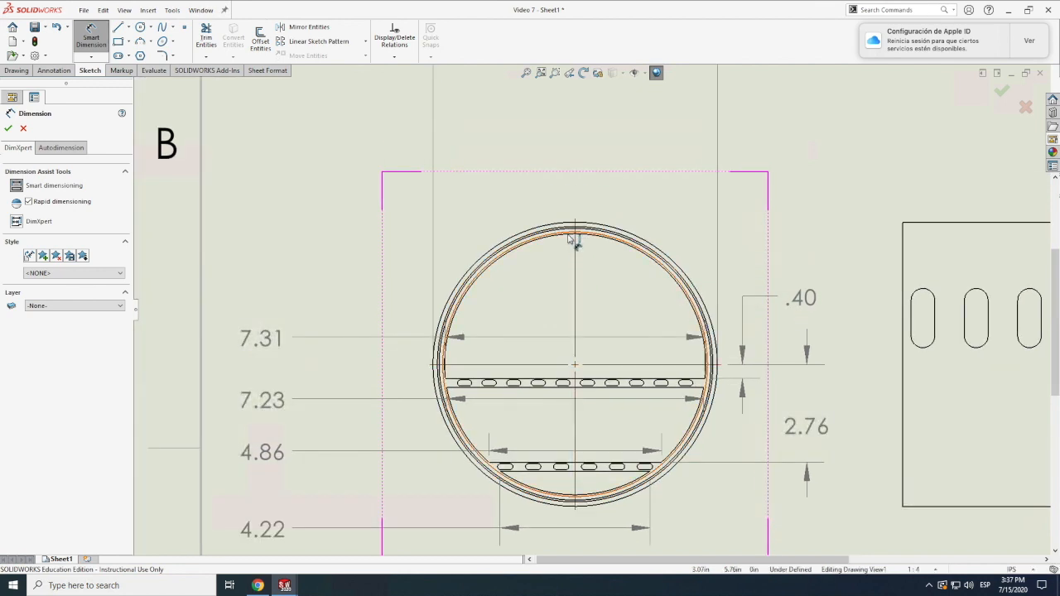
mouse_move(576, 240)
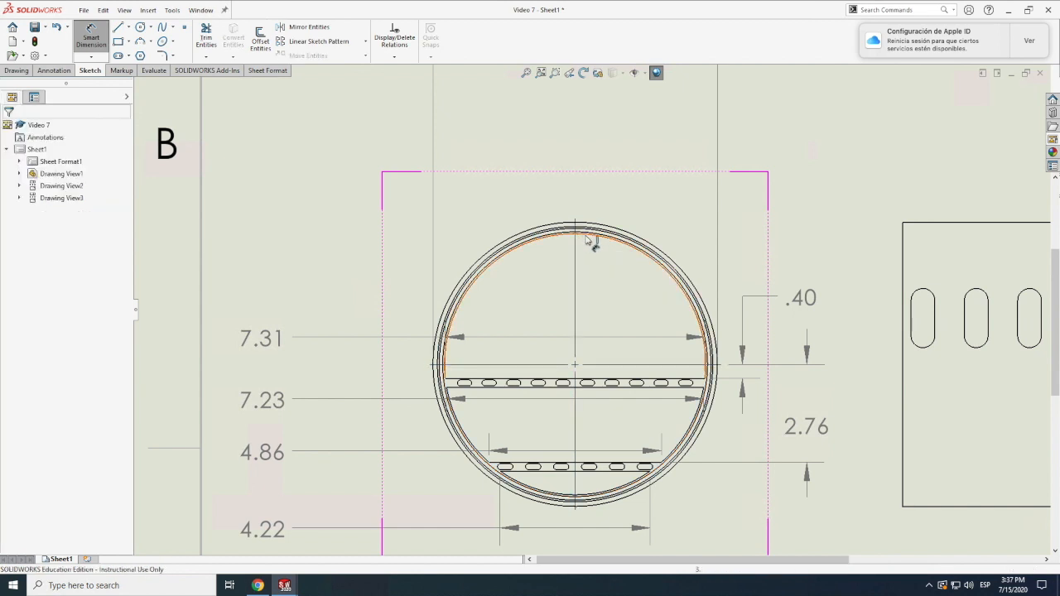
left_click(577, 225)
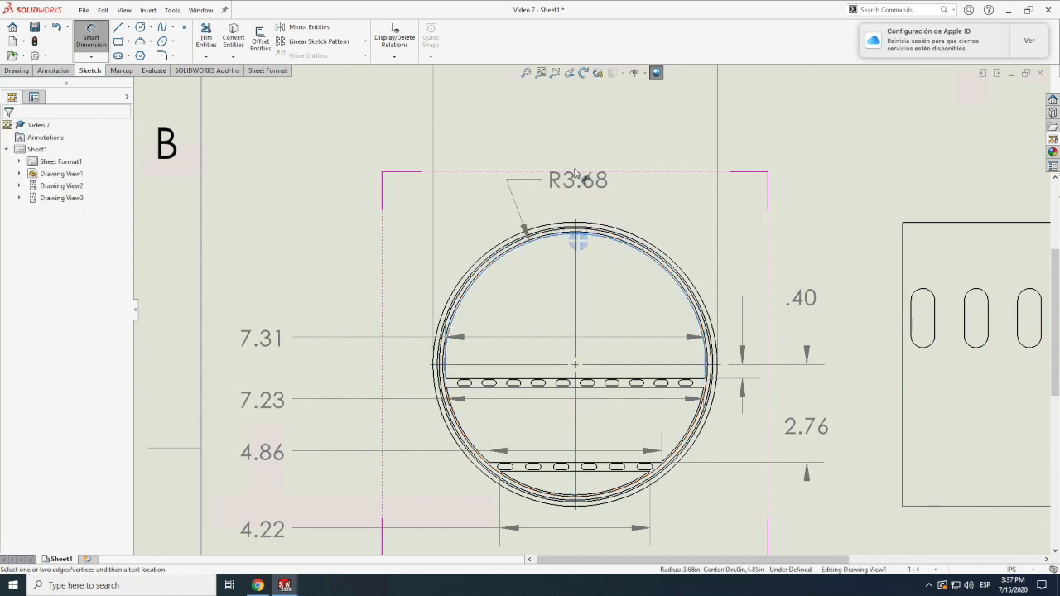
left_click_drag(576, 179, 527, 183)
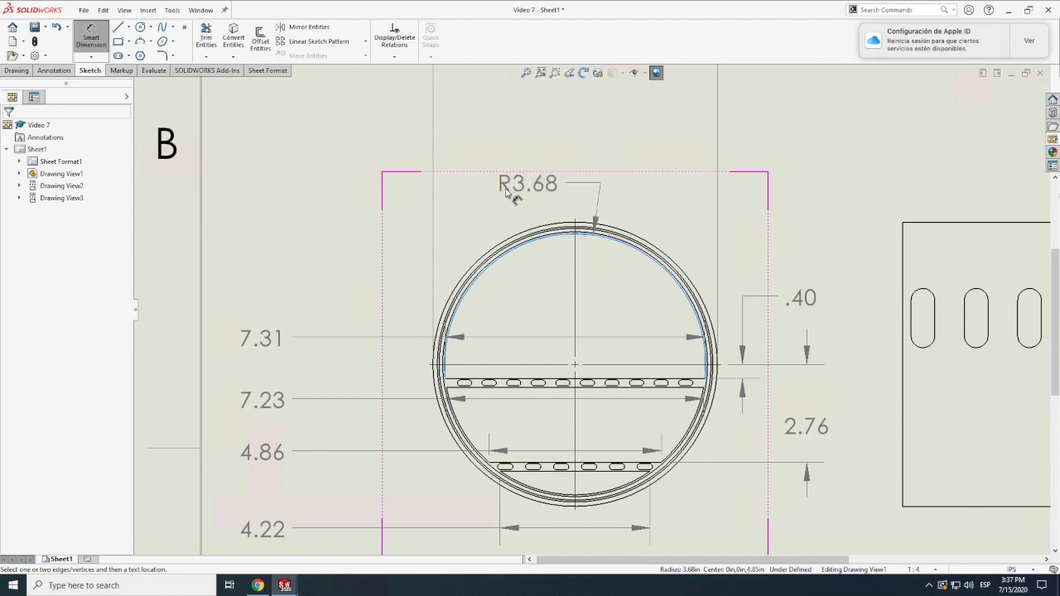
left_click_drag(527, 182, 404, 195)
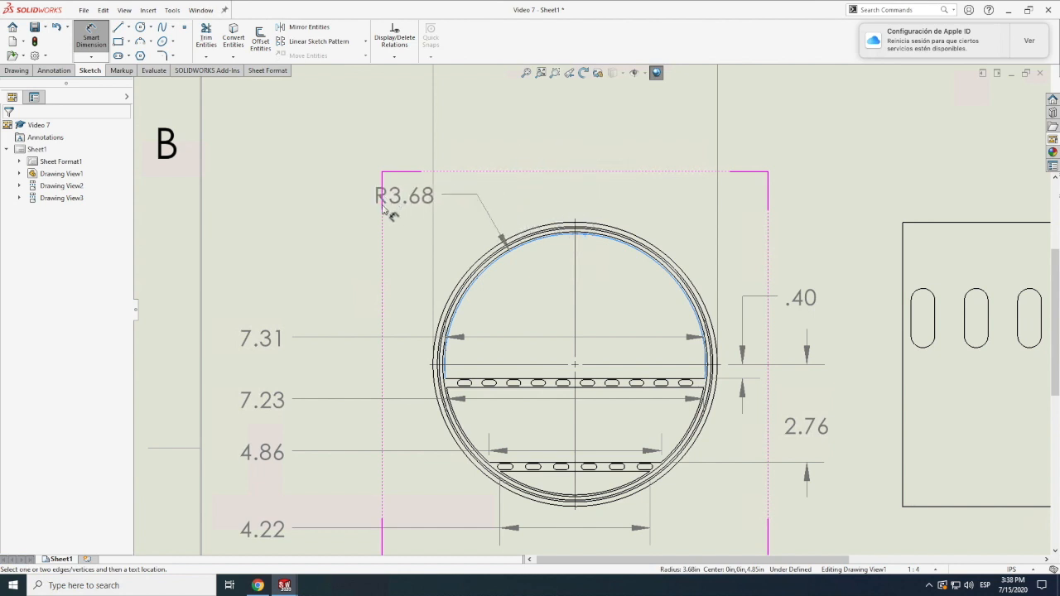
left_click_drag(406, 195, 290, 214)
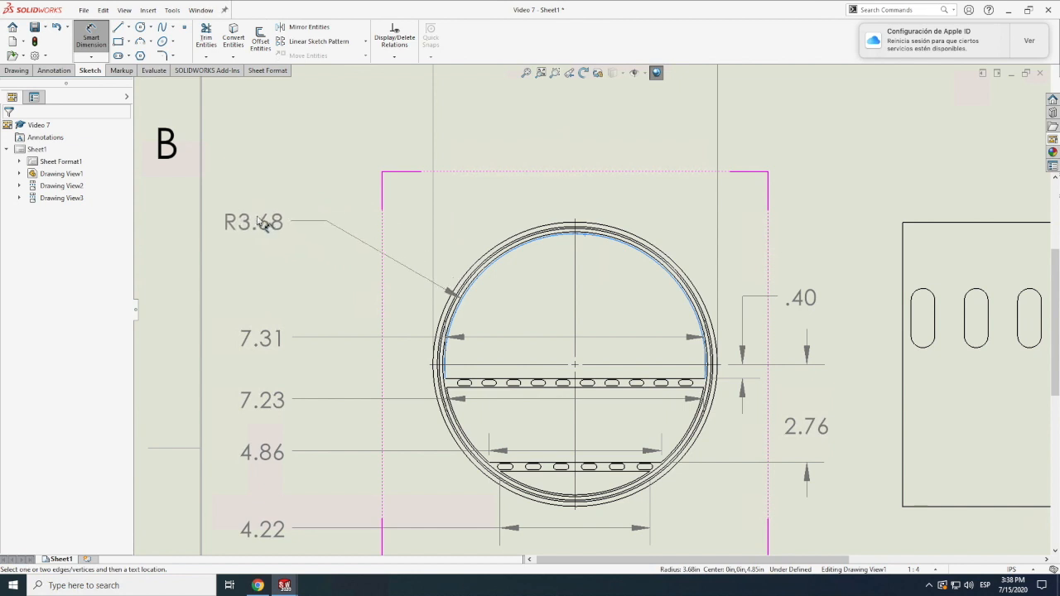
left_click(255, 225)
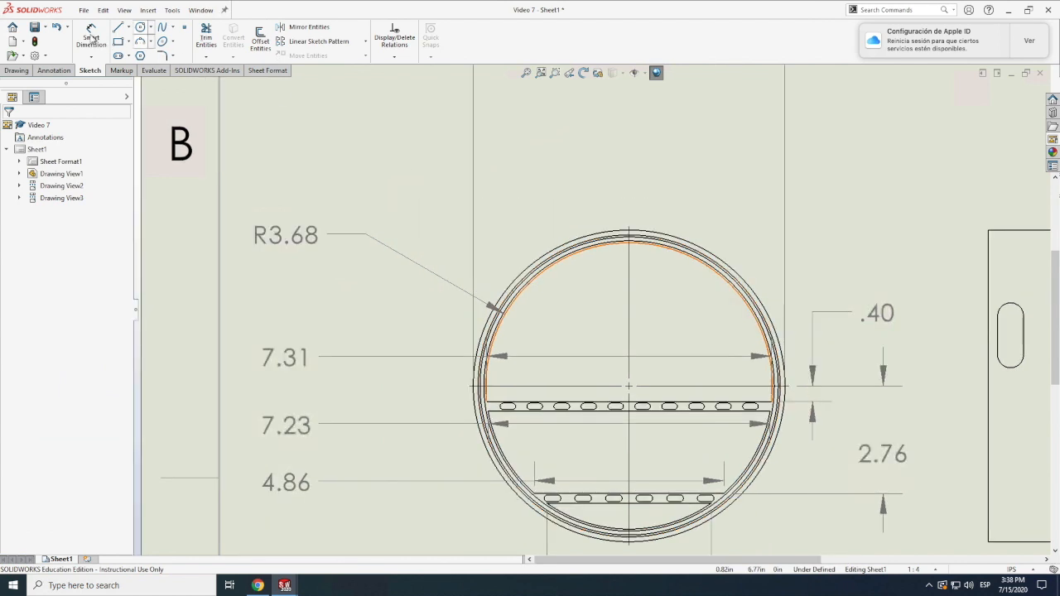
Add the 7.45, 7.65 and 7.75 diameter dimensions stacked above R3.68.
left_click(90, 37)
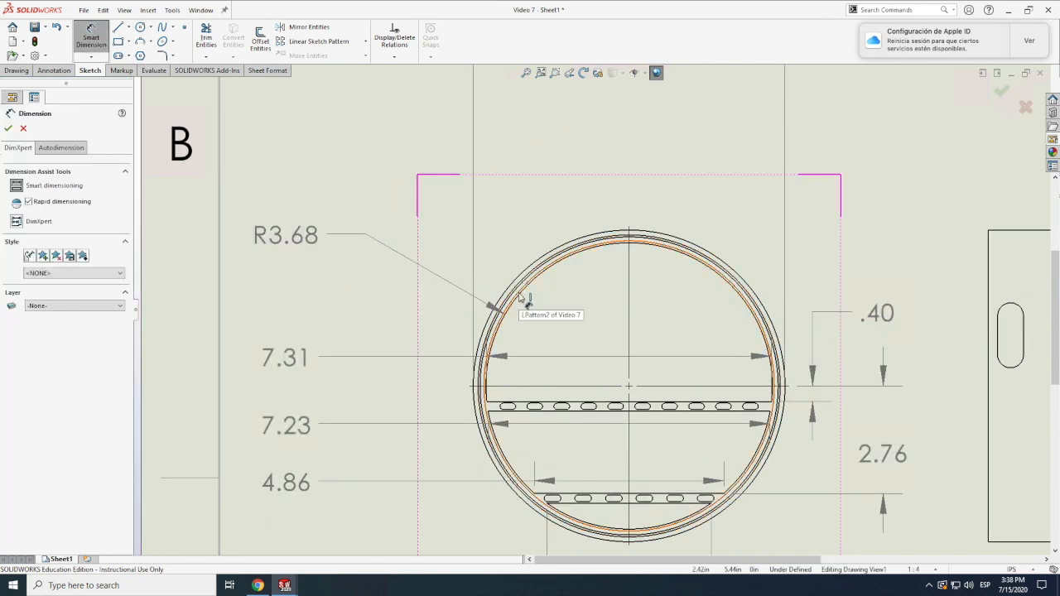
left_click(504, 305)
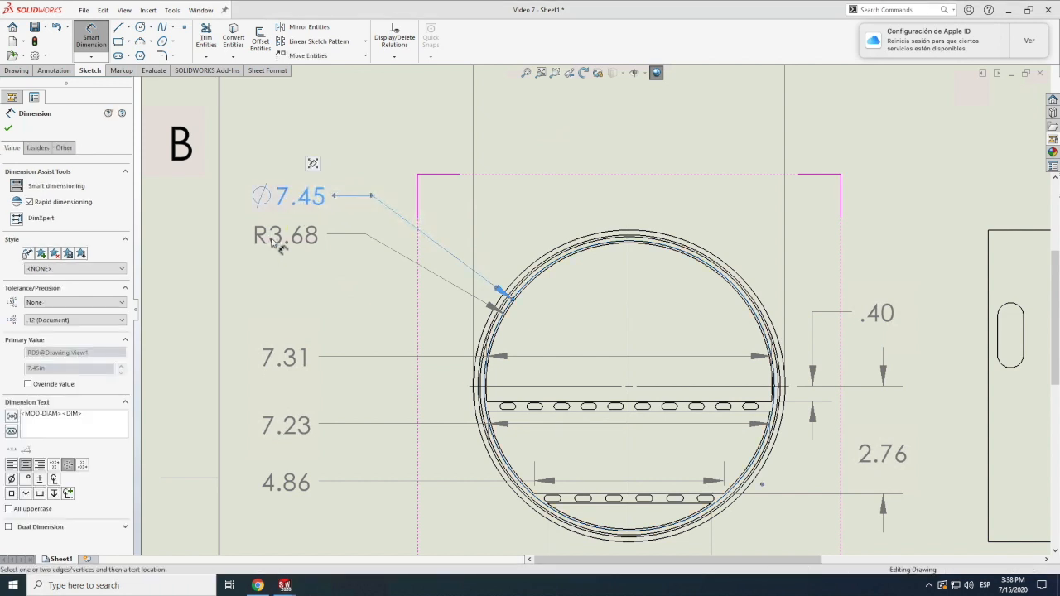
left_click(285, 235)
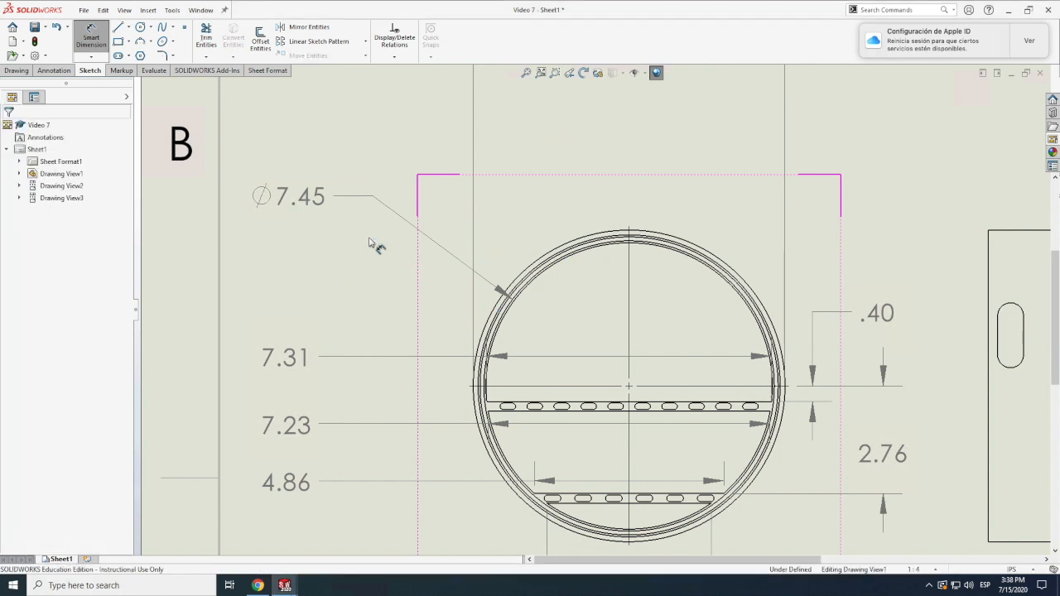
mouse_move(512, 314)
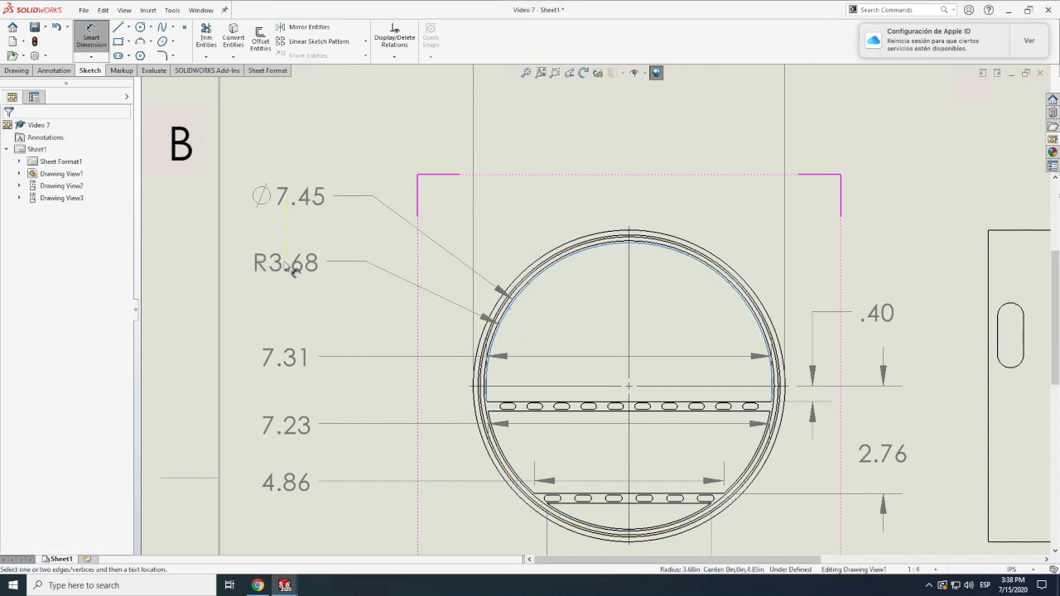
left_click(285, 262)
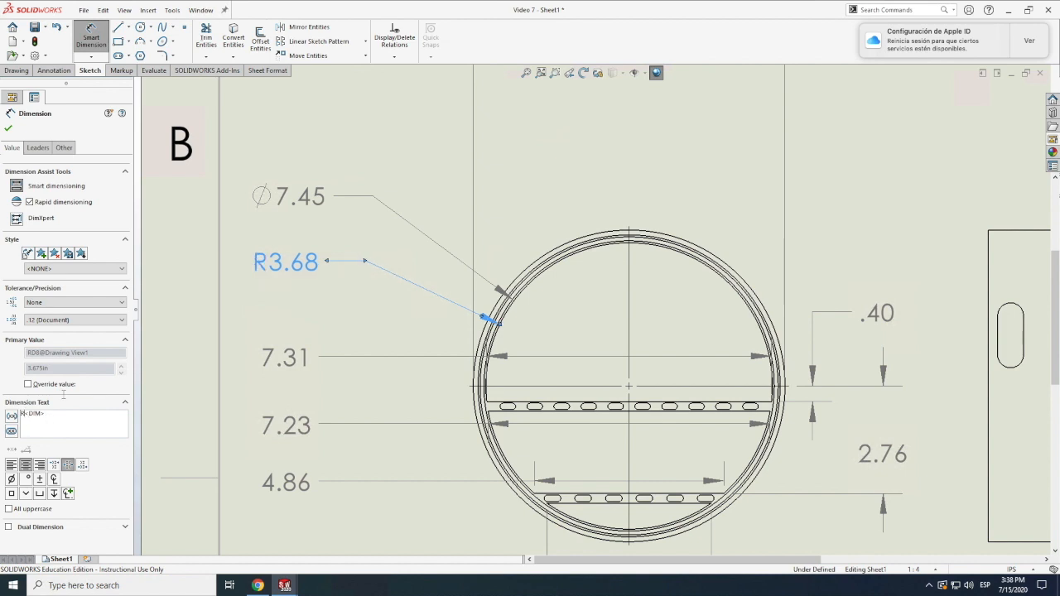
left_click(300, 195)
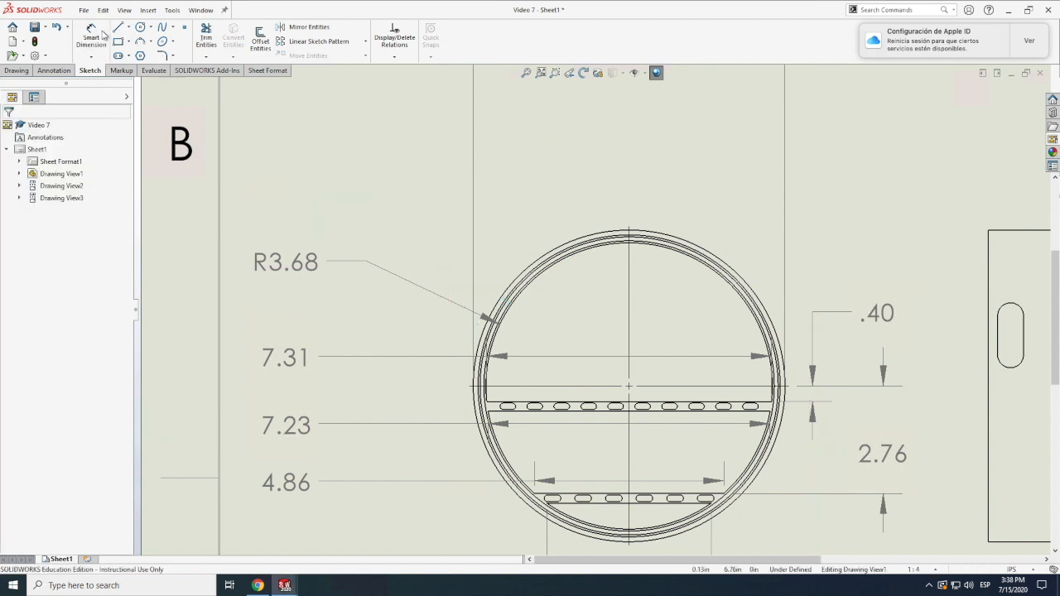
left_click(89, 36)
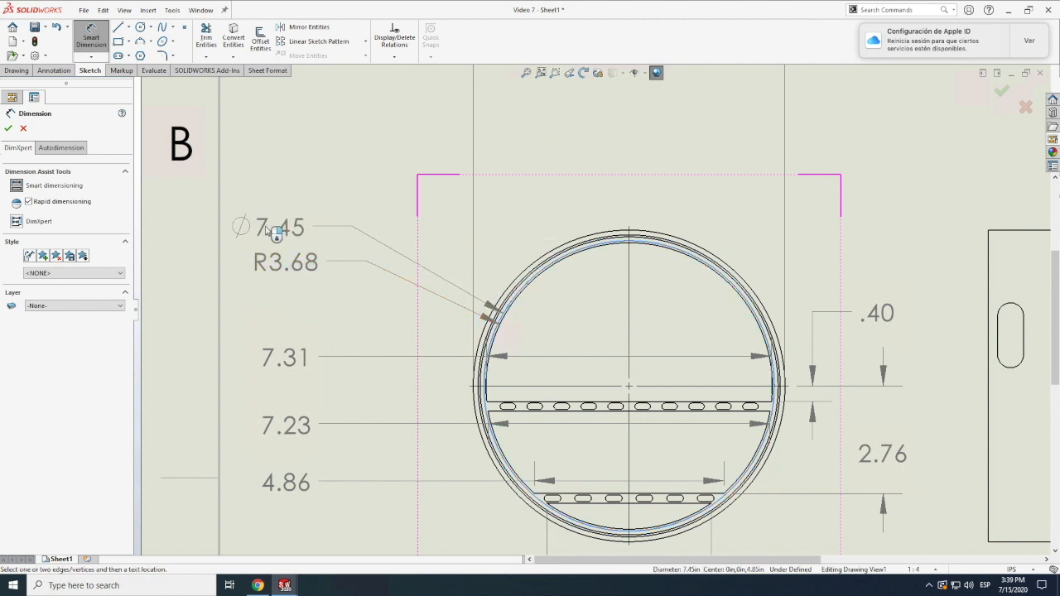
left_click_drag(282, 228, 281, 214)
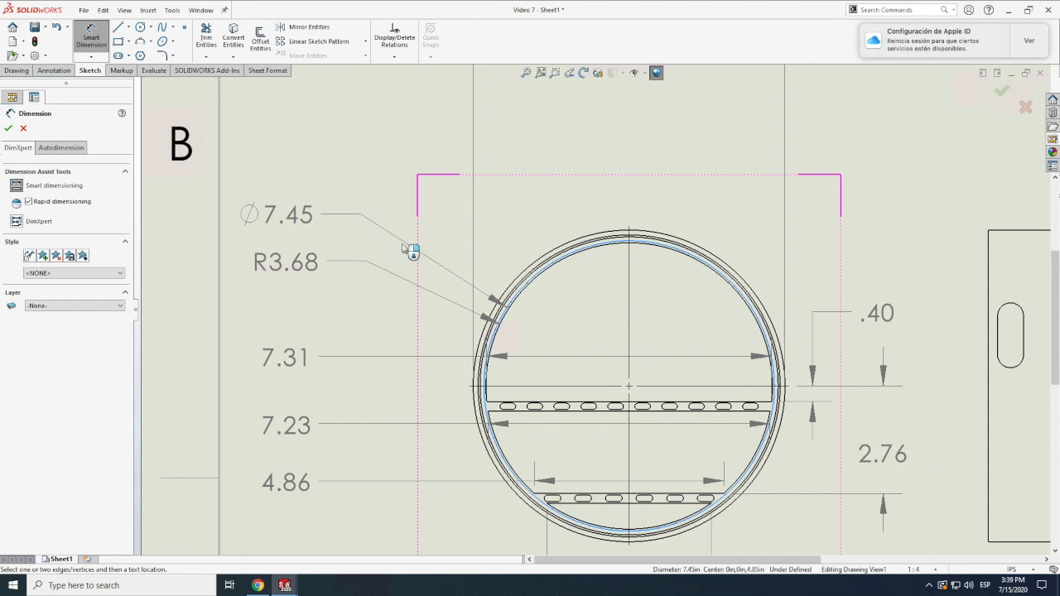
left_click(288, 214)
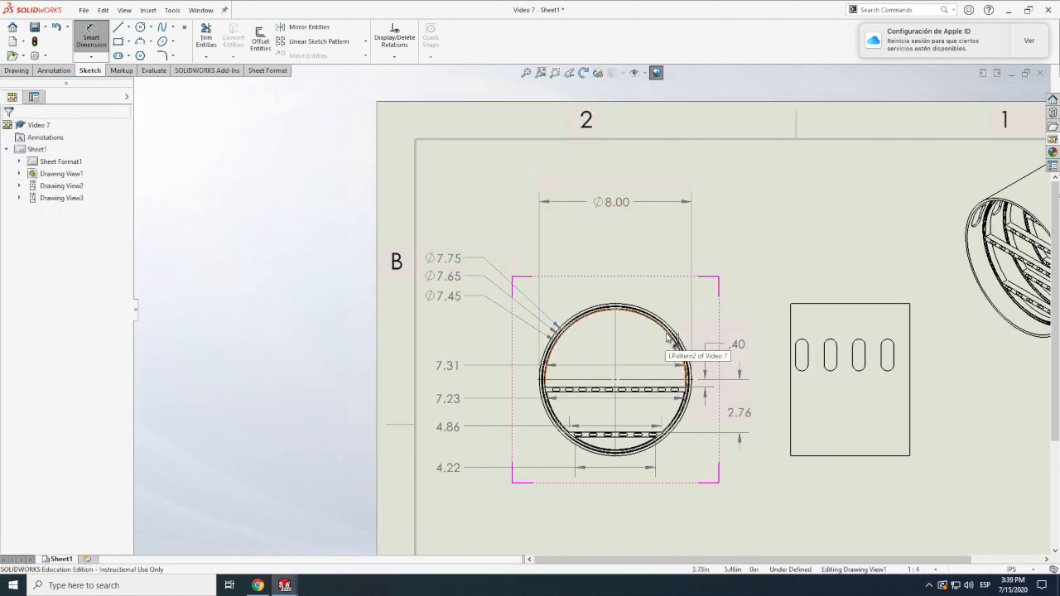
Move the R3.68 radius label beneath the stacked diameters, then dimension a slot edge (.17).
left_click(447, 366)
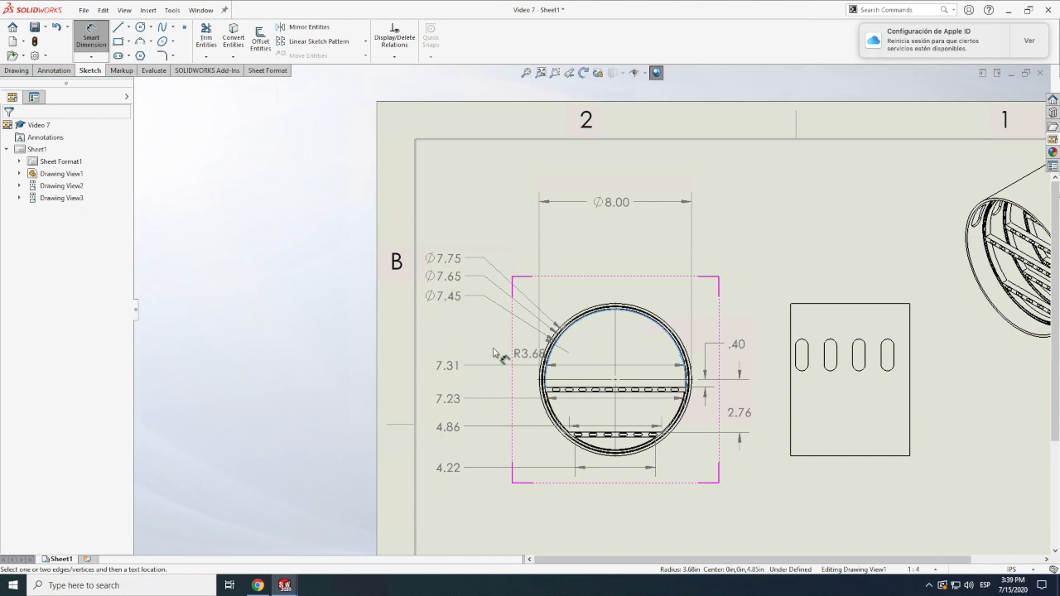
left_click_drag(503, 358, 448, 328)
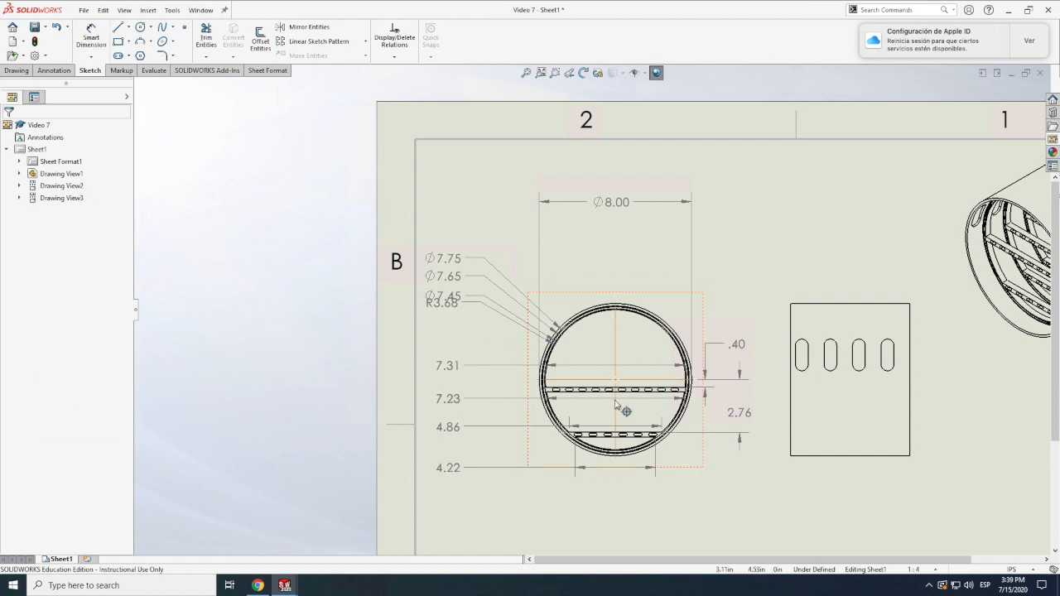
scroll("down", 3)
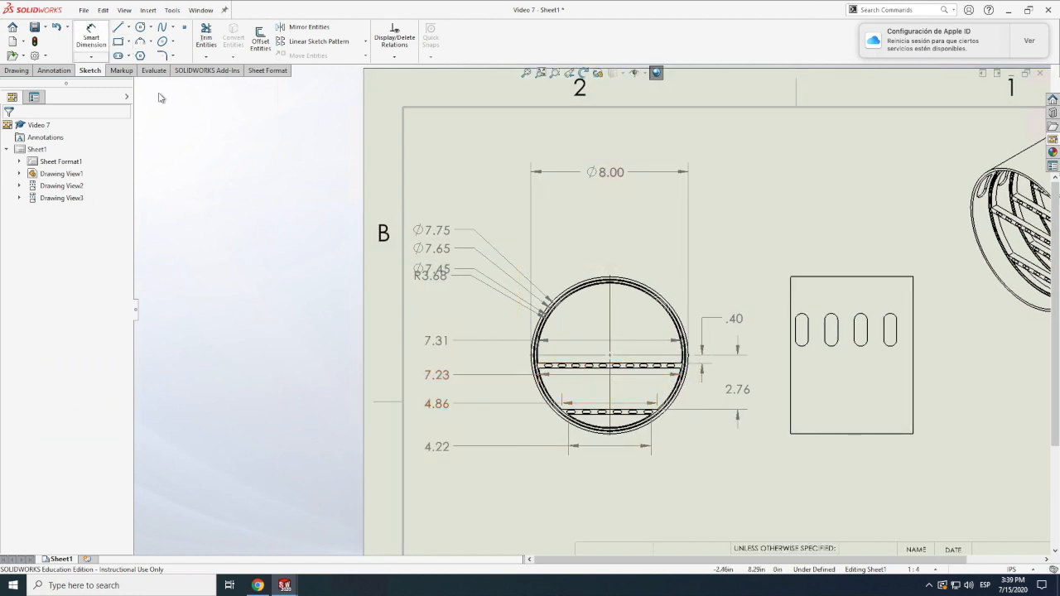
left_click(91, 37)
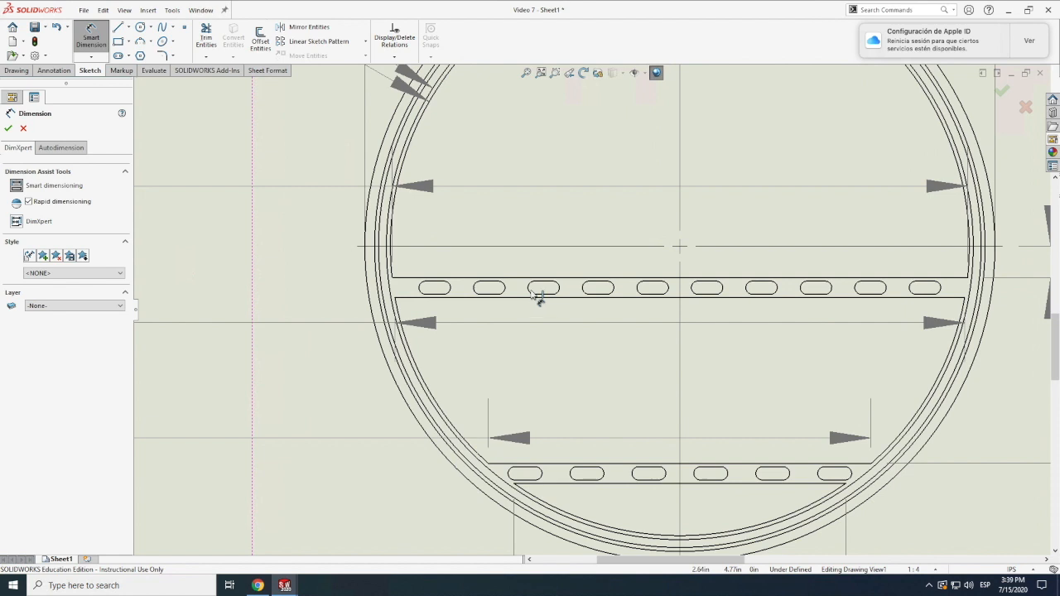
mouse_move(543, 289)
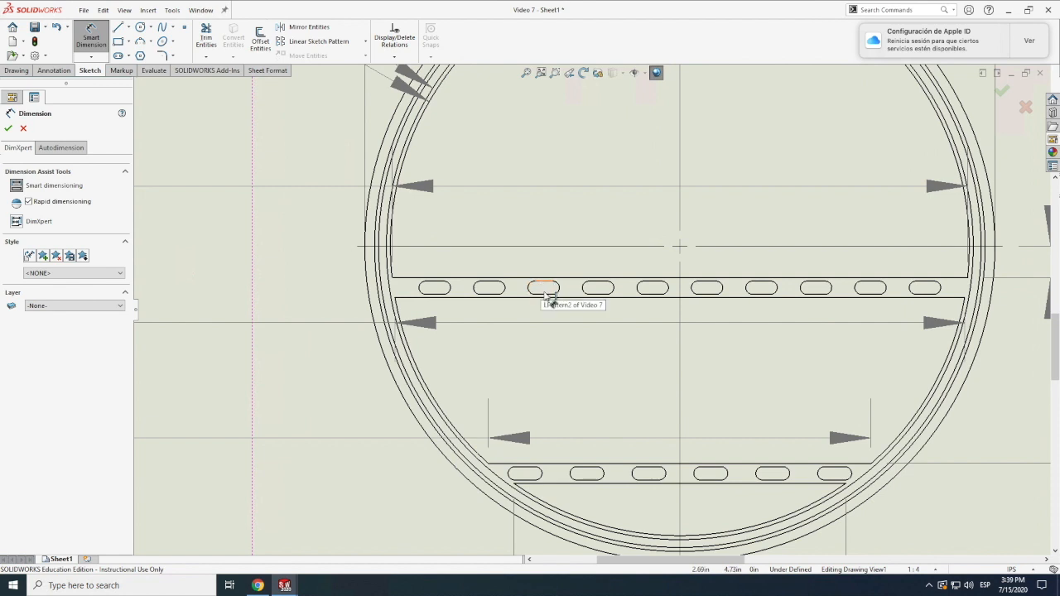
left_click(544, 288)
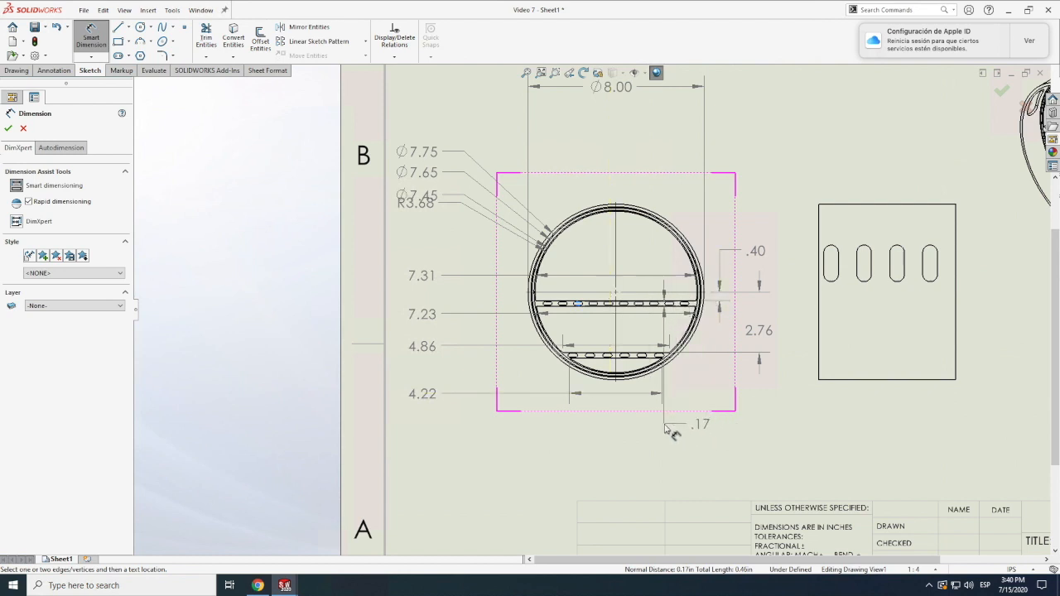
left_click(666, 415)
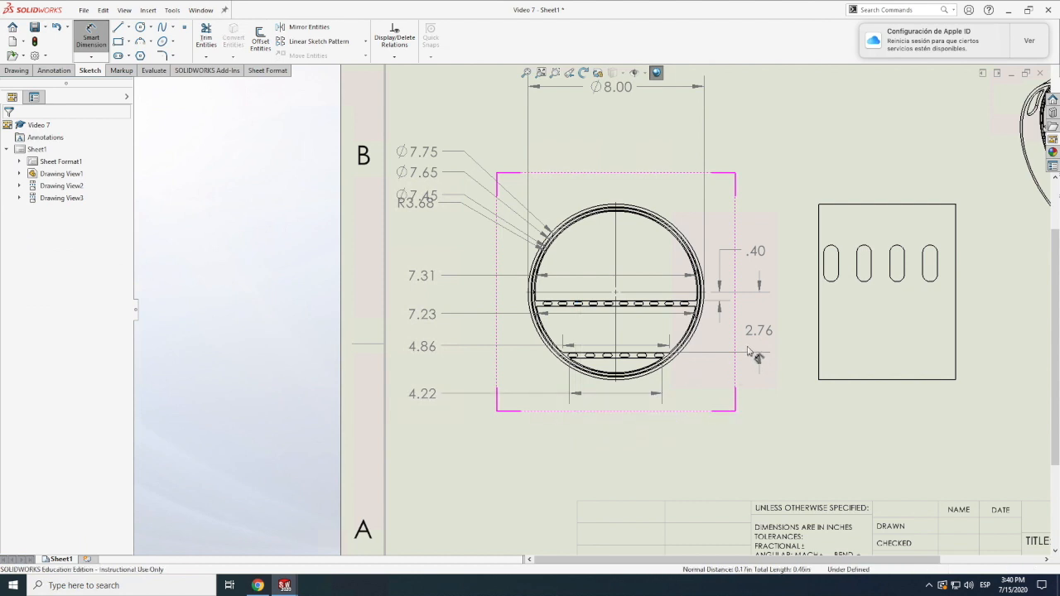
left_click(759, 331)
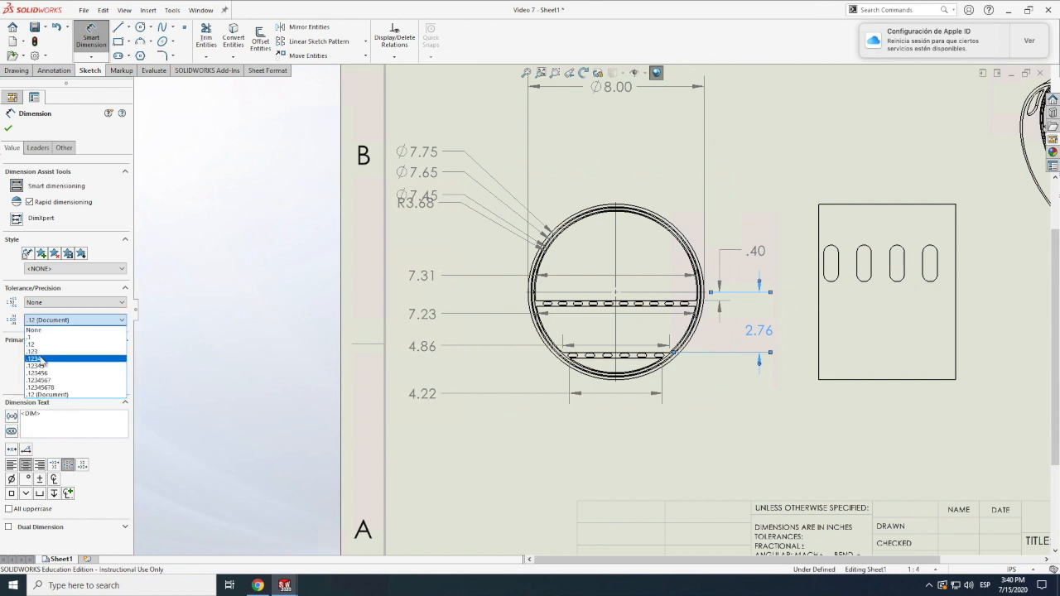
left_click(37, 358)
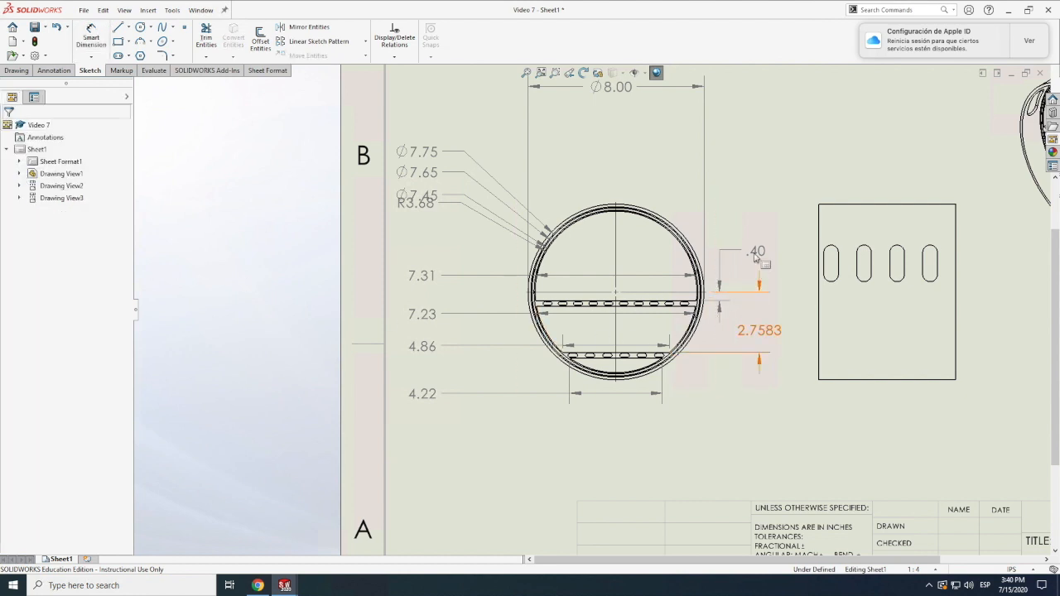
left_click(755, 252)
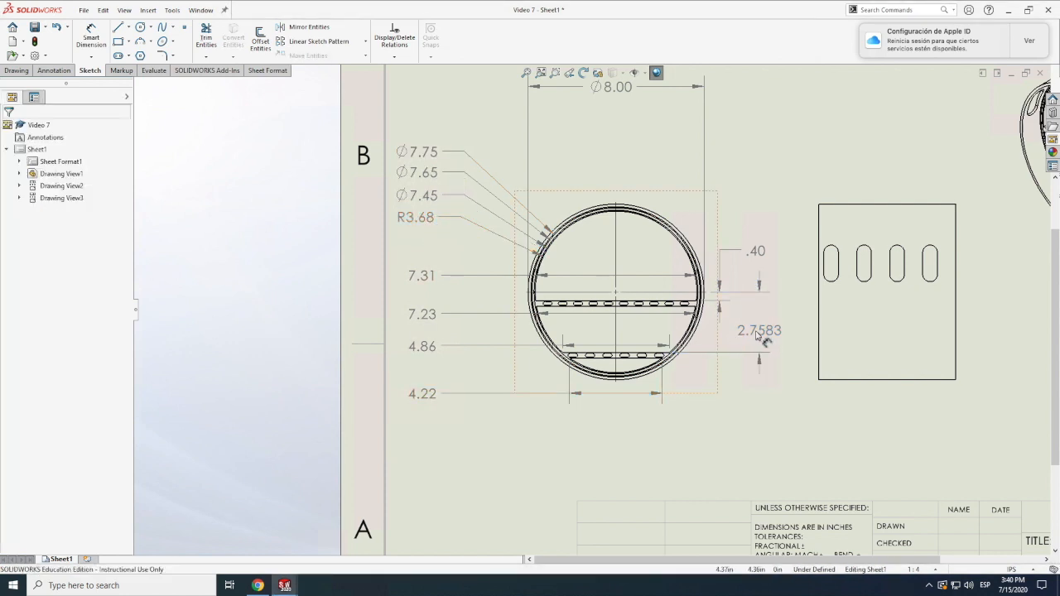
left_click(758, 331)
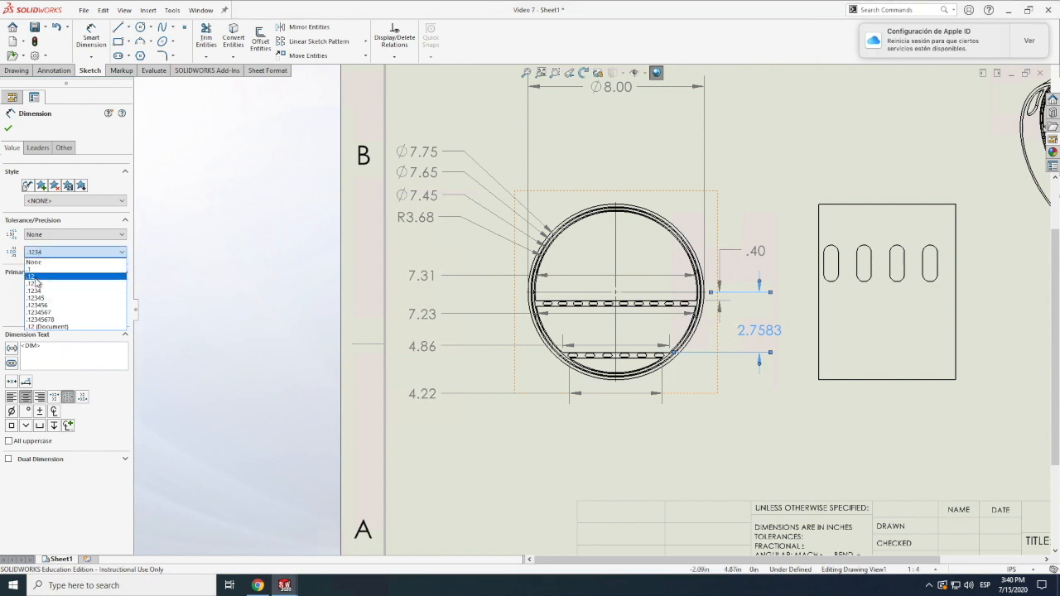
left_click(37, 283)
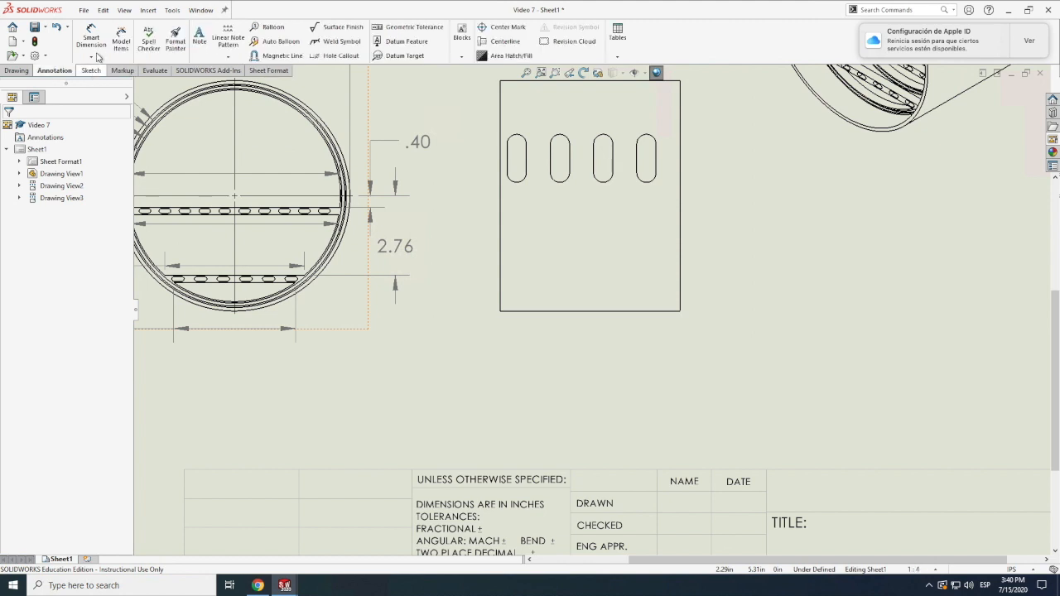
Place the 6.25 width dimension above the middle slotted side view.
left_click(90, 39)
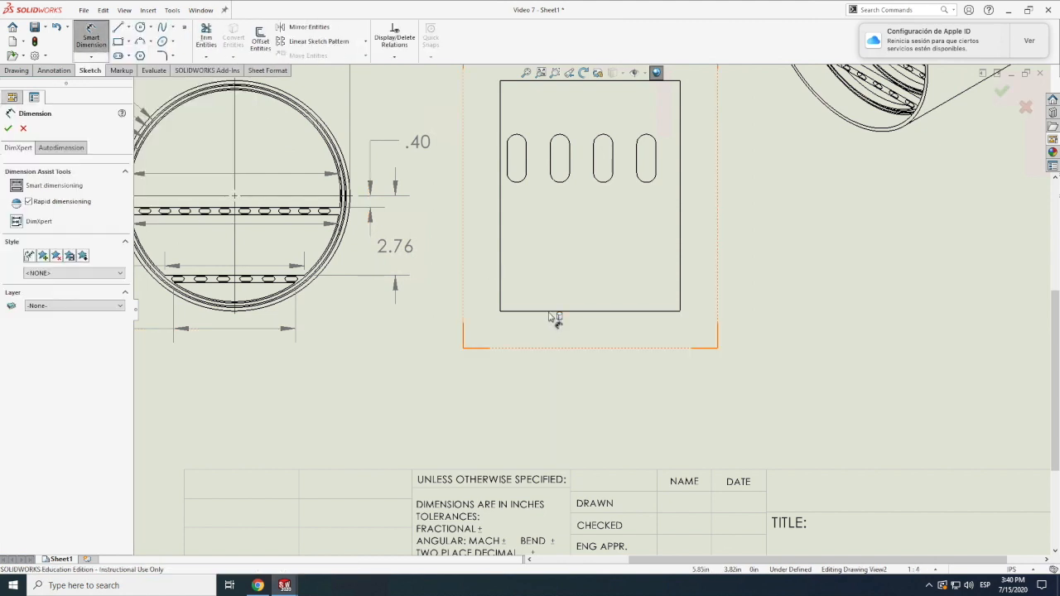
left_click(547, 310)
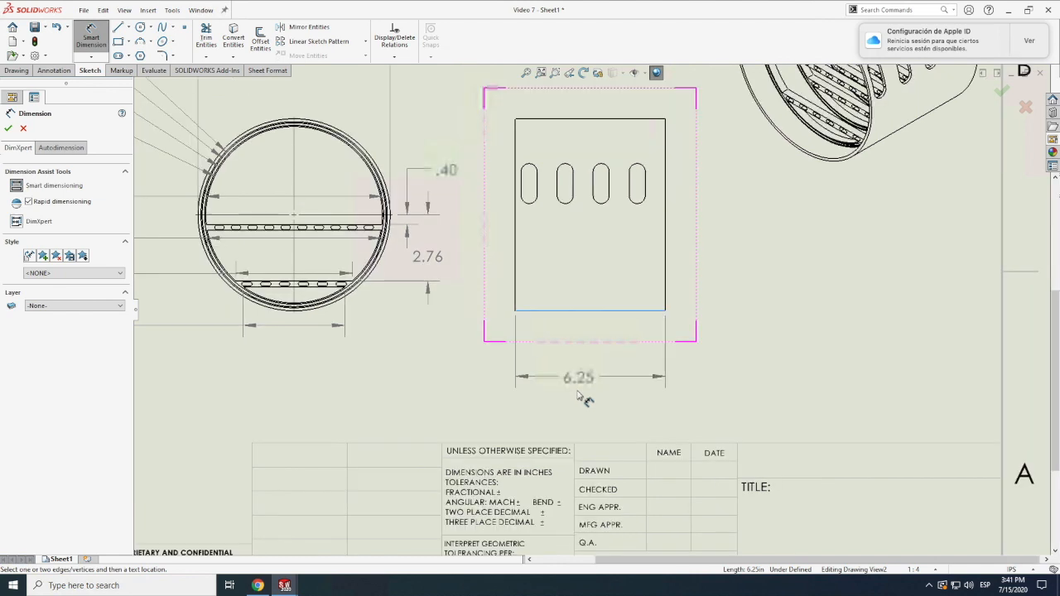
scroll("down", 3)
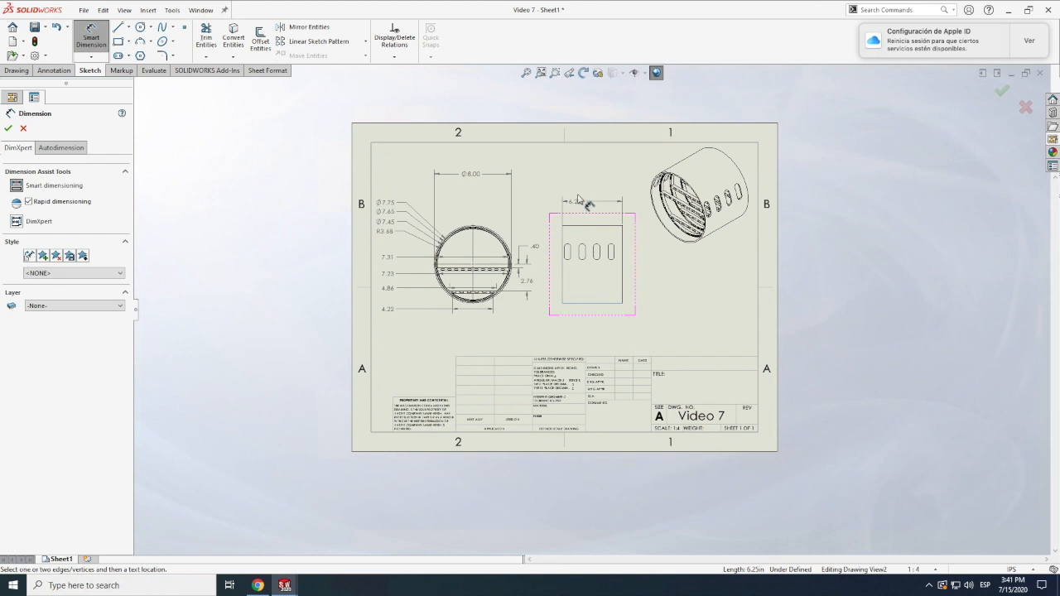
mouse_move(588, 183)
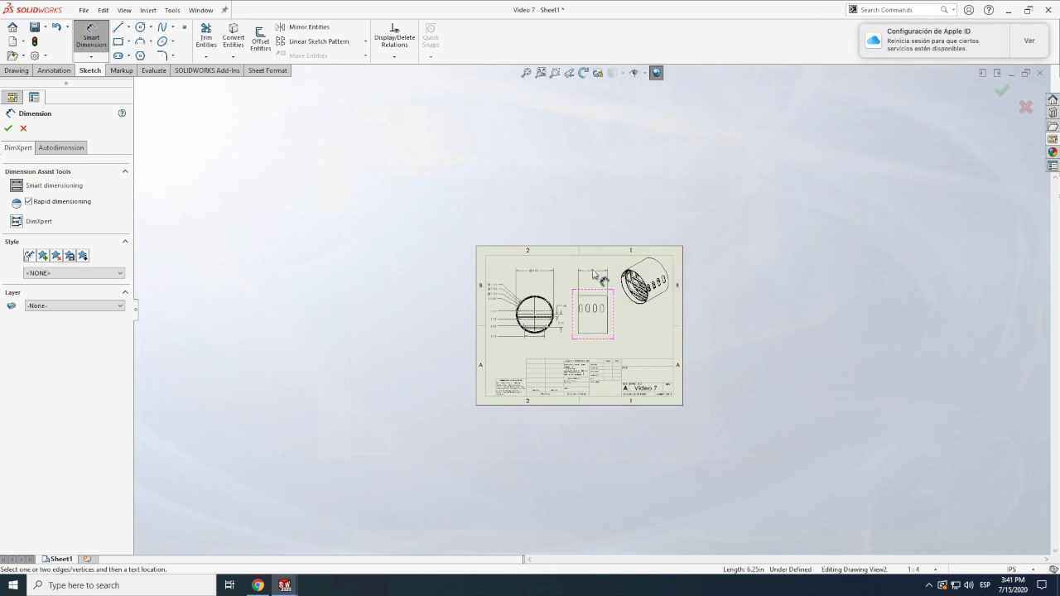
left_click(593, 312)
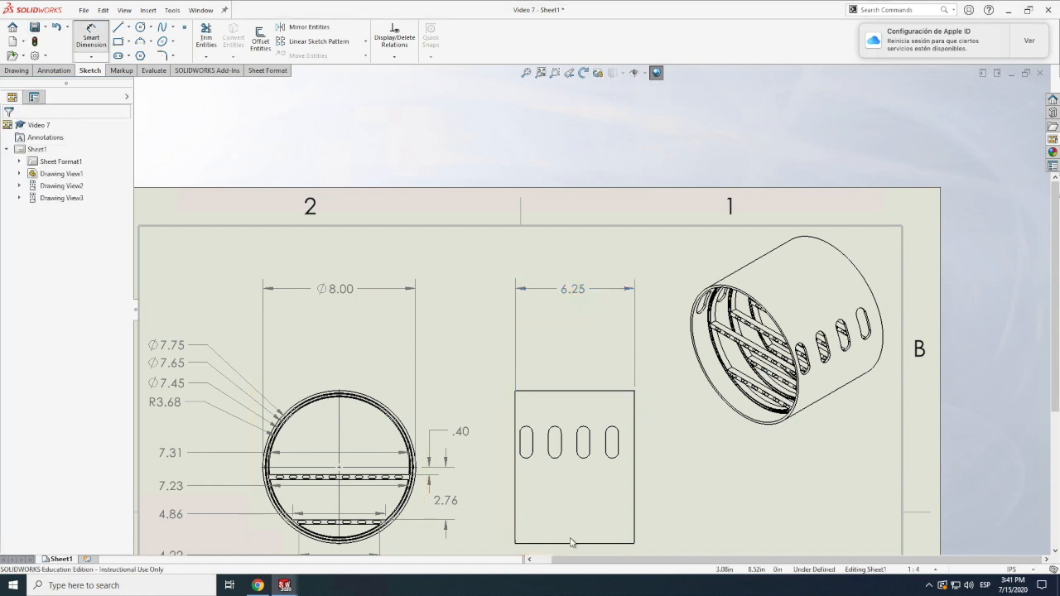
Dimension the middle view with Ø8.00 height, 1.00 slot offset and R.33 slot radius.
left_click(89, 36)
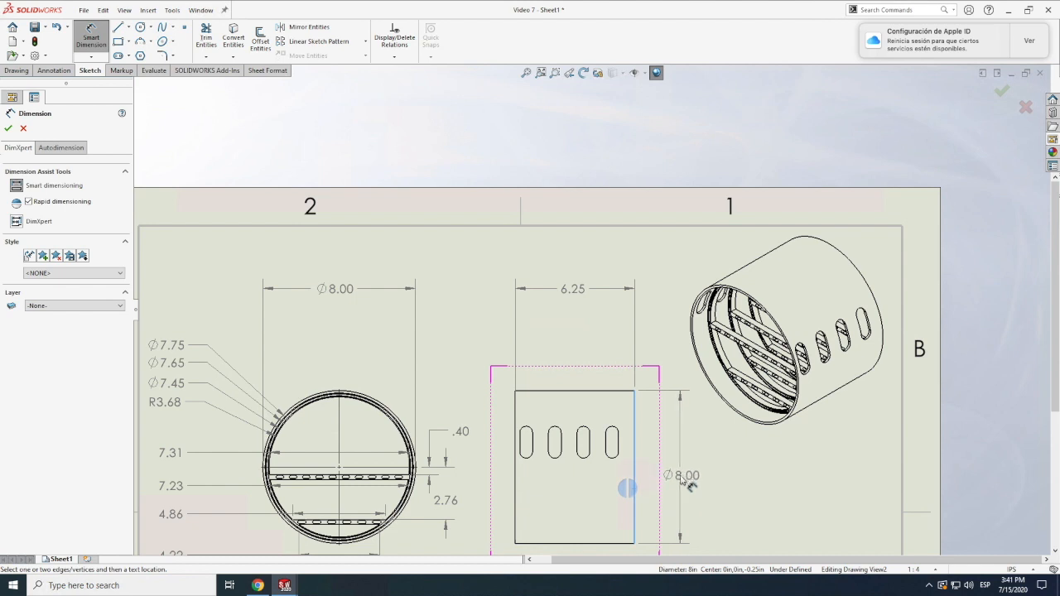
left_click(680, 476)
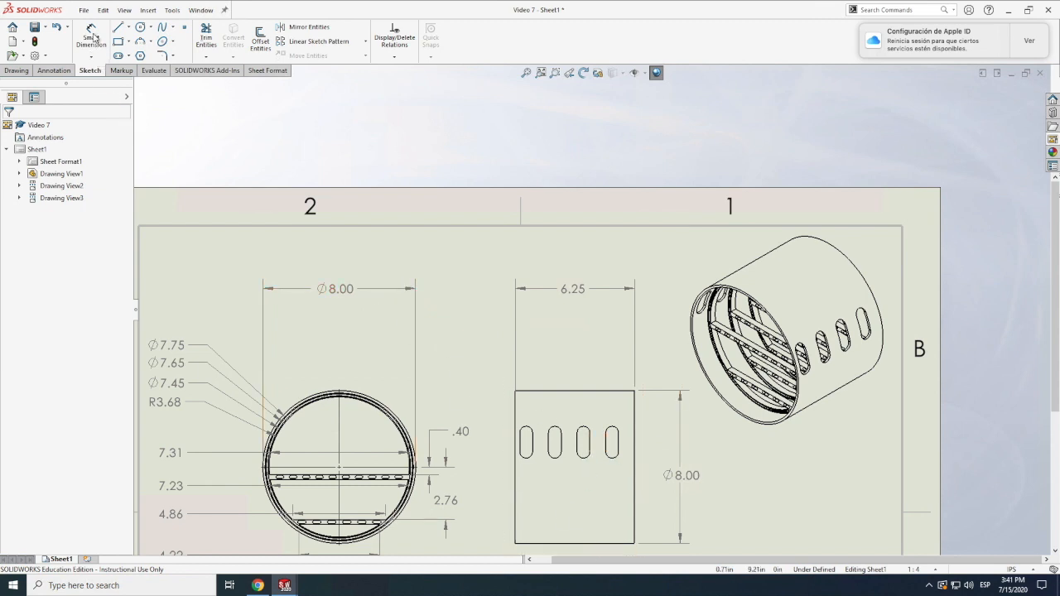
left_click(90, 37)
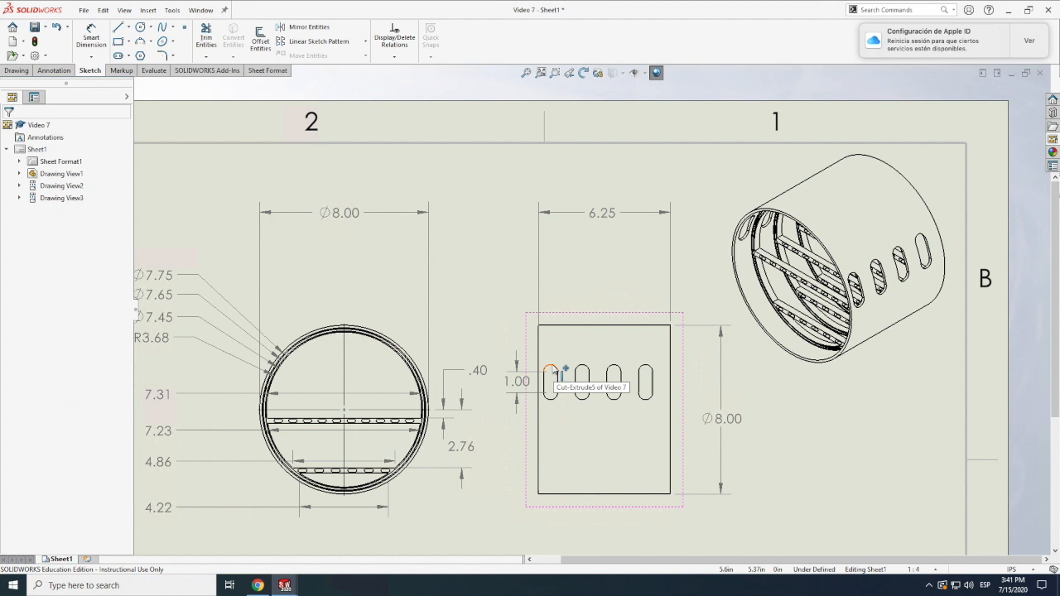
left_click(603, 411)
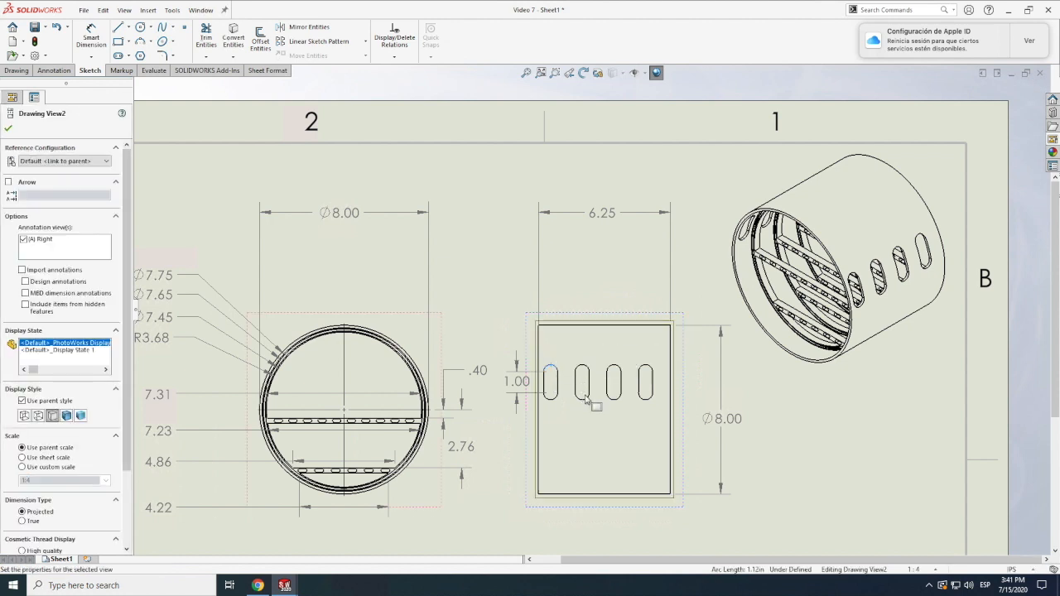
left_click(90, 36)
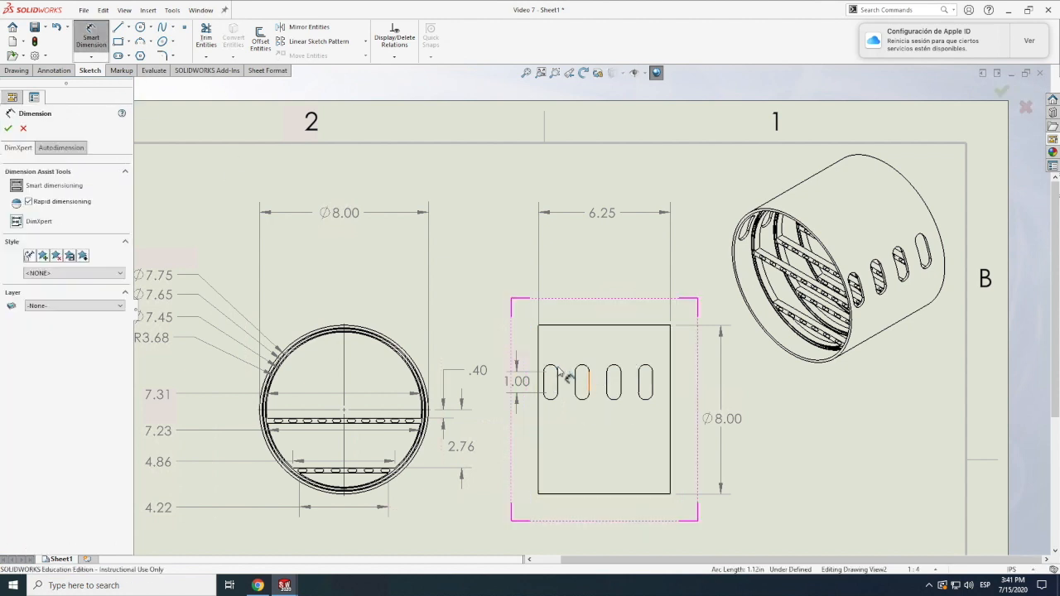
left_click(550, 380)
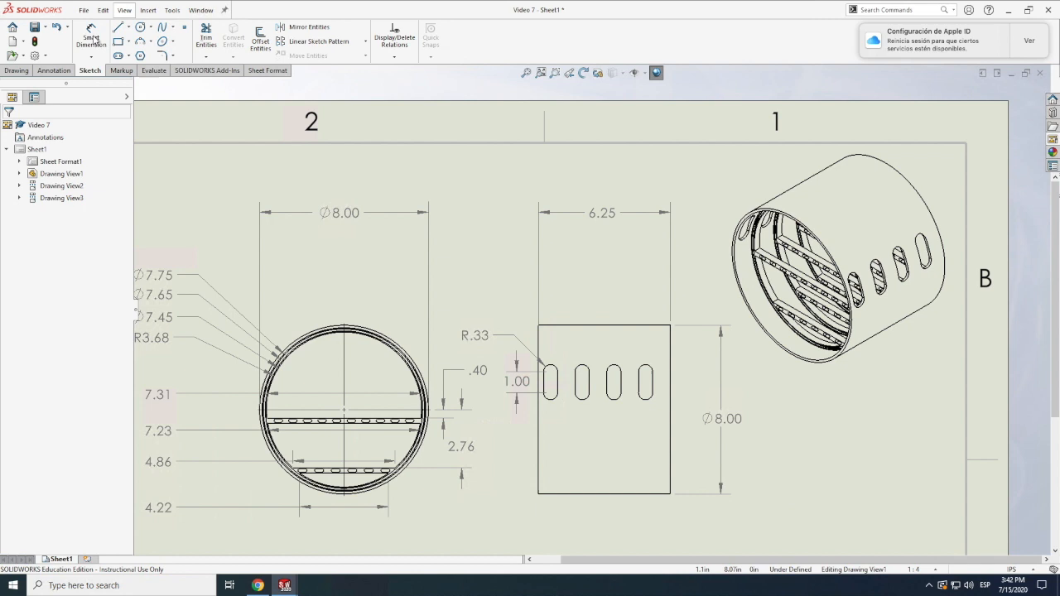
left_click(90, 39)
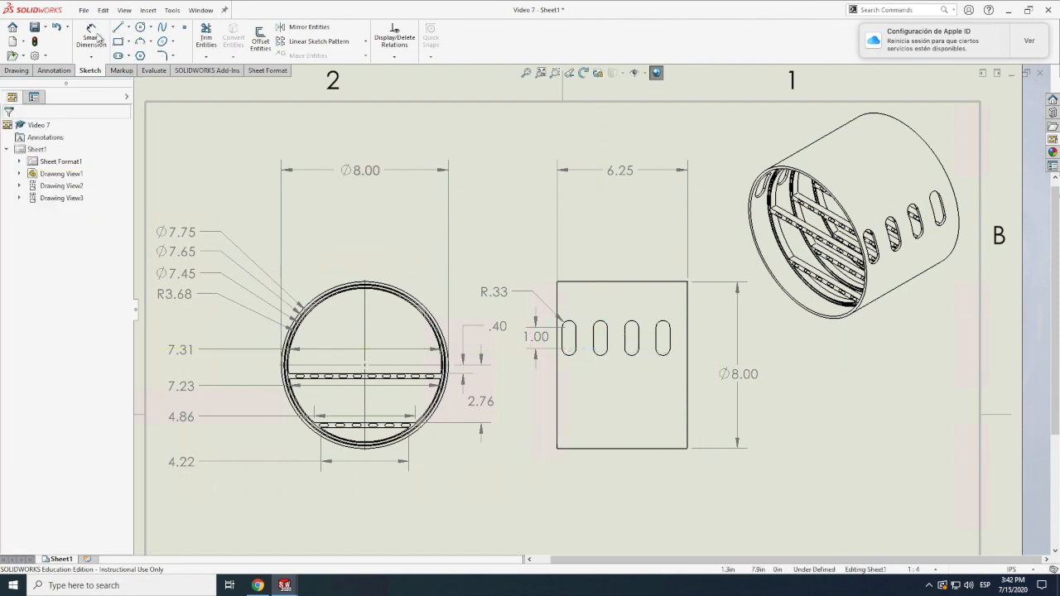
Dimension the slot spacing 1.50 and accept it as a driven dimension.
left_click(90, 36)
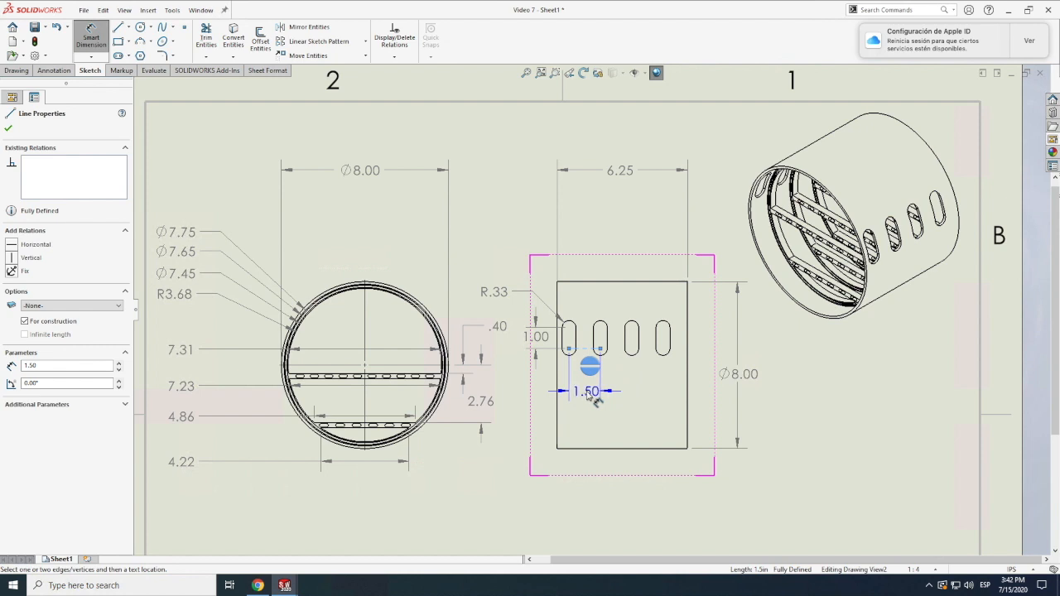
left_click(590, 392)
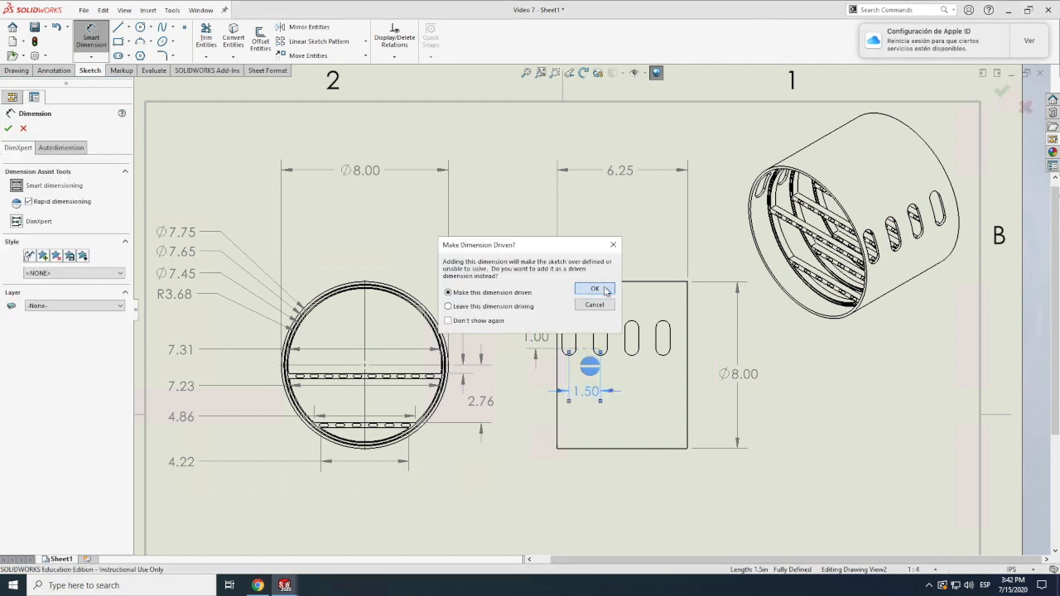
left_click(595, 288)
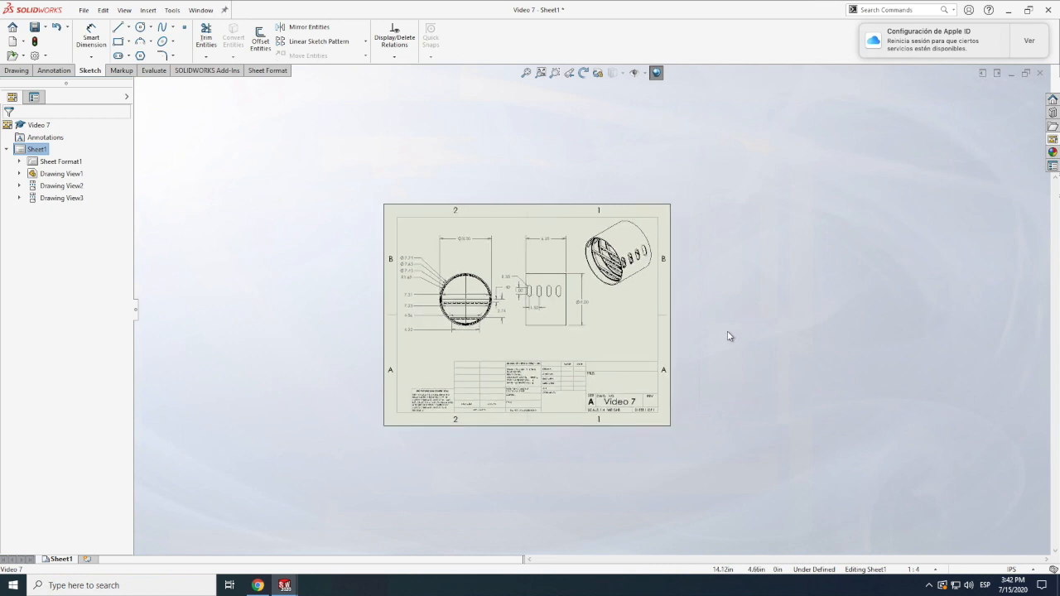
mouse_move(676, 281)
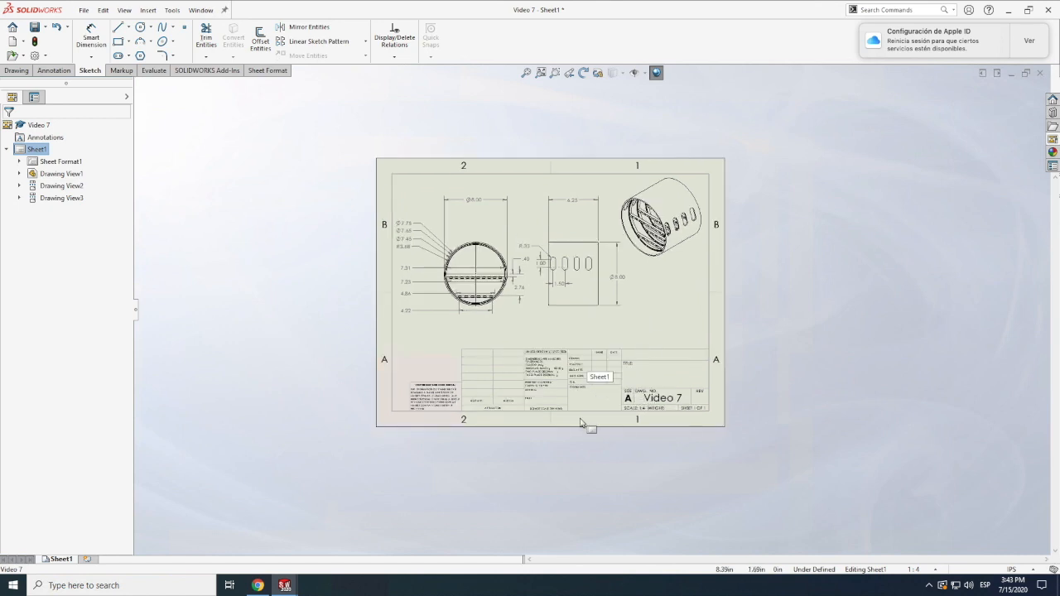
mouse_move(678, 415)
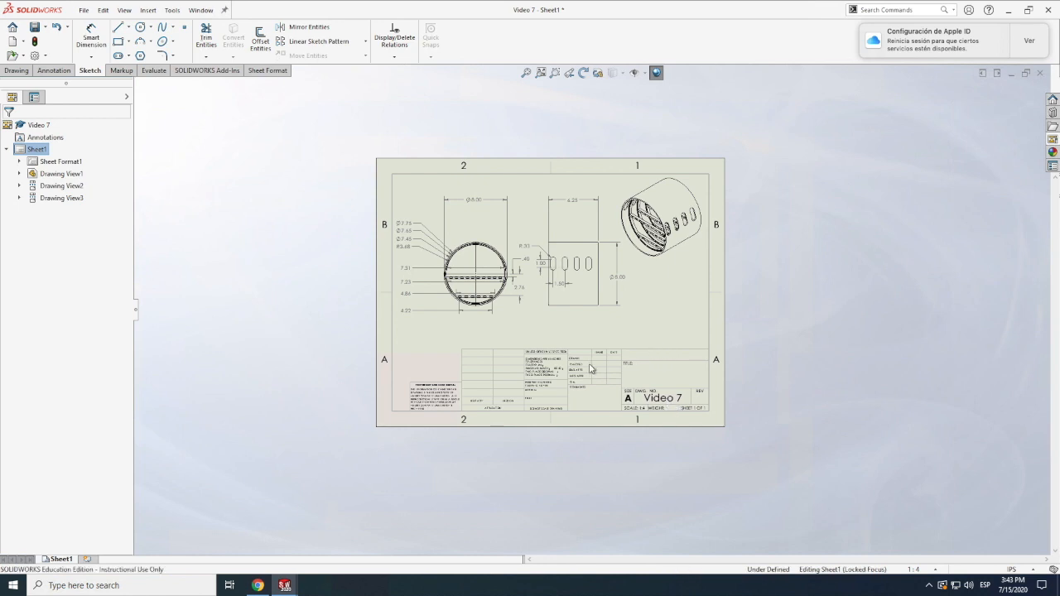
Enter Edit Sheet Format and remove the proprietary-and-confidential note text from the title block.
right_click(590, 368)
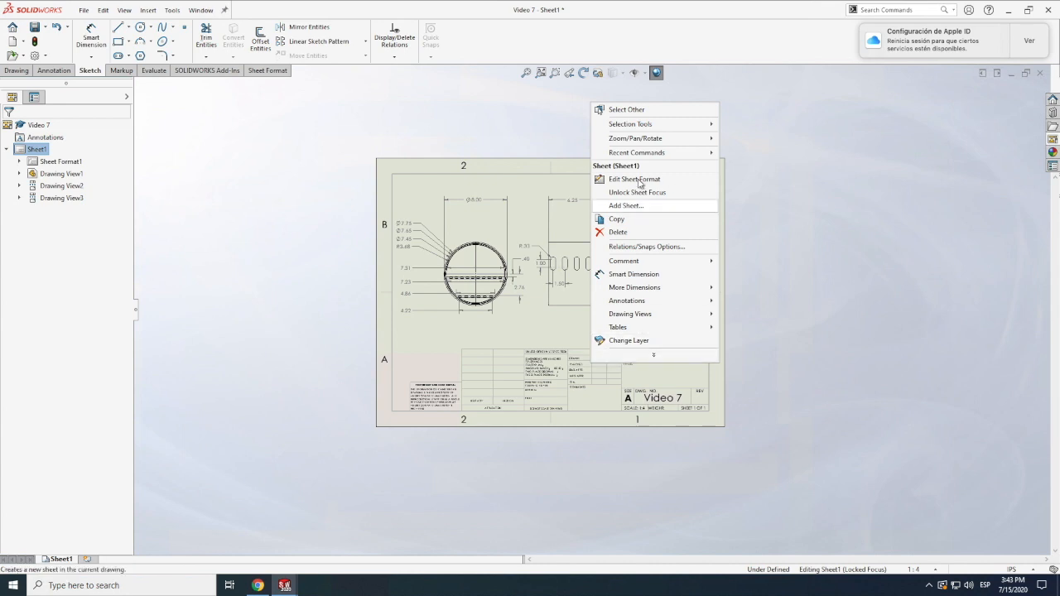
left_click(634, 179)
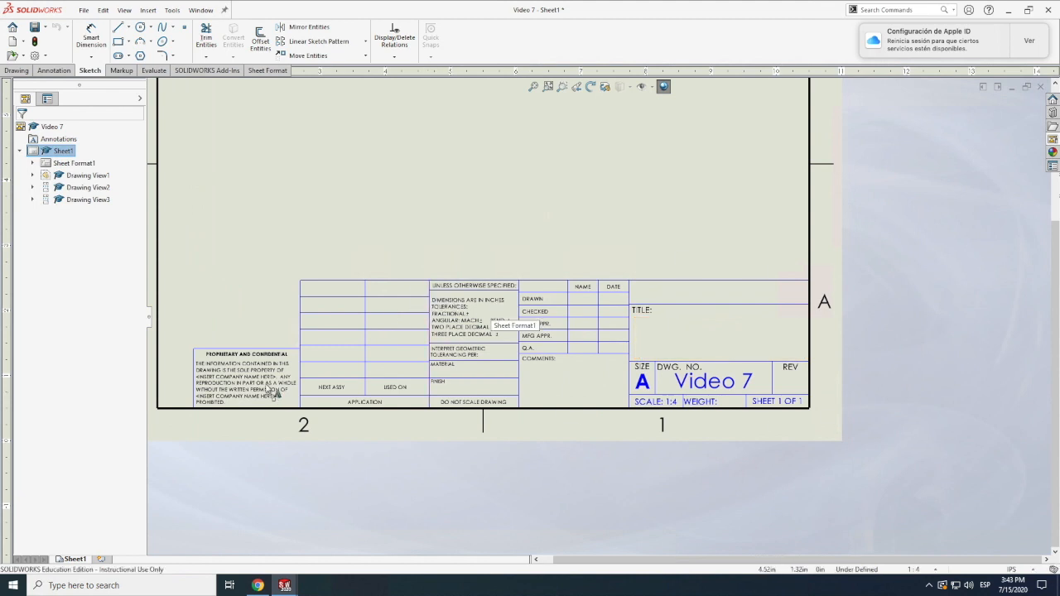
double_click(240, 381)
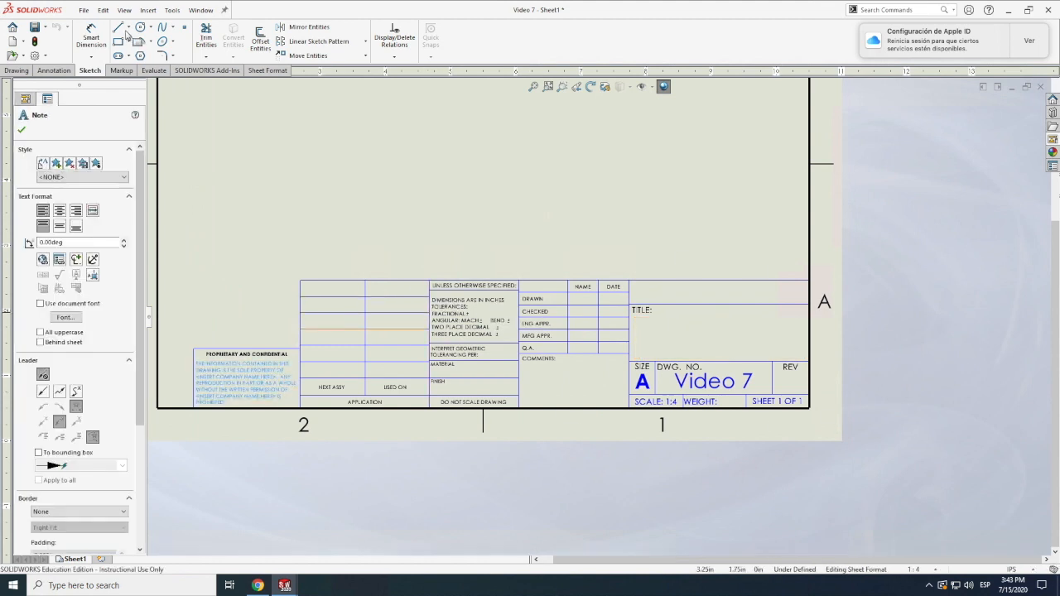
mouse_move(121, 27)
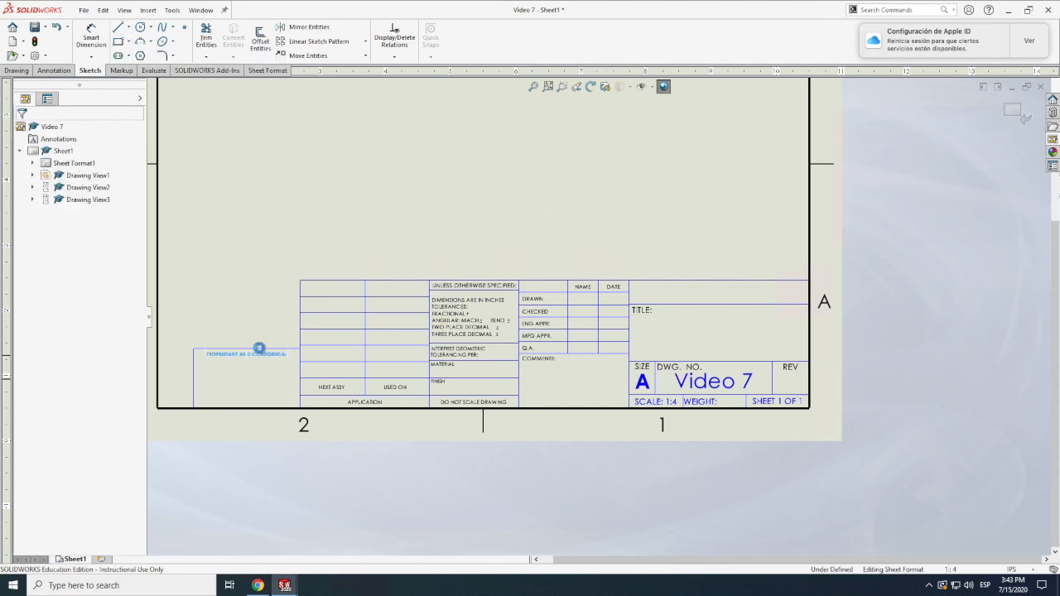
left_click(259, 348)
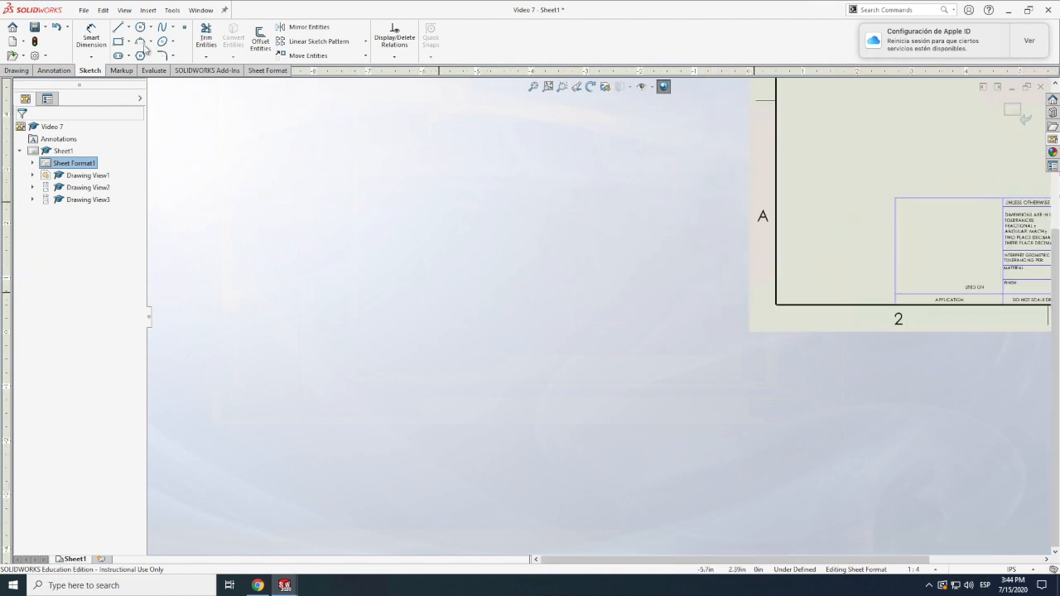
Delete the title block's left section lines and tolerance, material and application notes.
left_click(124, 10)
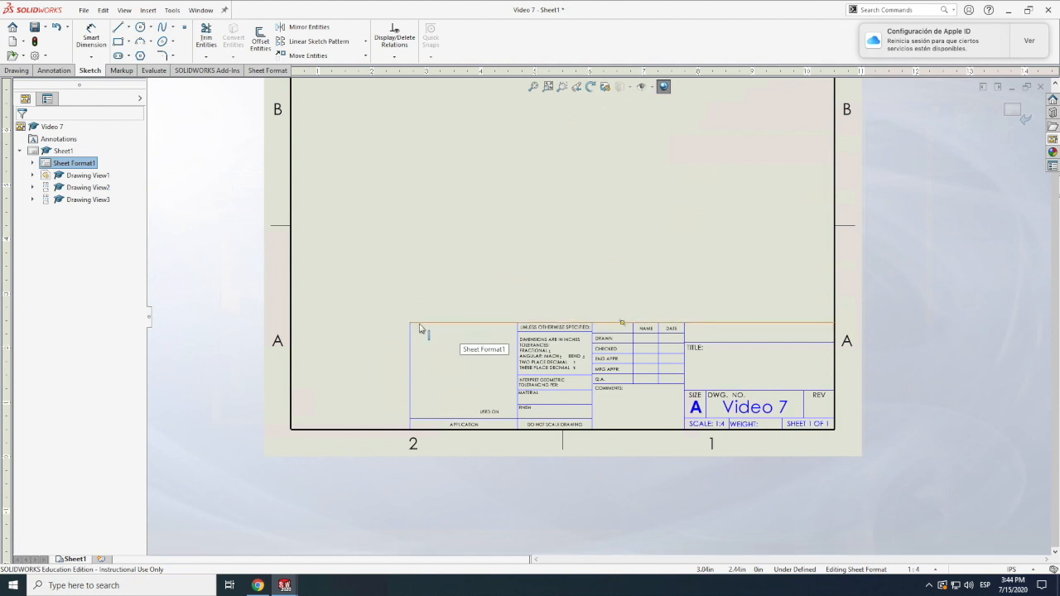
left_click(583, 325)
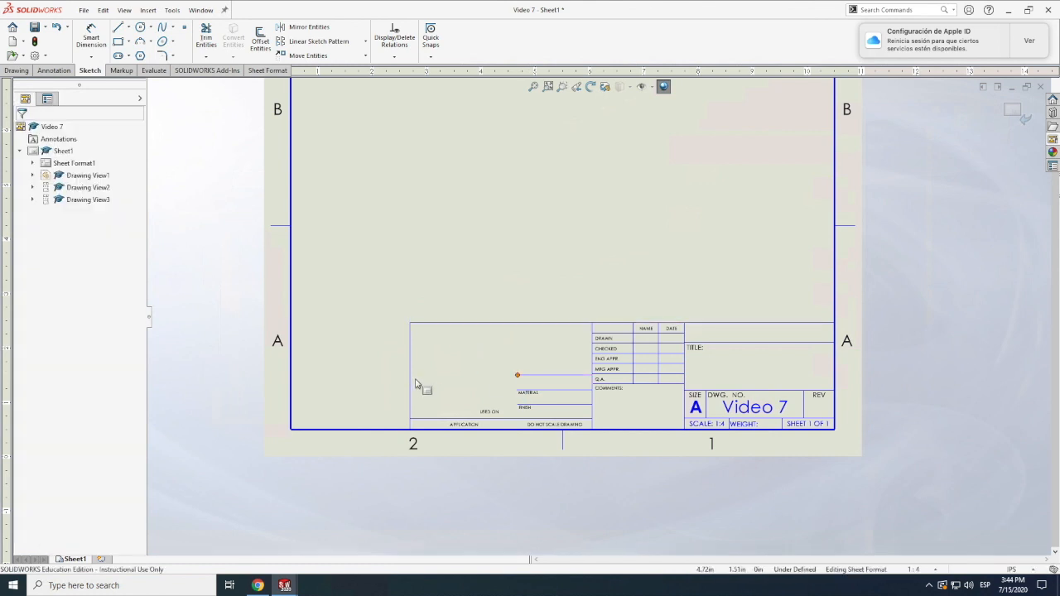
left_click(417, 378)
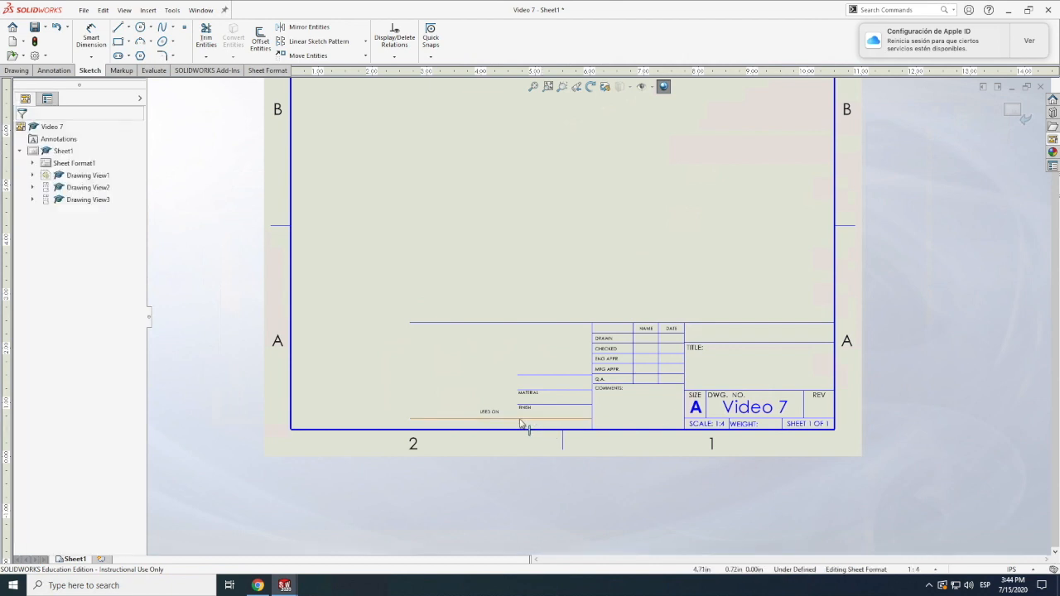
left_click(520, 358)
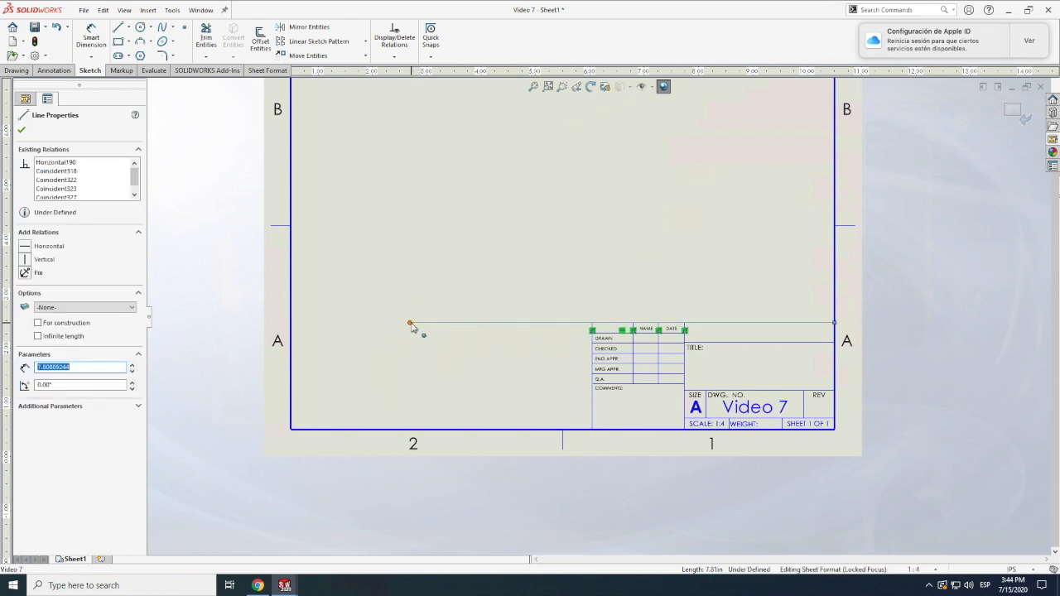
left_click(593, 323)
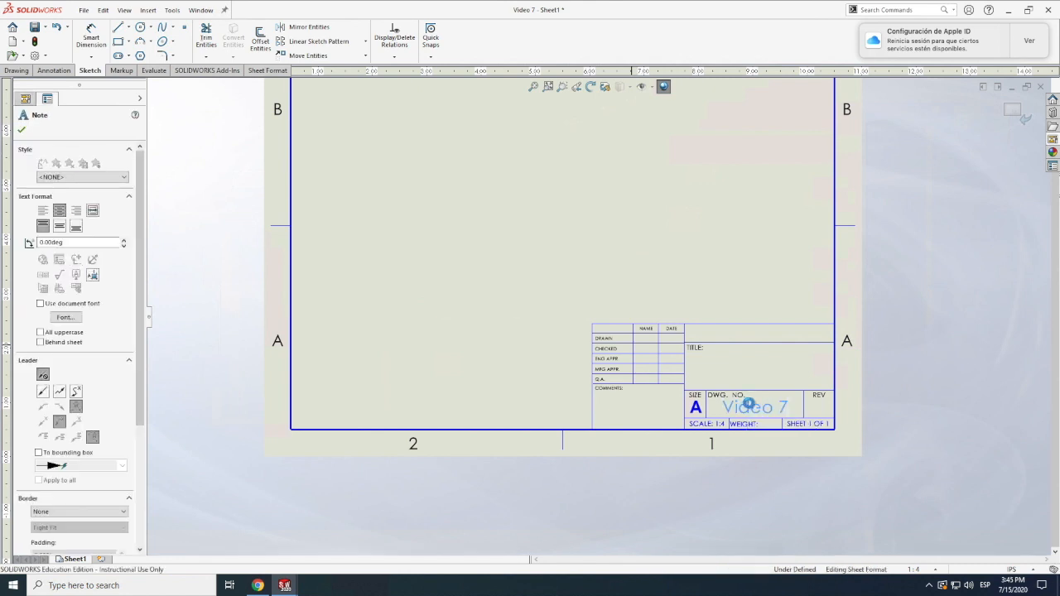
Replace the Video 7 drawing number note with AR-1.
double_click(754, 408)
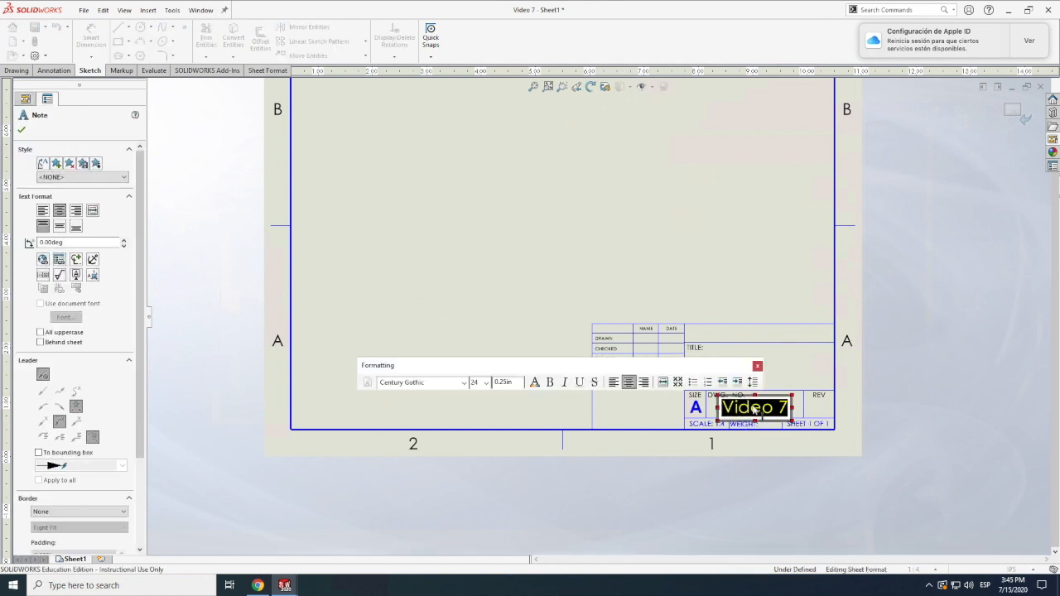
type("Fuselage")
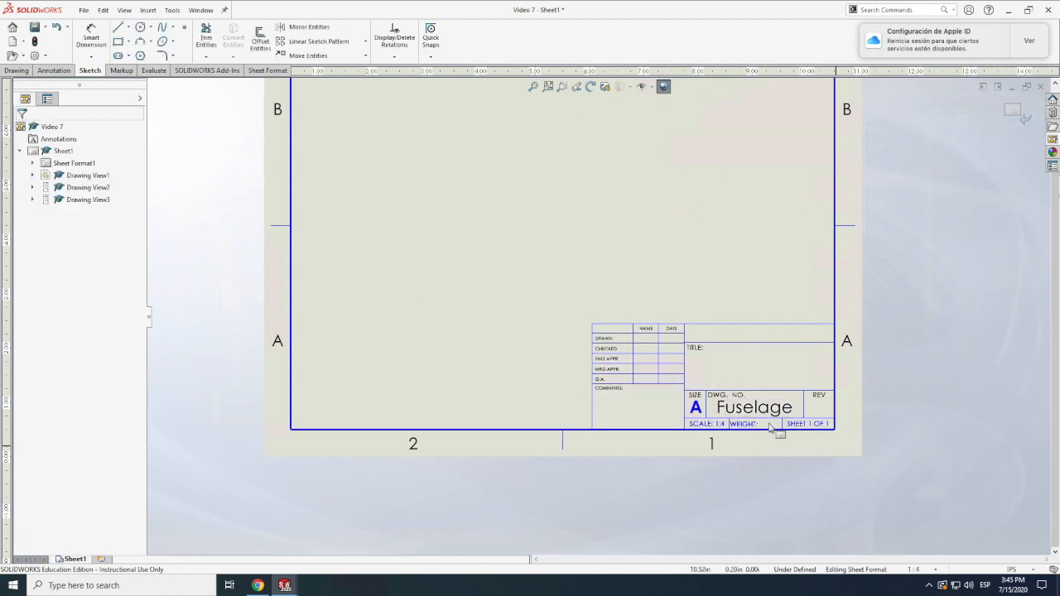
double_click(754, 407)
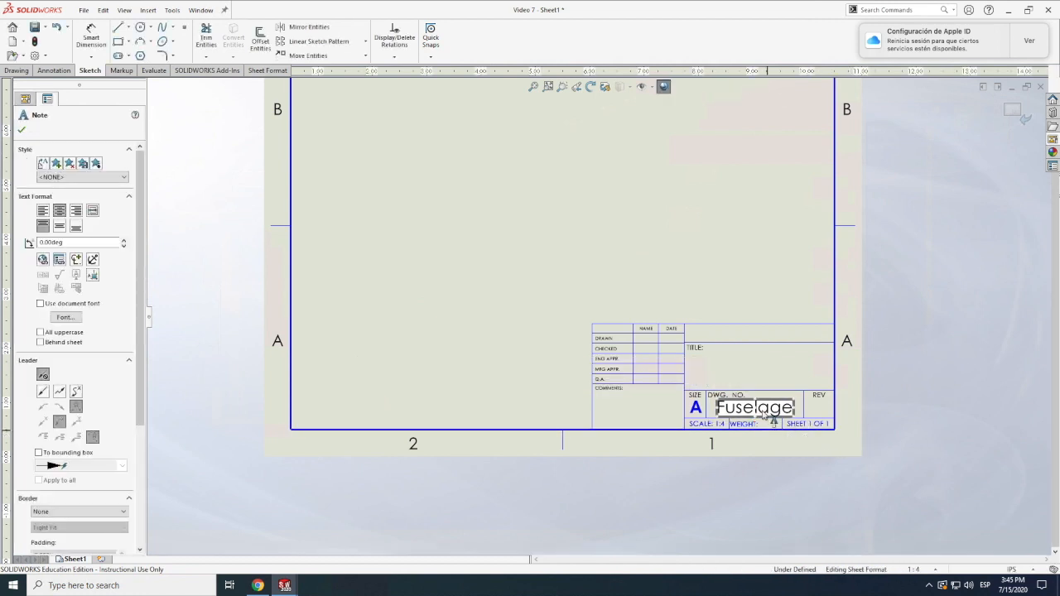
double_click(754, 407)
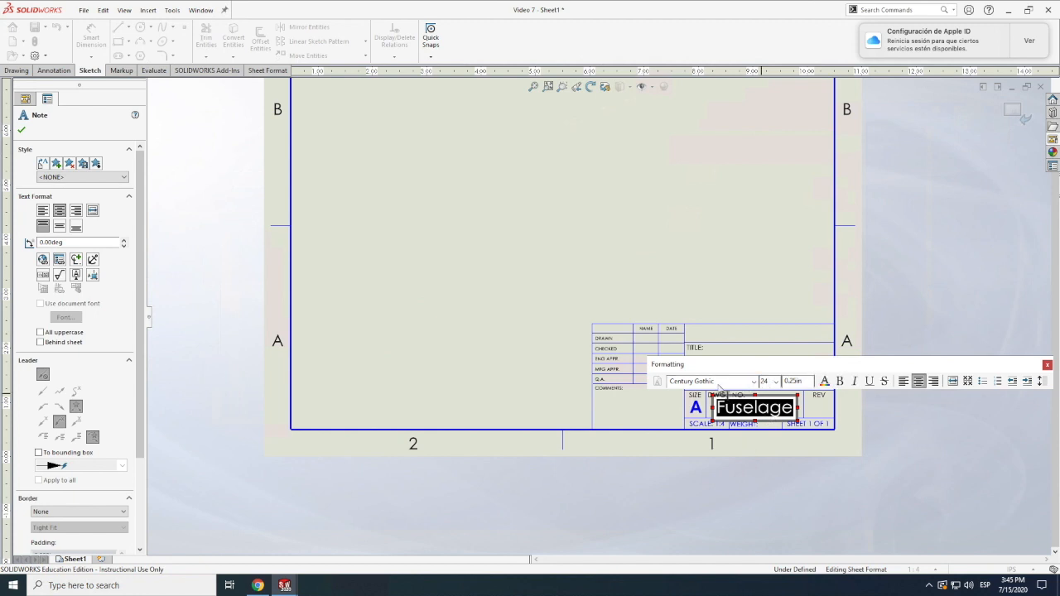
mouse_move(749, 478)
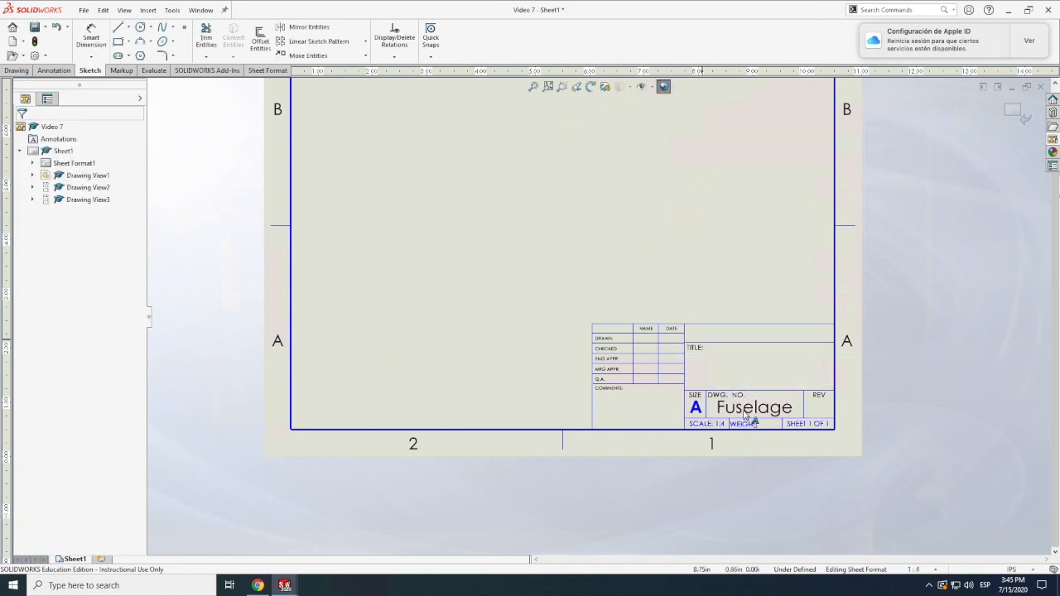
double_click(752, 408)
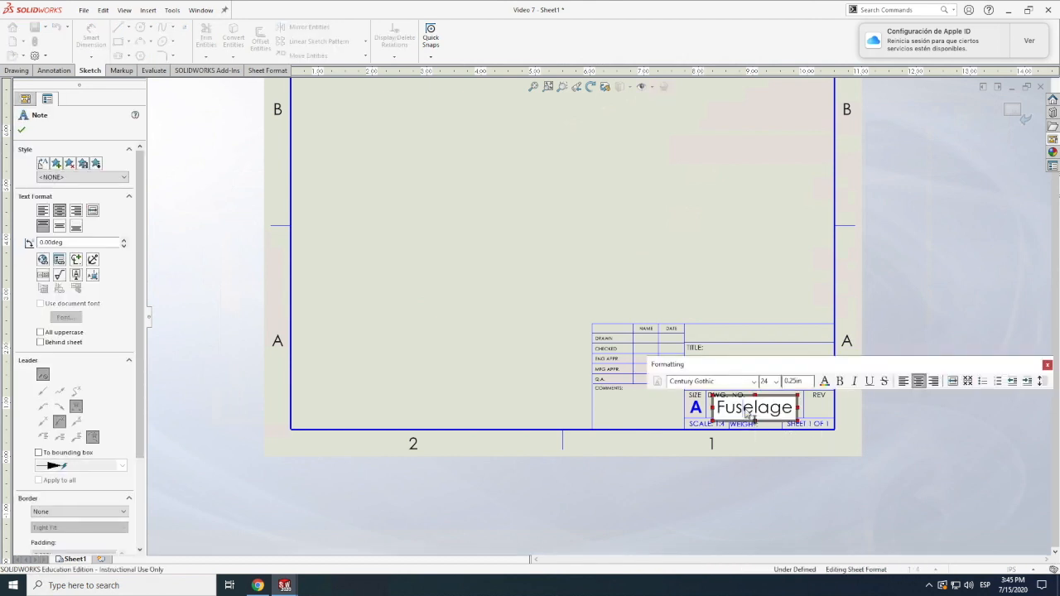
double_click(754, 408)
type("AR-1")
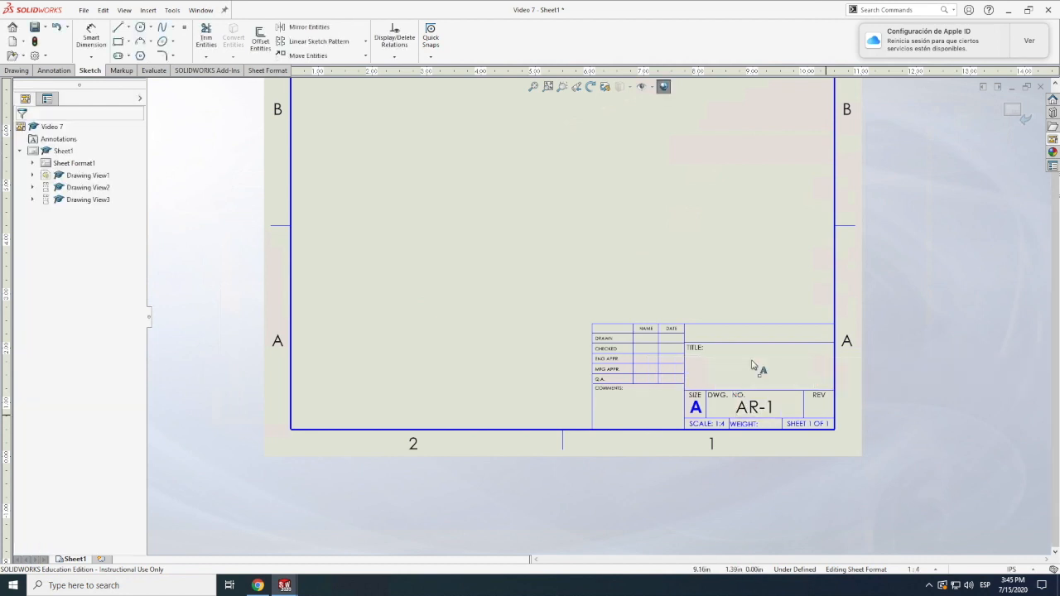
Enter 'Airplane Fuselage' in the title field of the title block.
left_click(754, 364)
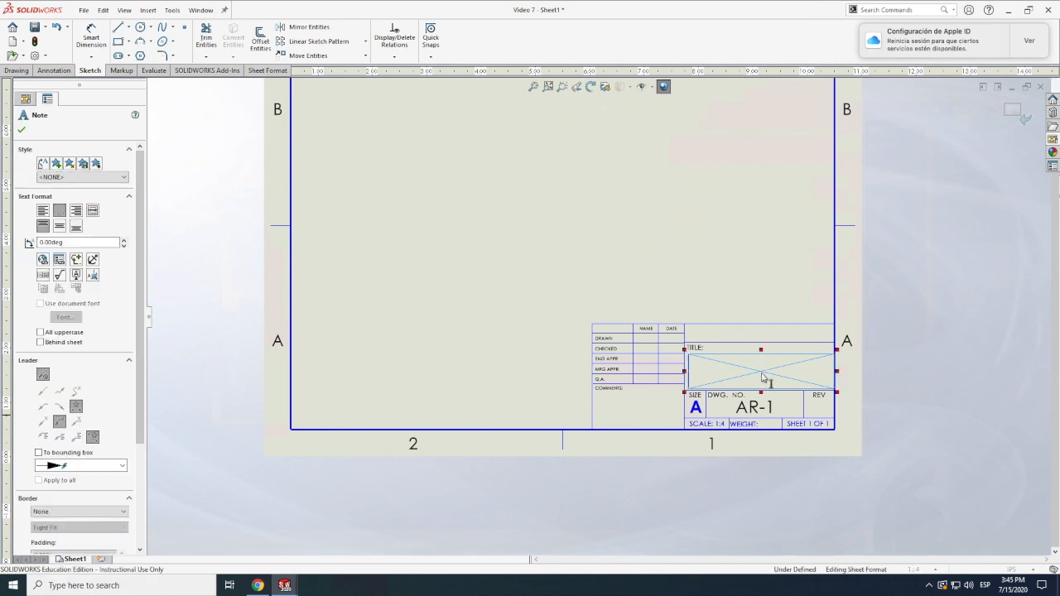
left_click(759, 371)
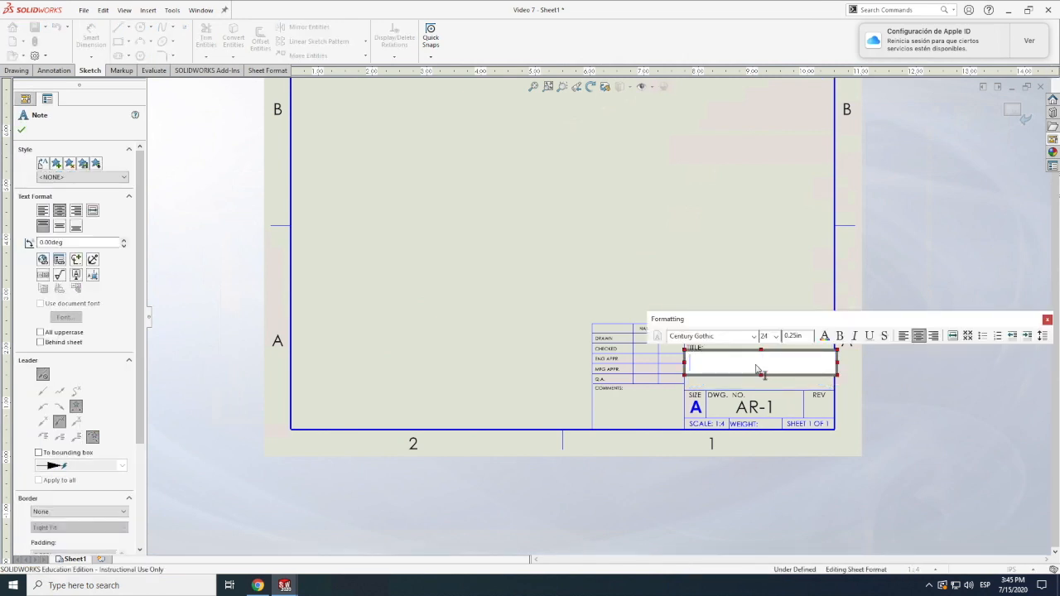
type("Airplane")
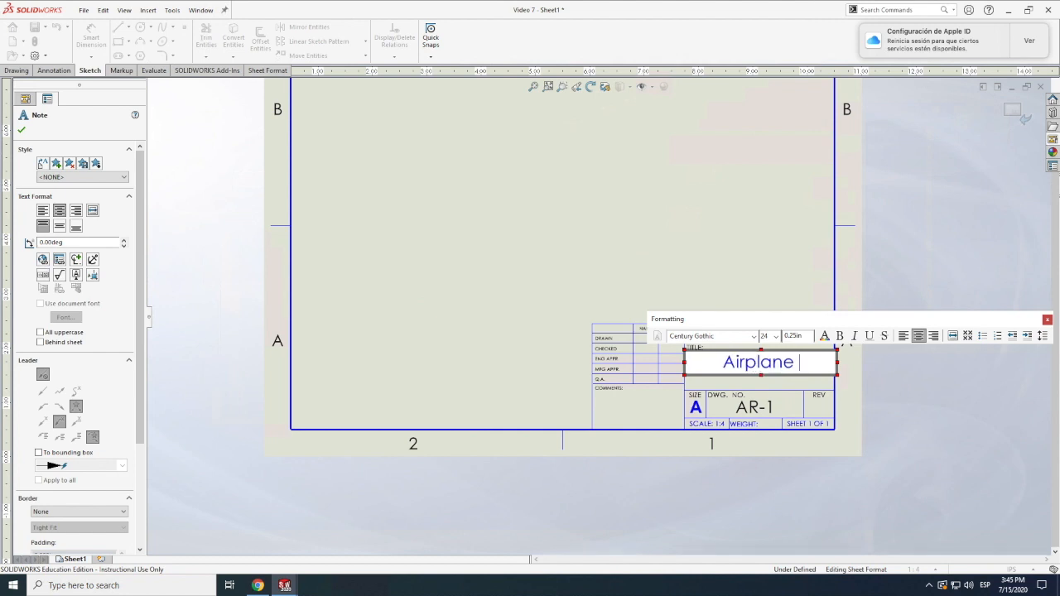
type("Fuselage")
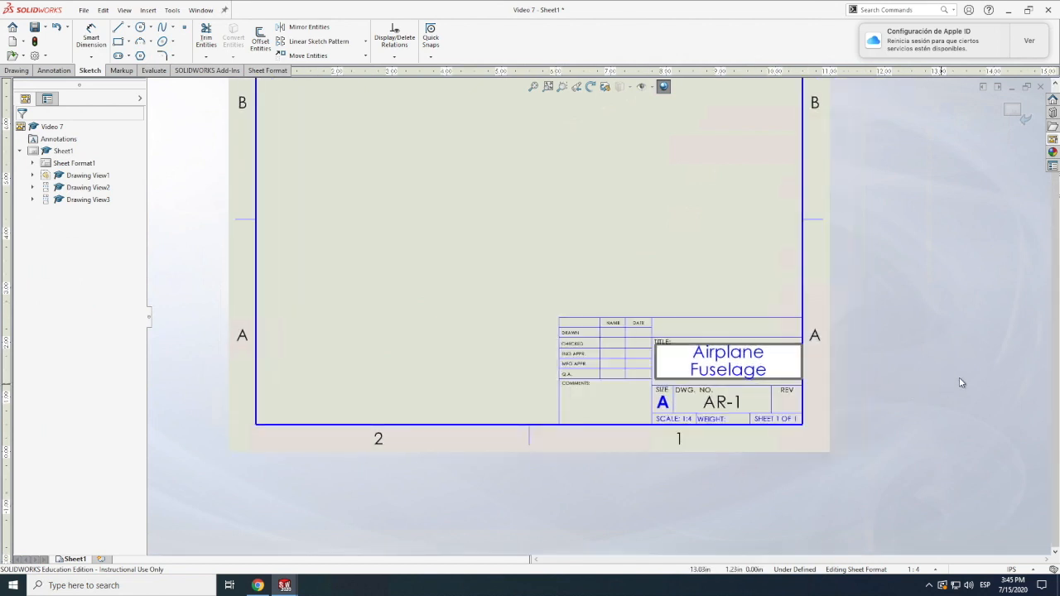
mouse_move(655, 295)
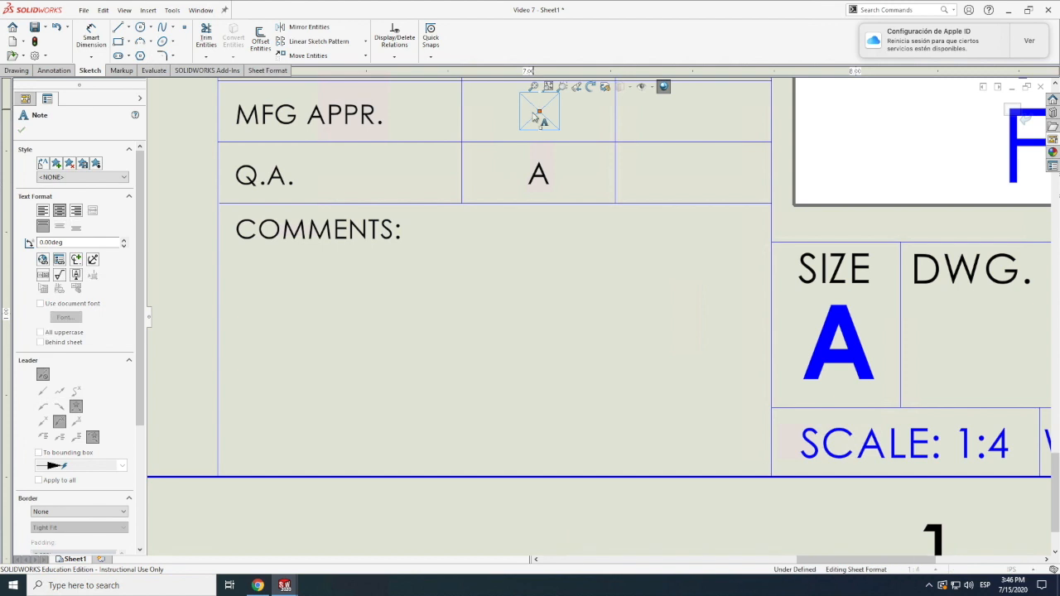
Enter A in the name and date cells of the approval rows, including Mfg Appr date and Eng Appr name.
type("AS")
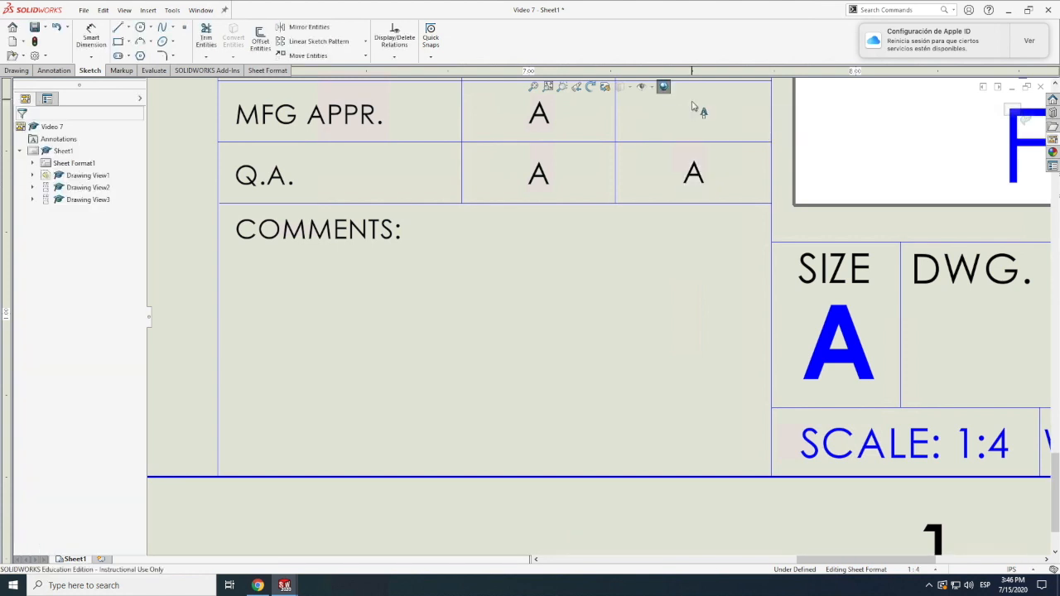
left_click(692, 113)
type("A")
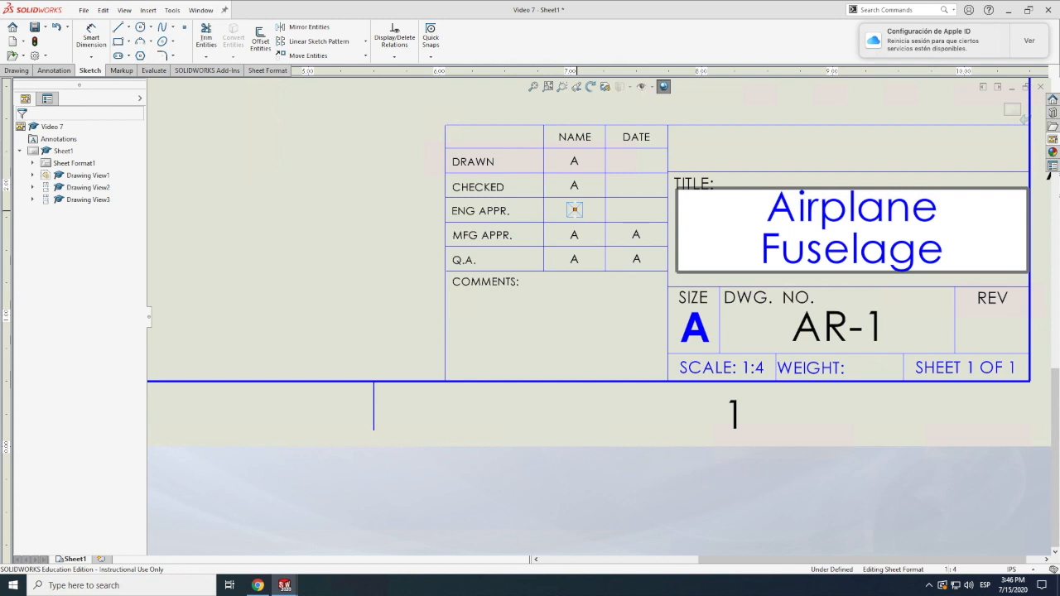
double_click(573, 208)
type("A")
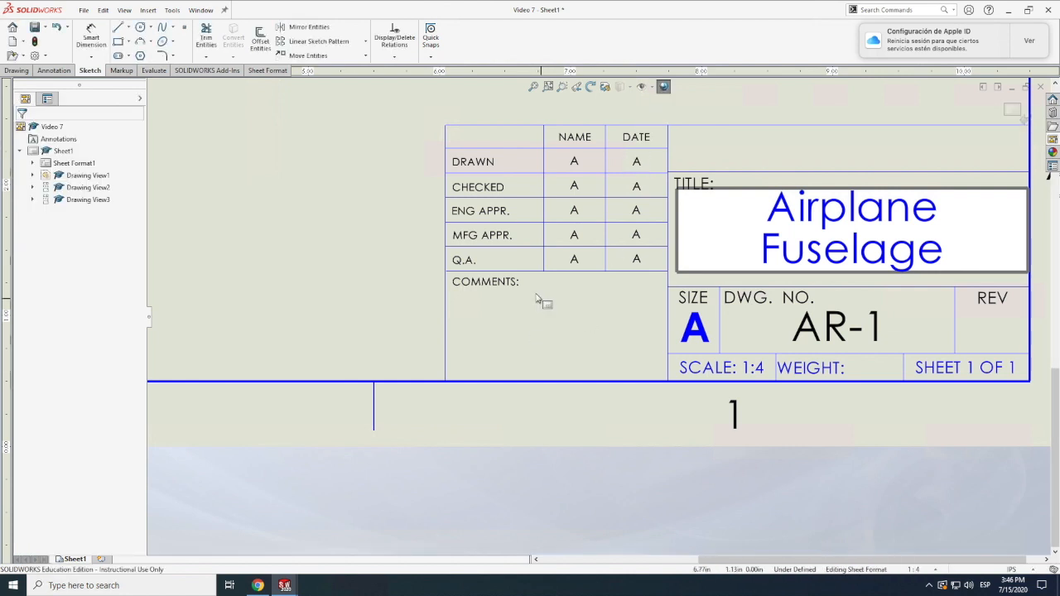
Add a note under COMMENTS reading 'This fuselage is not to scale'.
left_click(75, 162)
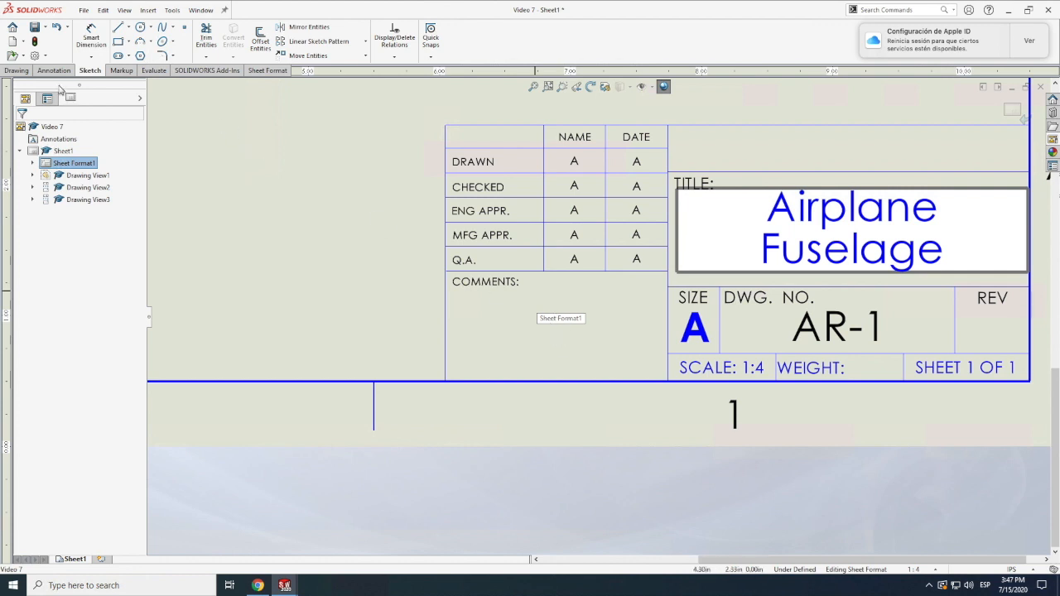
left_click(53, 70)
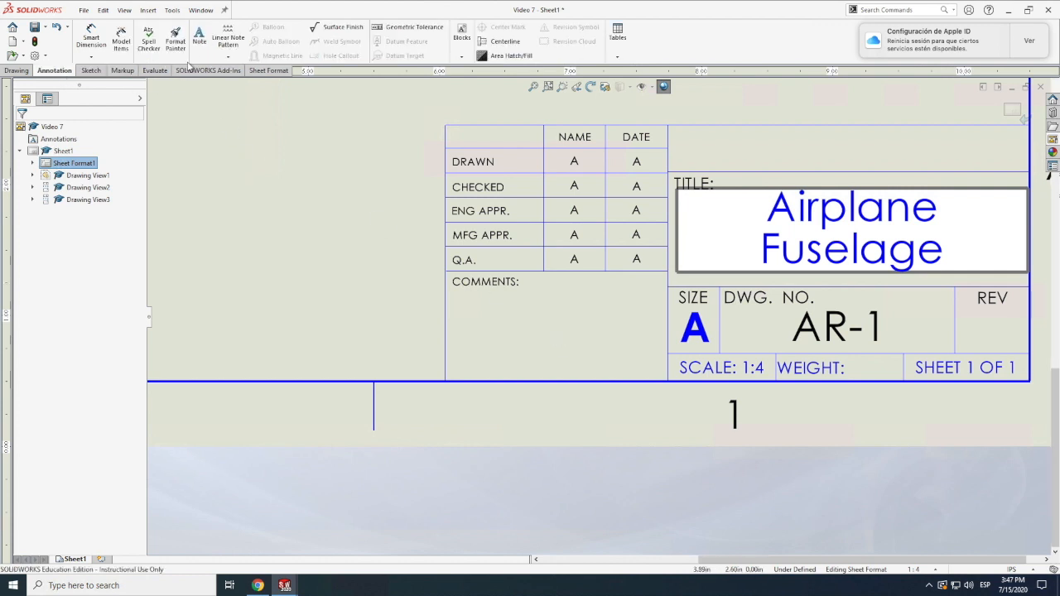
left_click(199, 37)
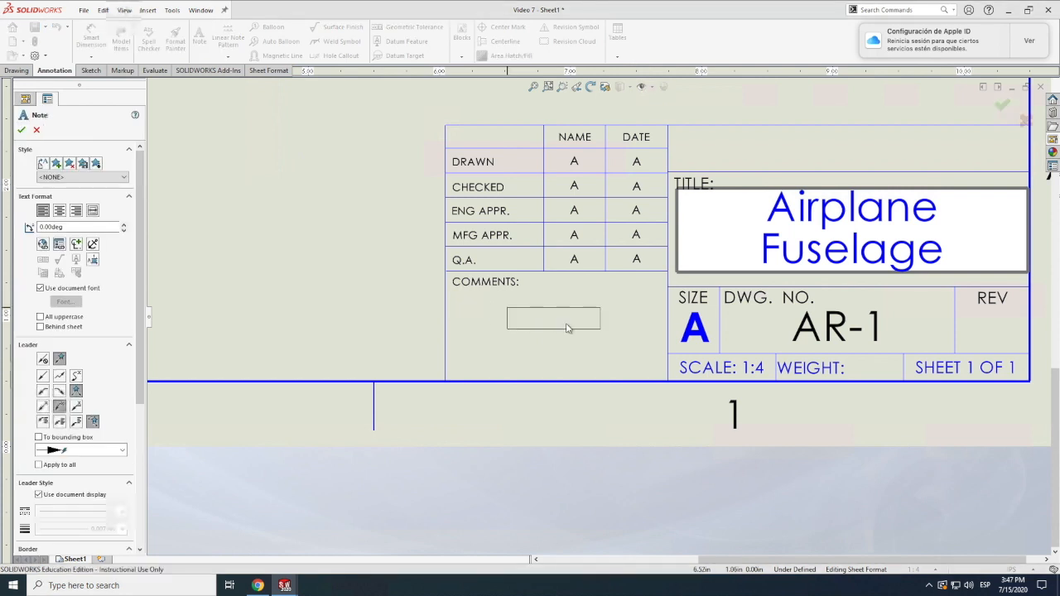
left_click(553, 318)
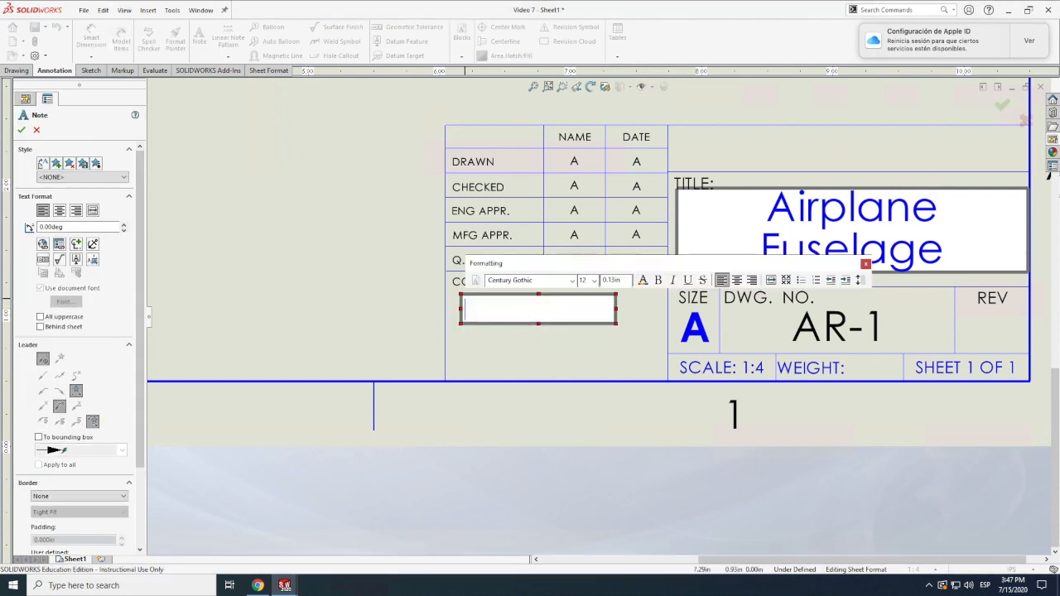
type("This")
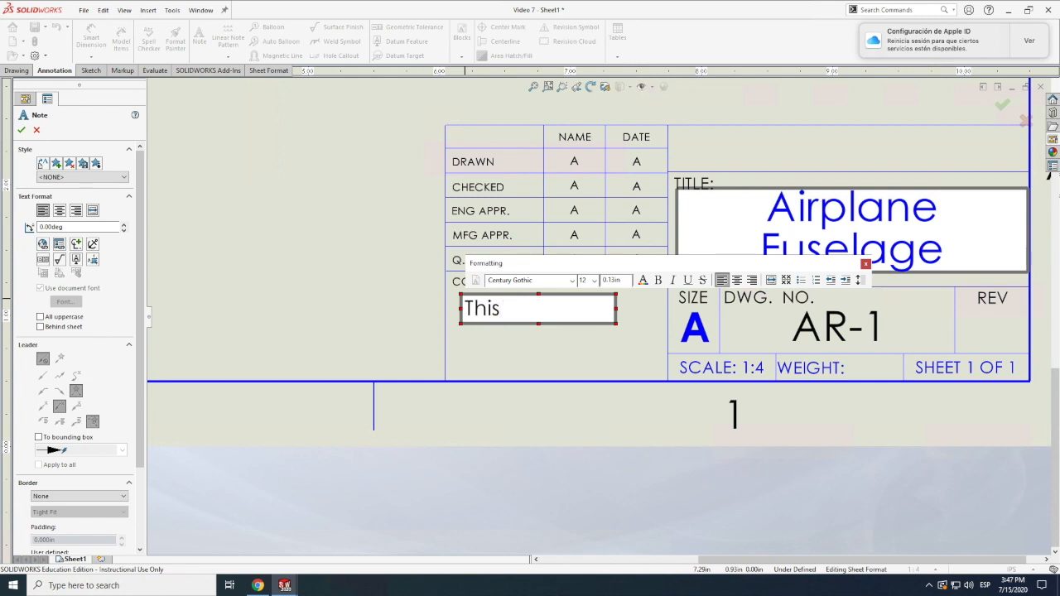
type("dr")
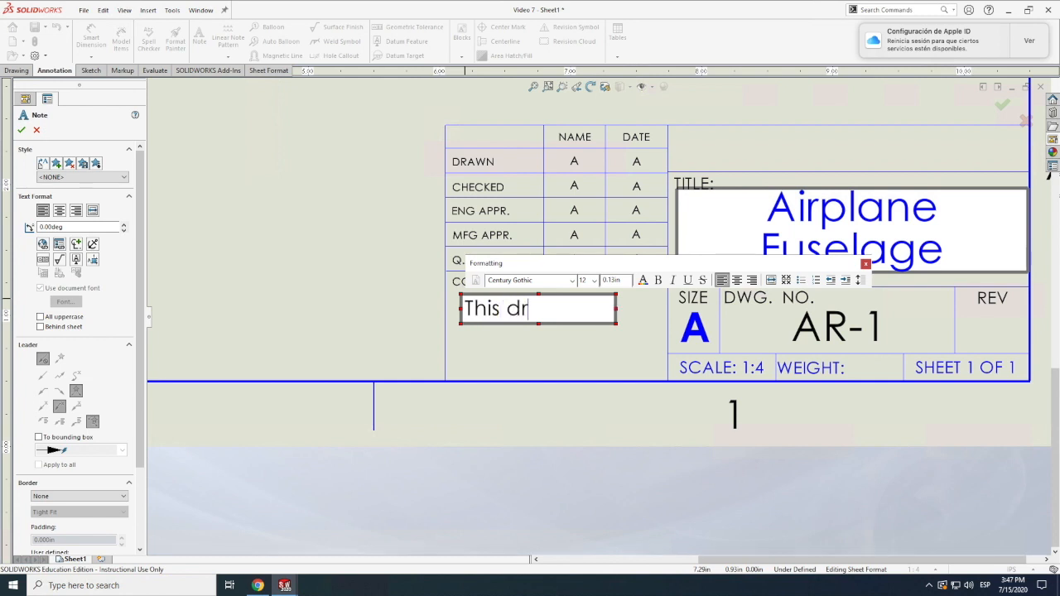
key("backspace")
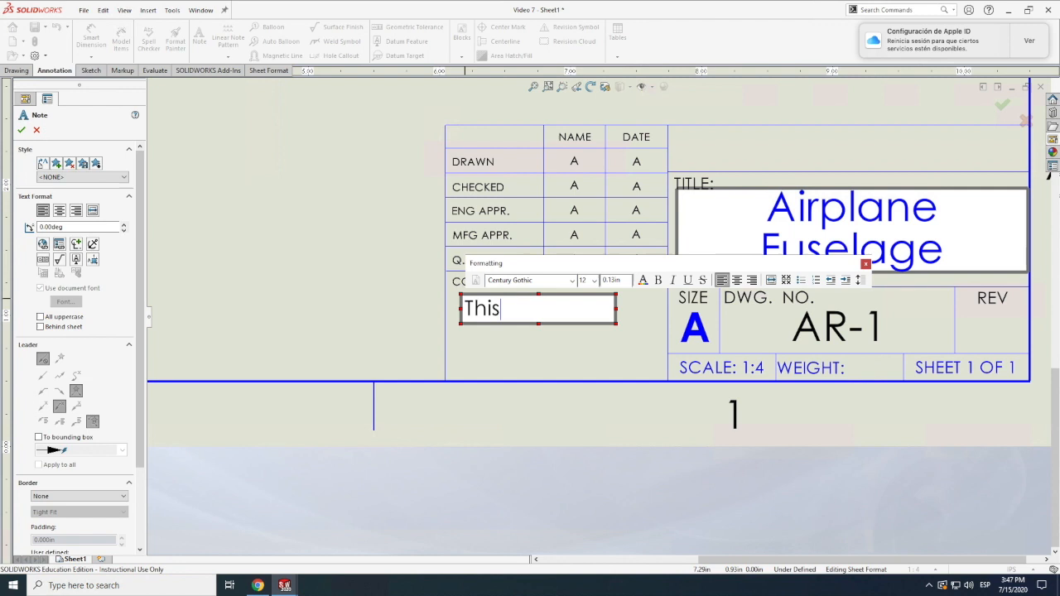
type("f")
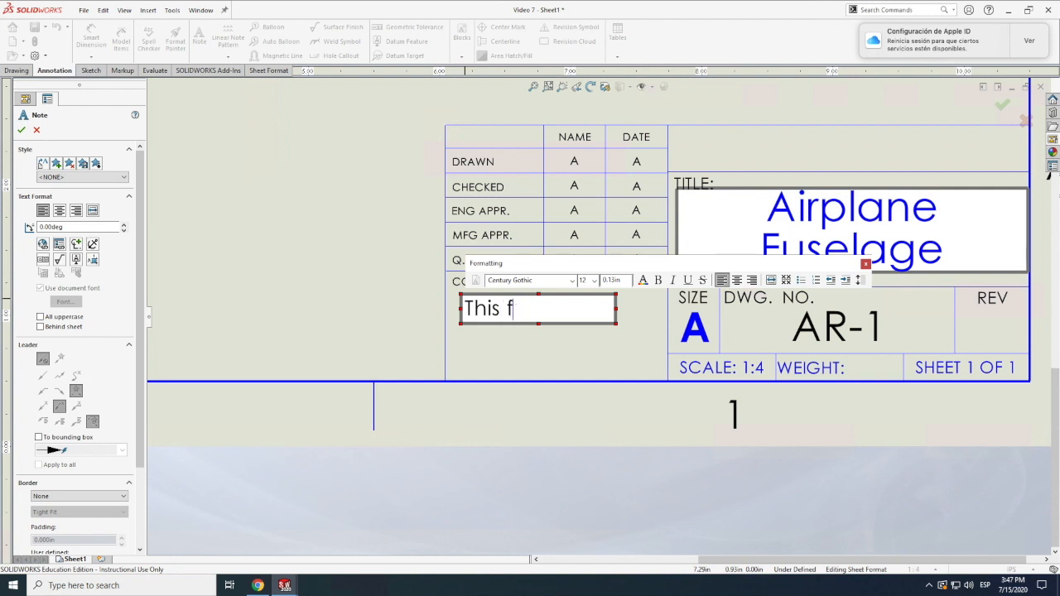
type("uselage")
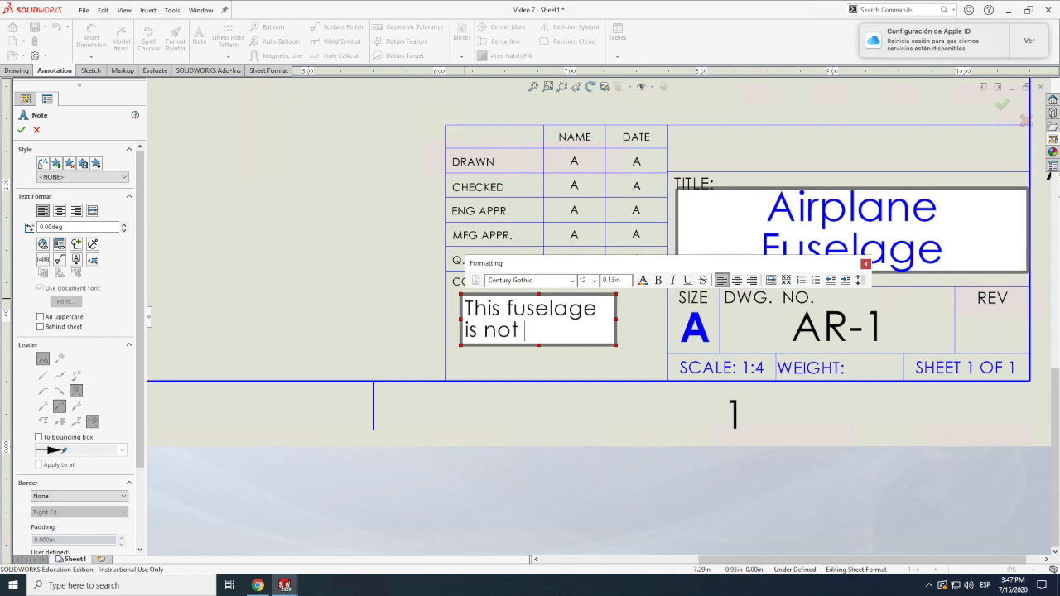
type("to scale")
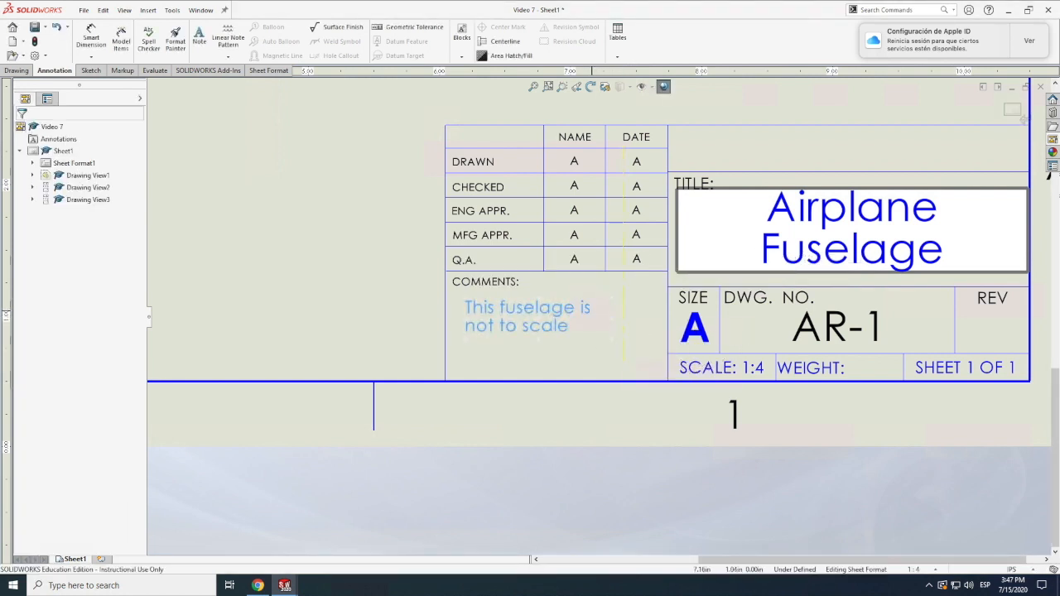
Select the comment note's text to adjust its formatting.
left_click(527, 314)
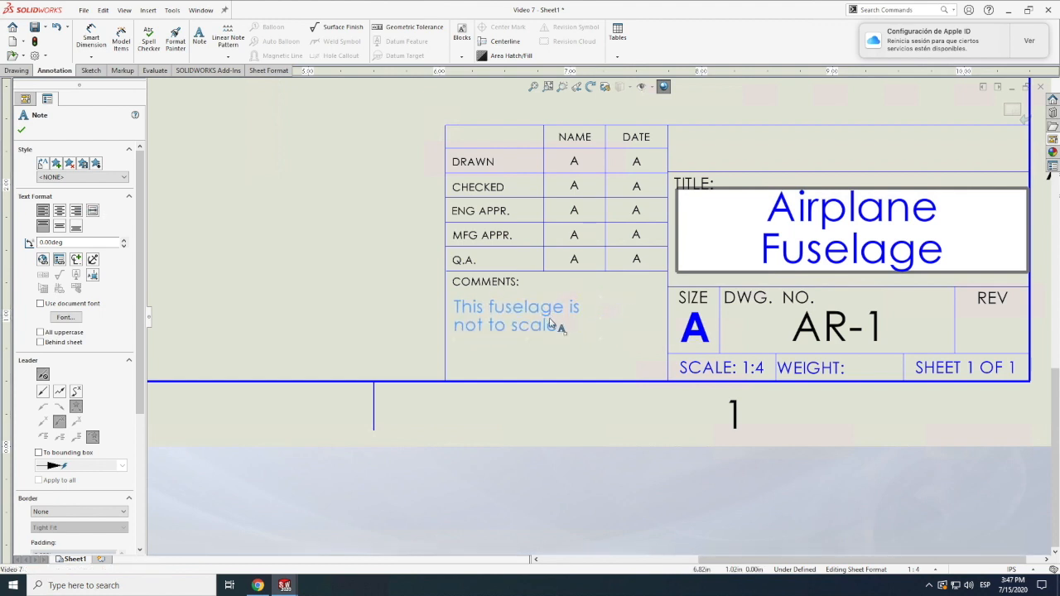
double_click(517, 315)
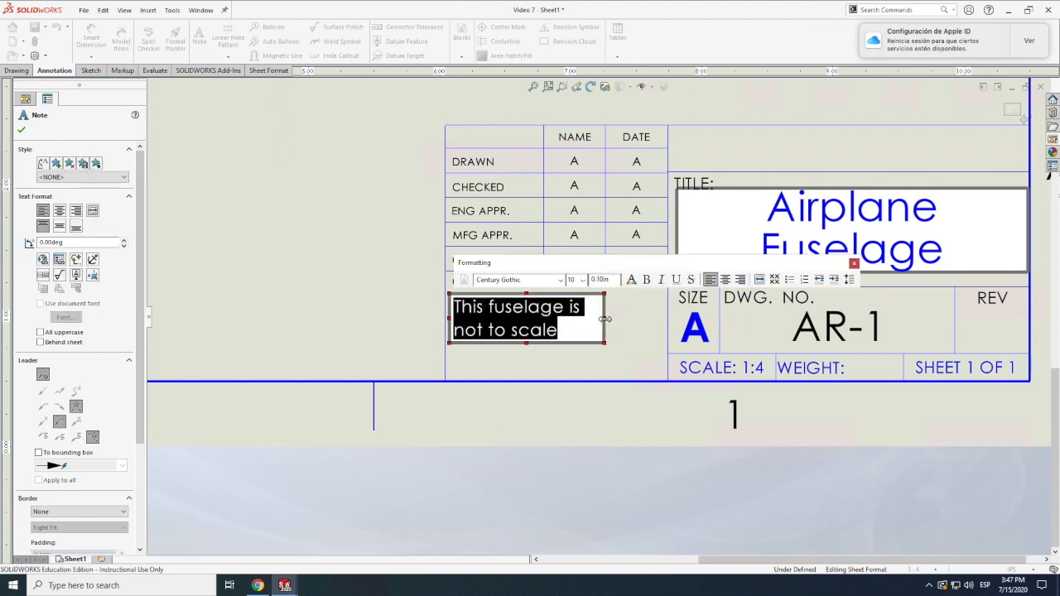
left_click_drag(605, 320, 663, 320)
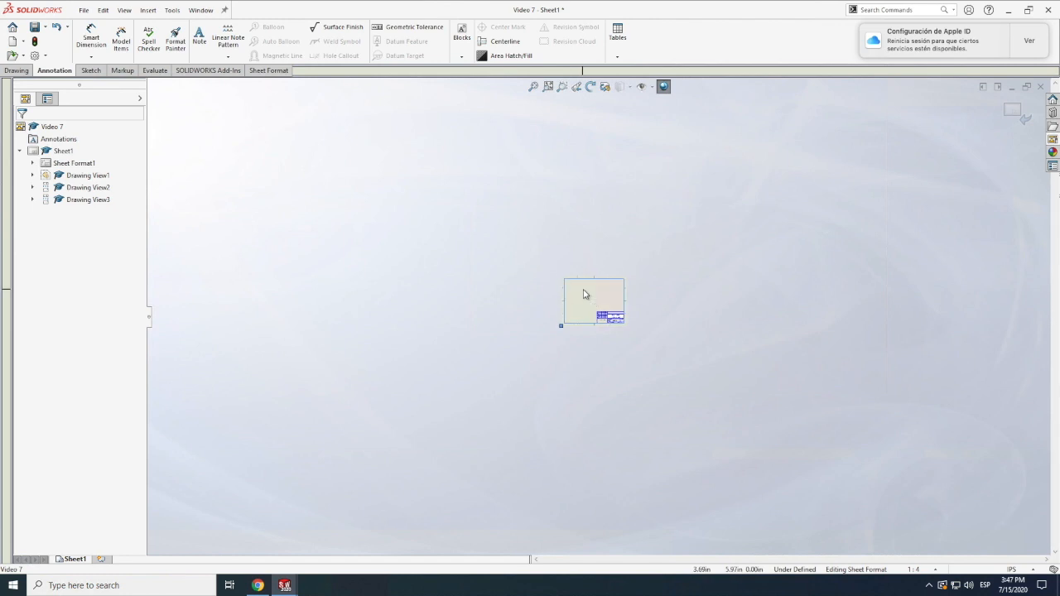
Leave sheet format editing via Edit Sheet and select Drawing View1.
right_click(593, 302)
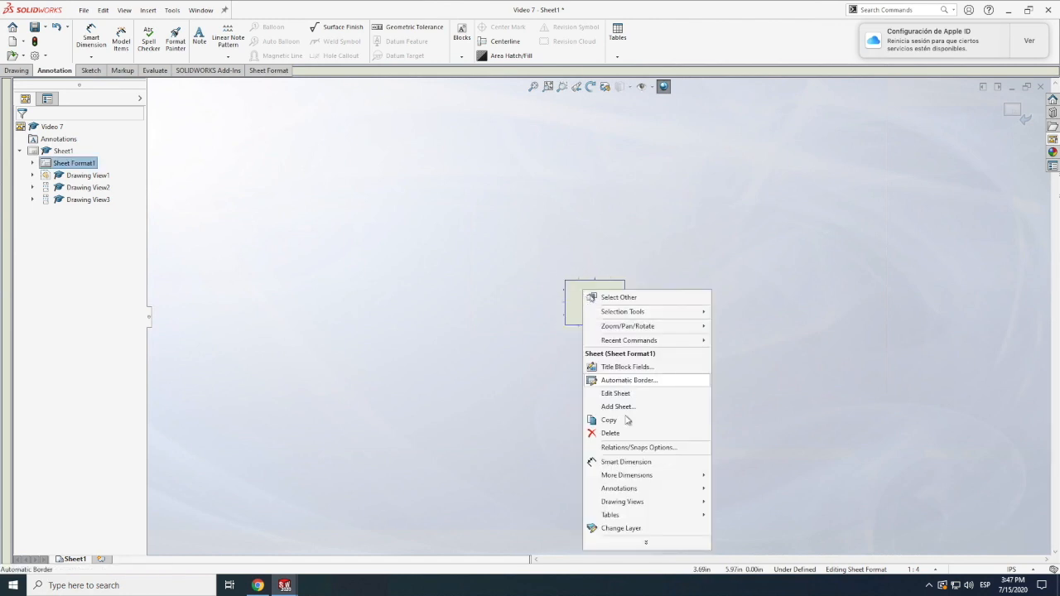
left_click(616, 394)
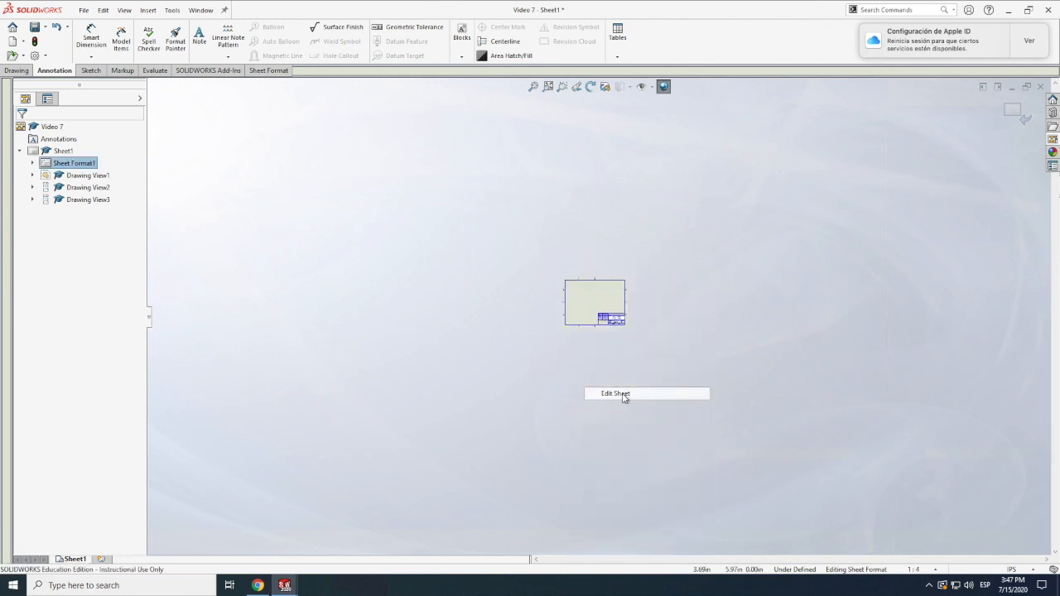
left_click(616, 395)
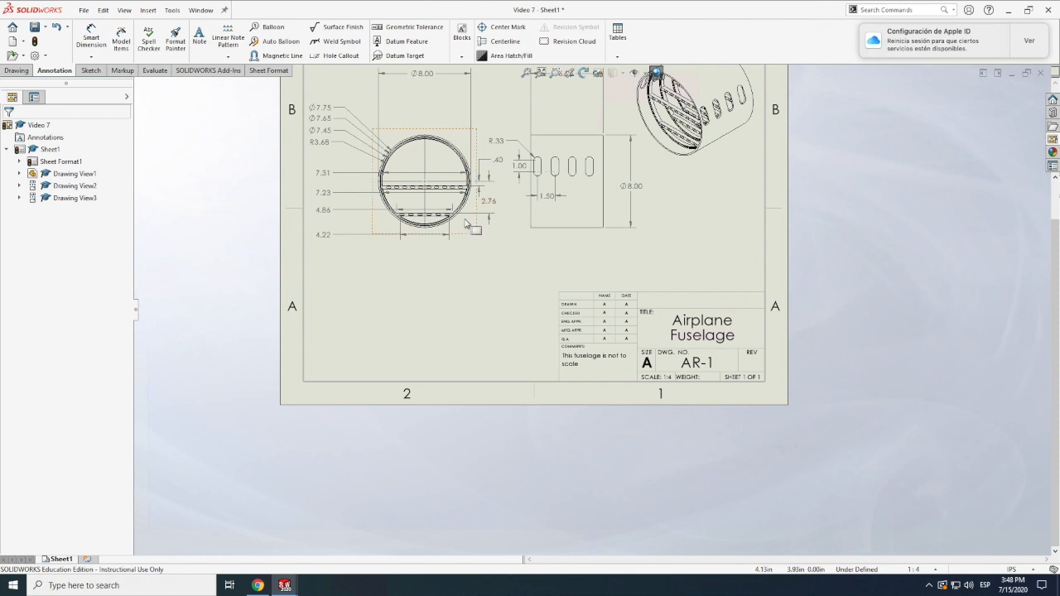
left_click(427, 179)
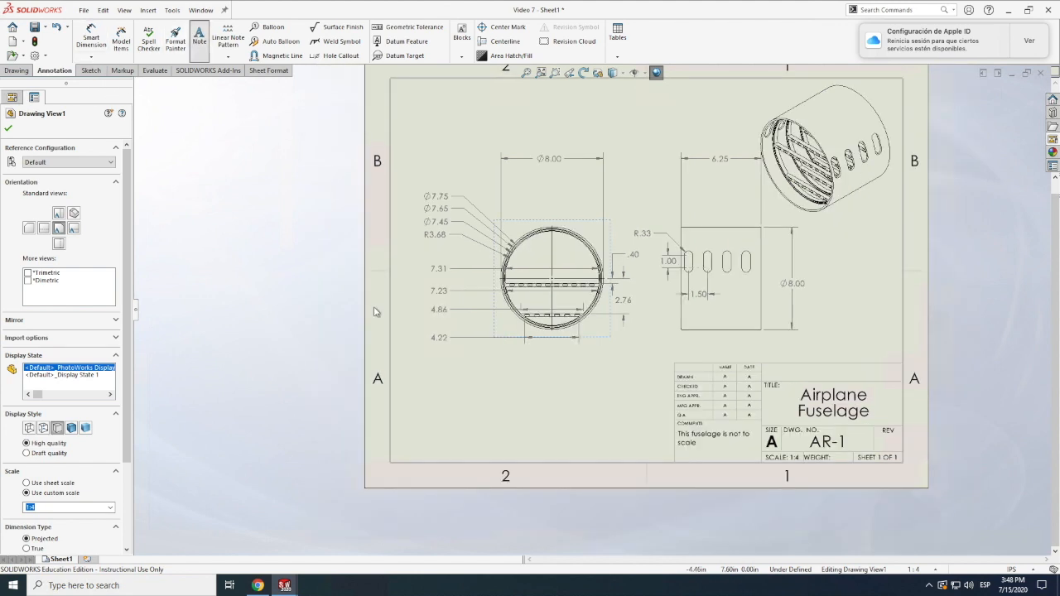
Place a new note at the lower left of the sheet headed 'Fuselage - Notes on modeling:'.
left_click(199, 40)
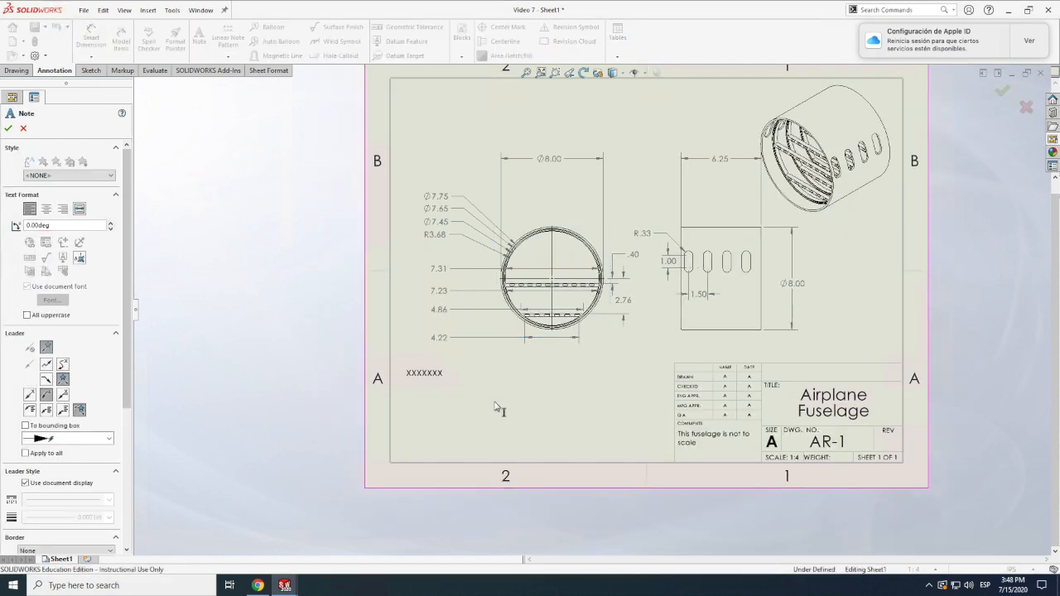
double_click(424, 372)
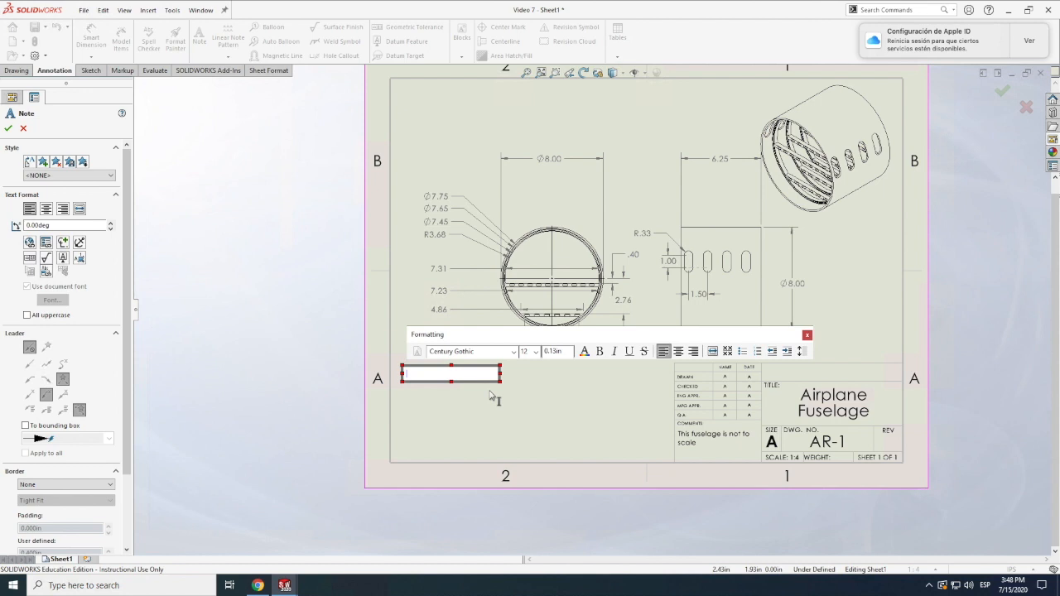
type("Fusel")
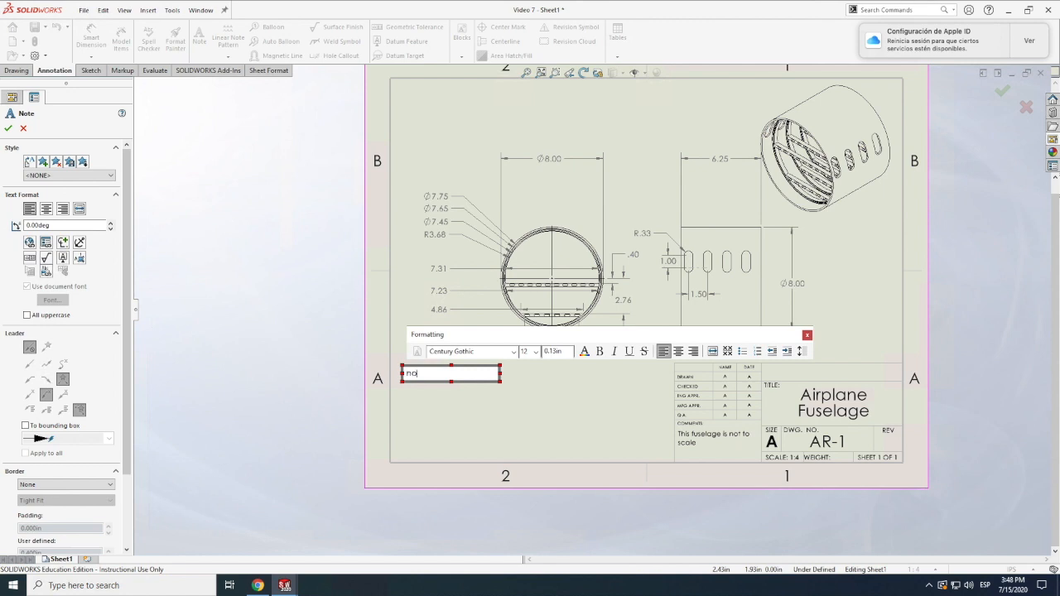
type("Notes on")
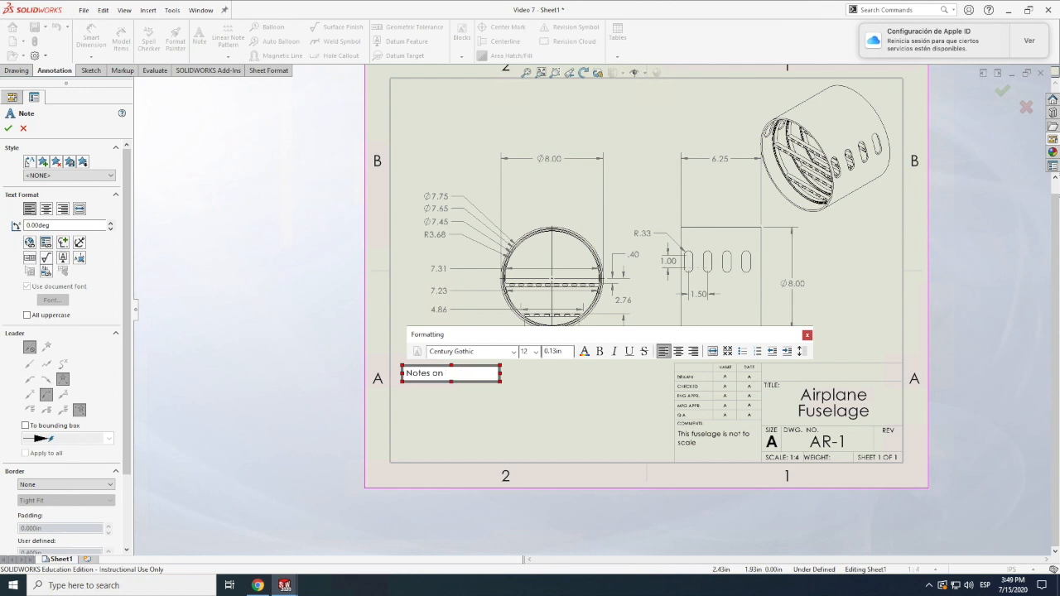
type("moDE")
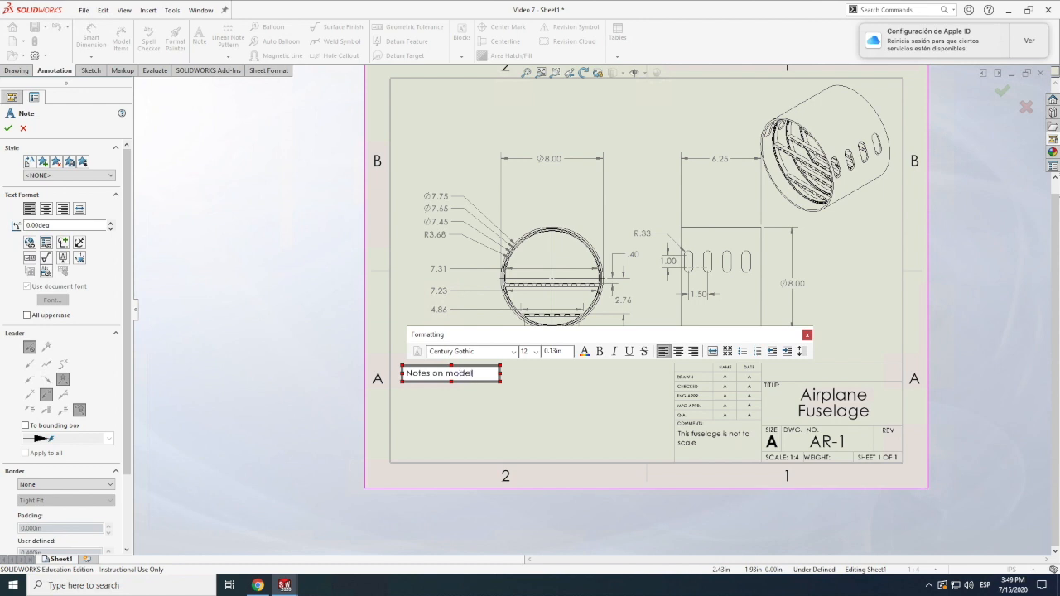
type("ing:")
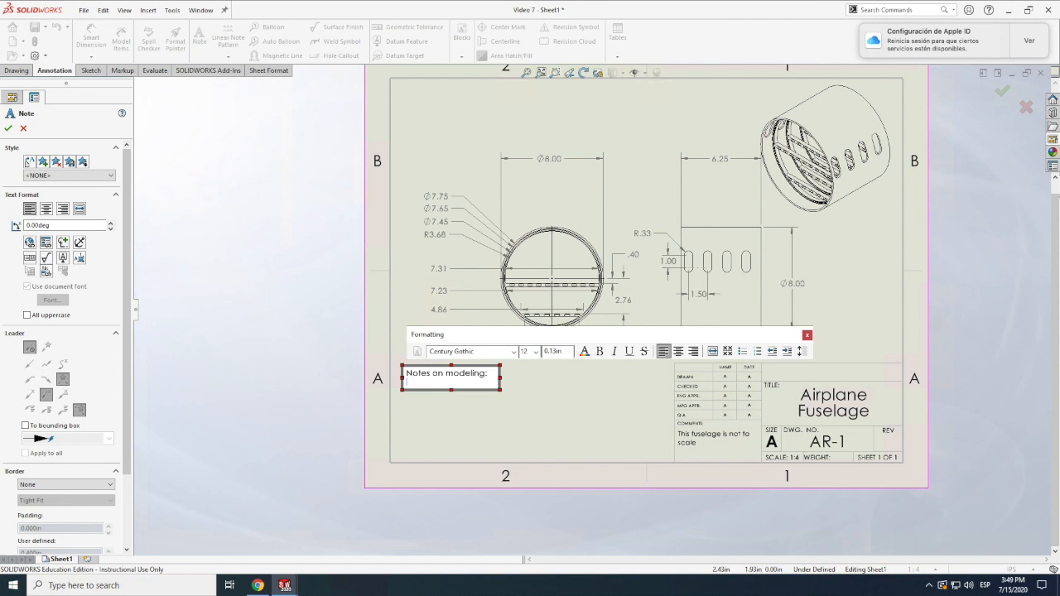
List the notes: fuselage windows are extrude cuts, ribs use a linear pattern, material is aluminum.
type("- Fuselage windows")
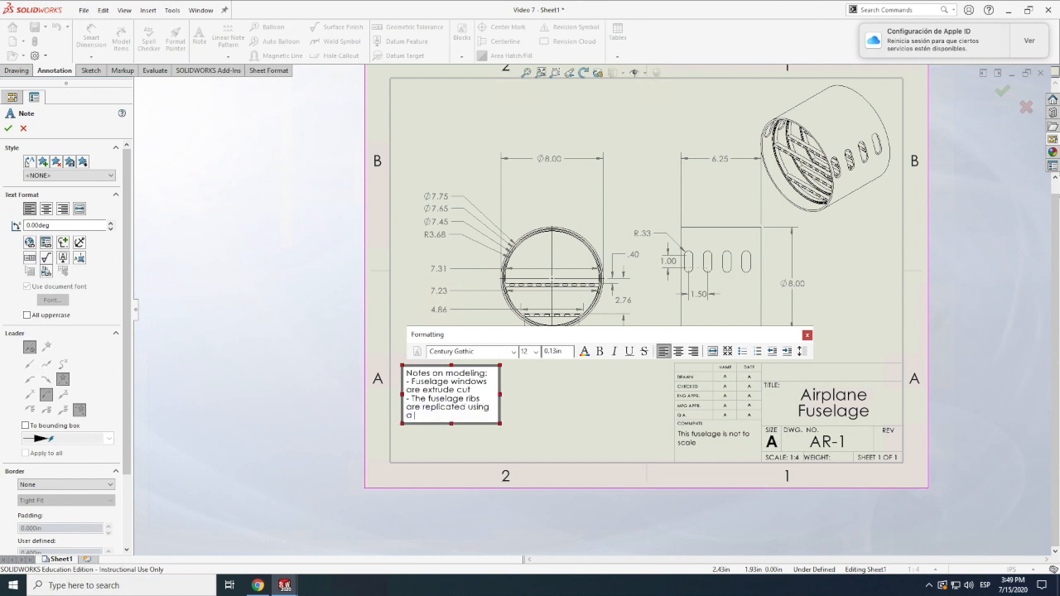
type("linear pattern")
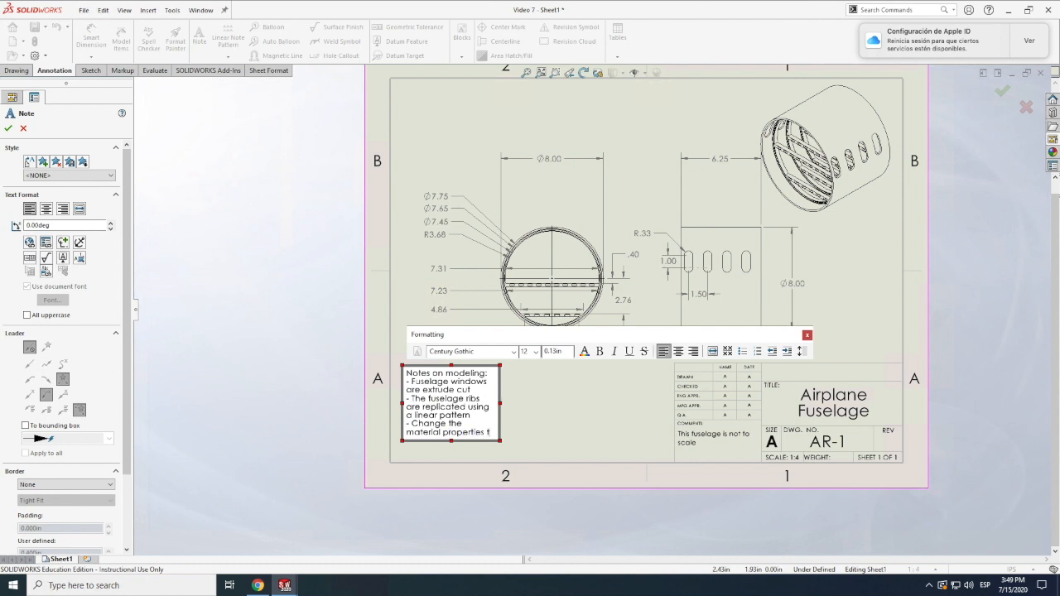
type("alumin")
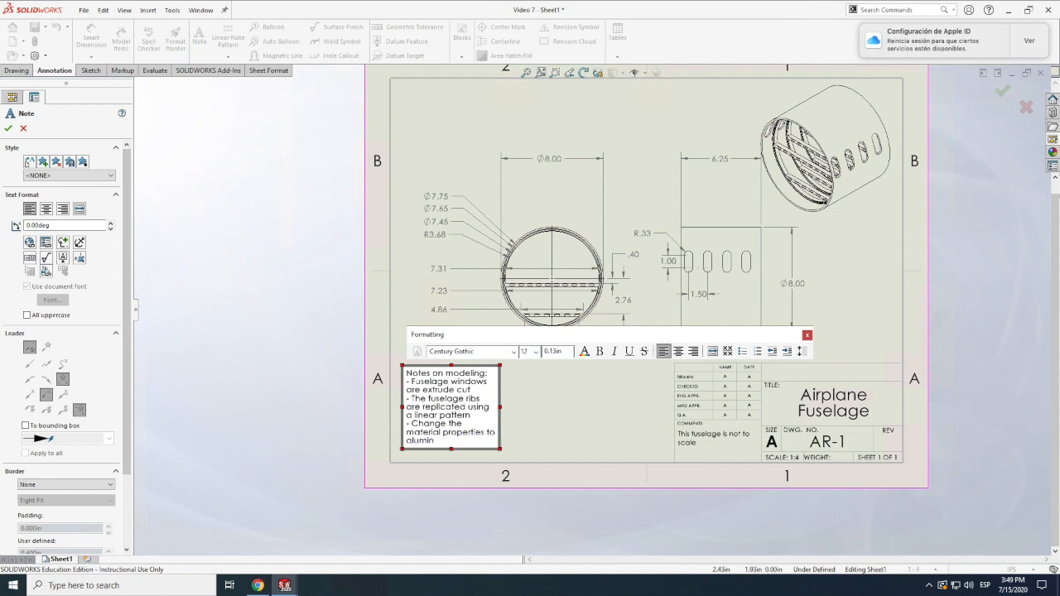
type("um")
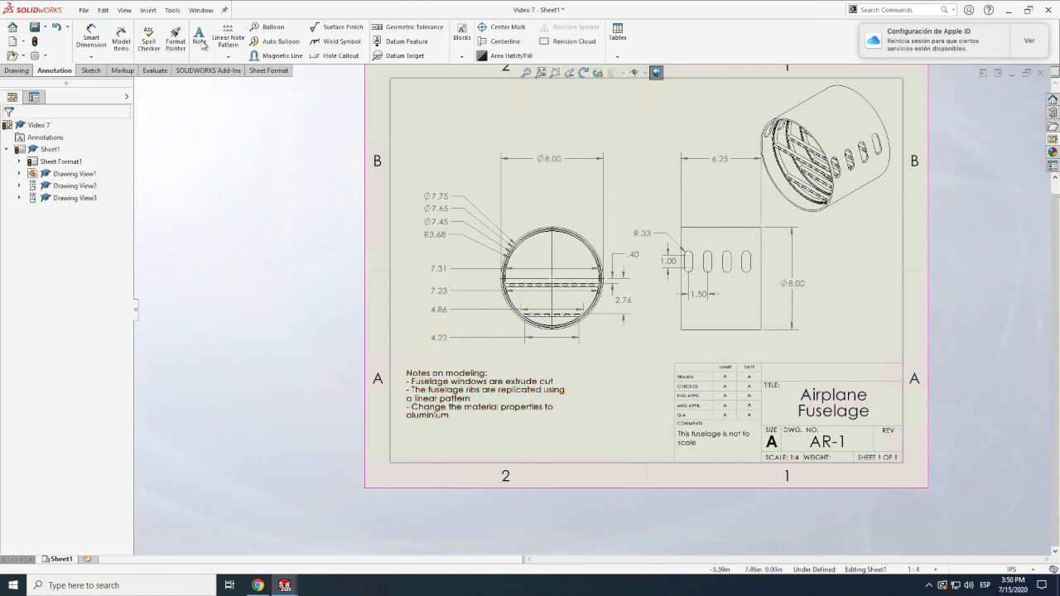
Add a note 'Date: July 15, 2020' above the title block and finish it.
left_click(198, 39)
type("Date:")
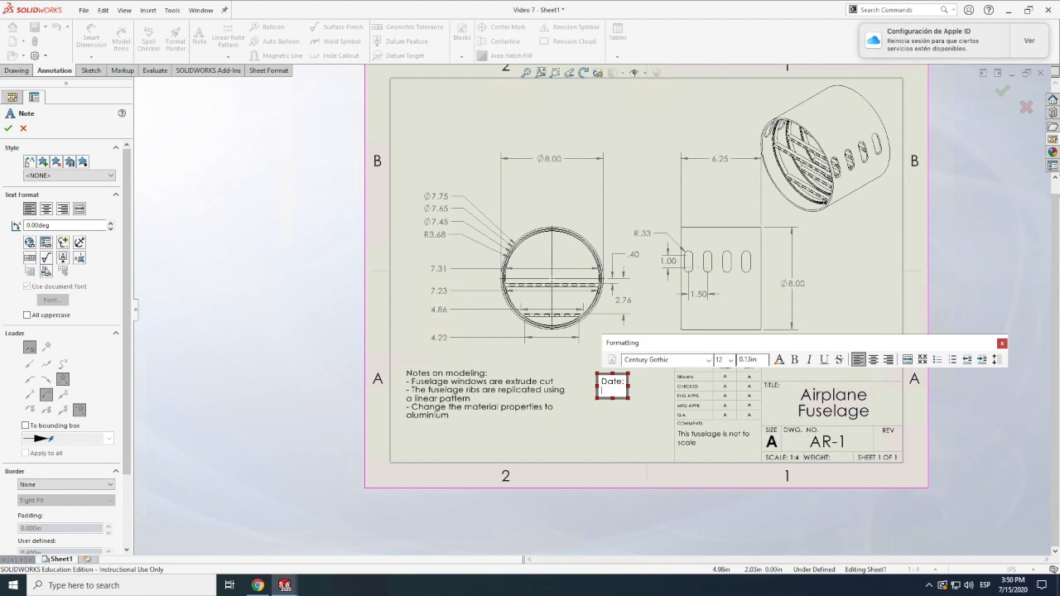
type("July 15, 2020")
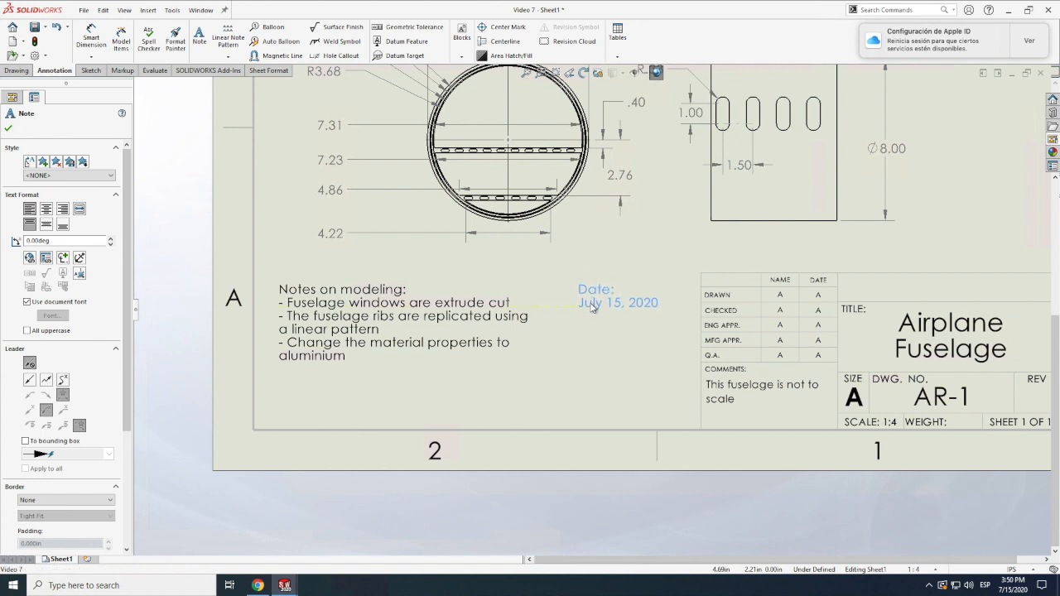
left_click(588, 373)
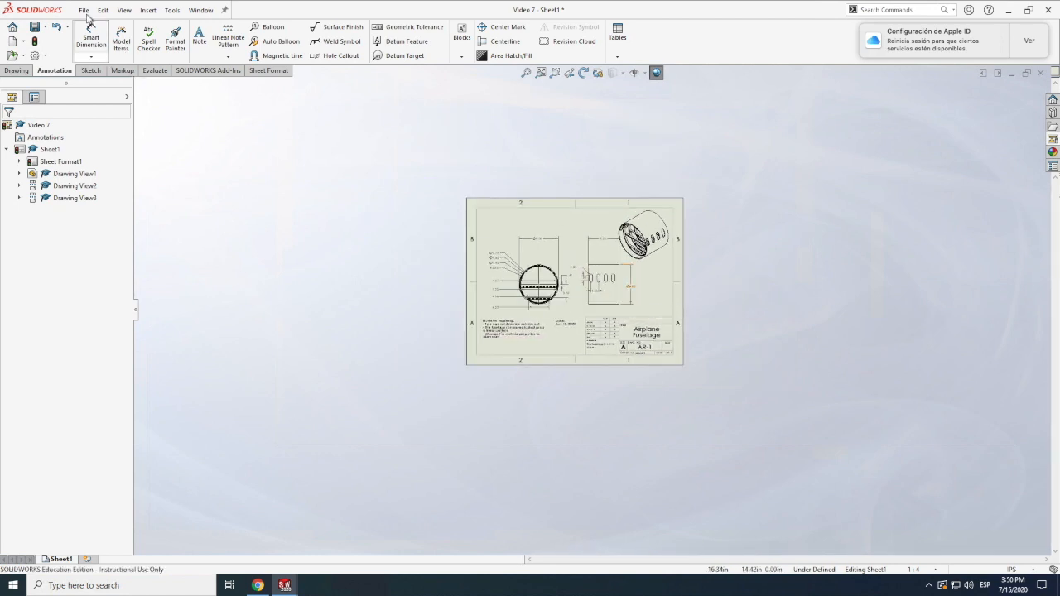
Save the drawing as the PDF 'Video 7' in the Getting started with solidworks folder, updating views first.
left_click(83, 10)
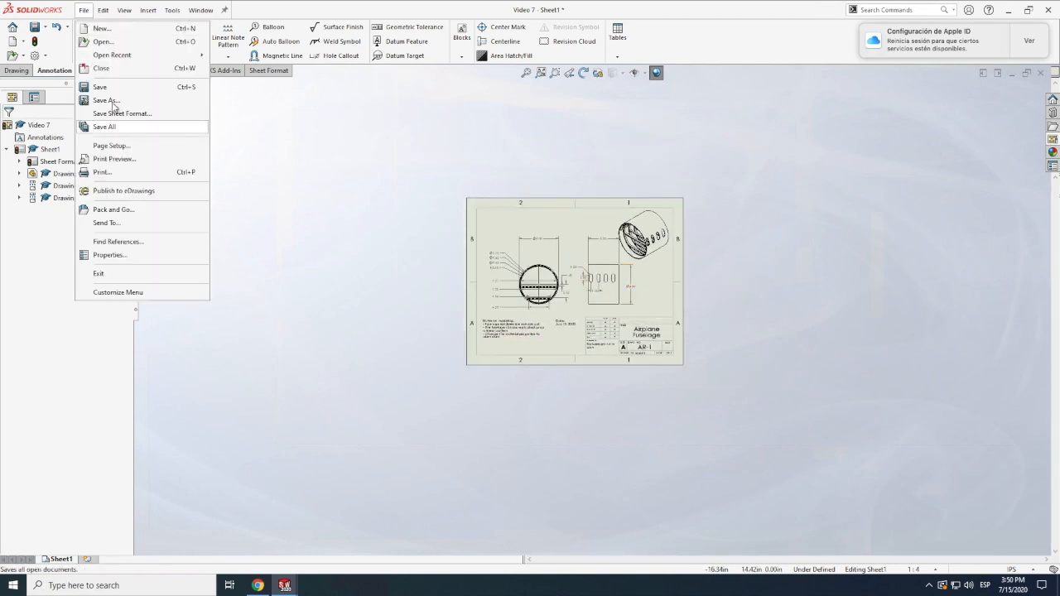
left_click(100, 86)
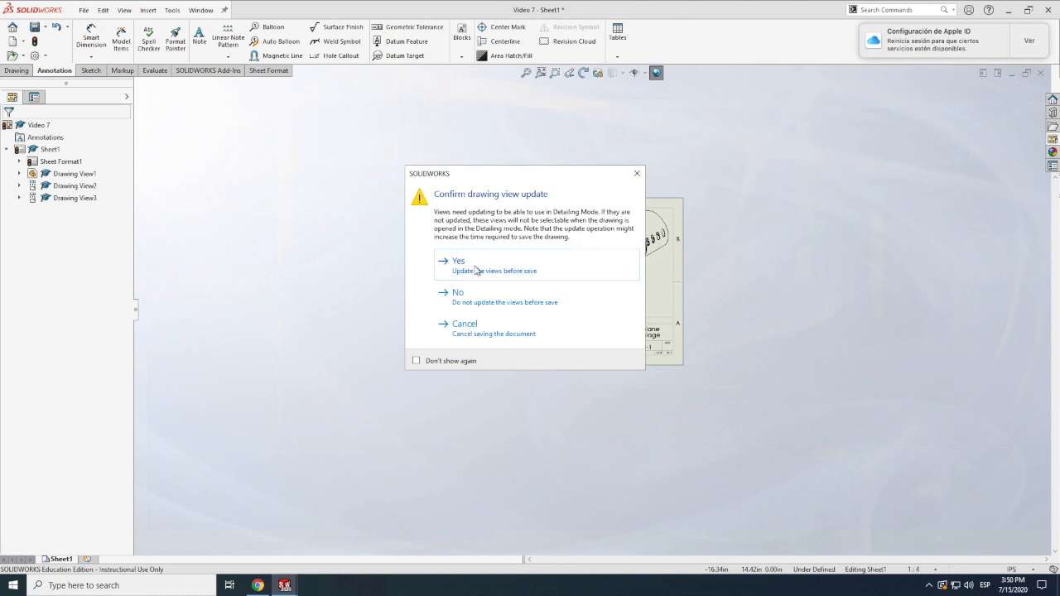
left_click(459, 260)
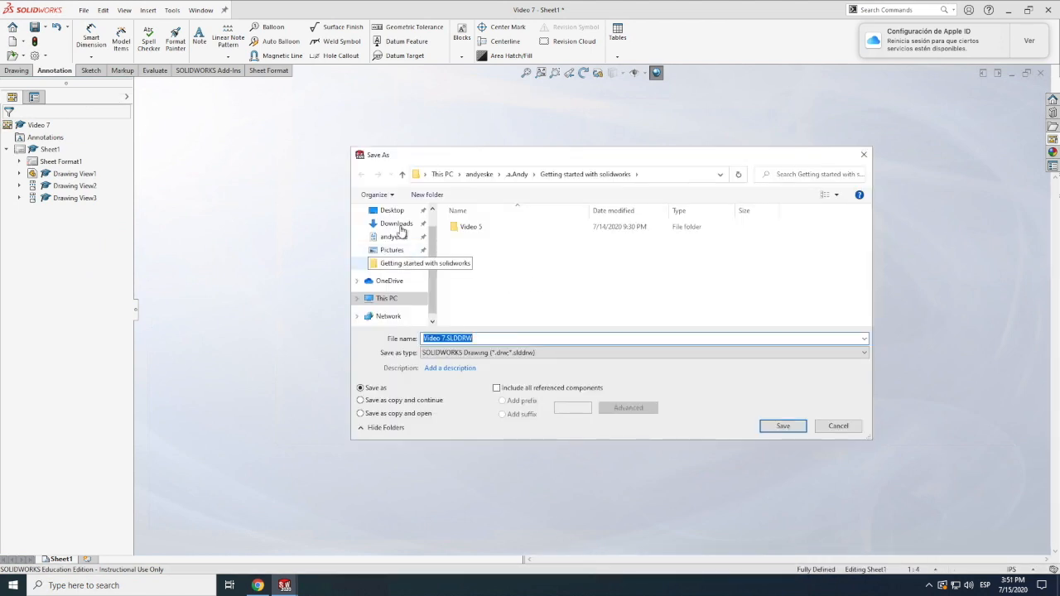
left_click(424, 262)
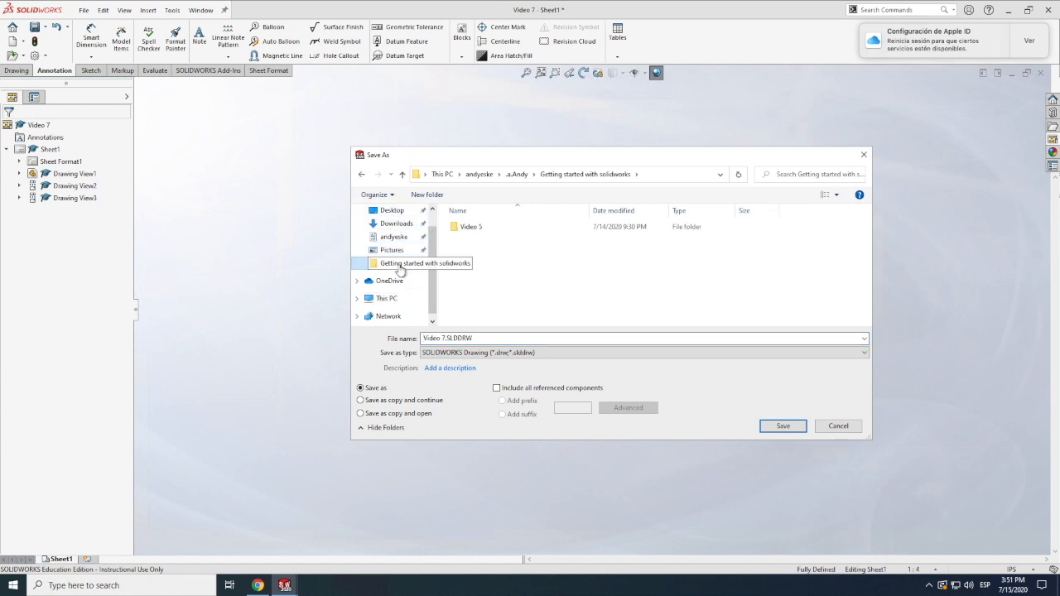
mouse_move(549, 388)
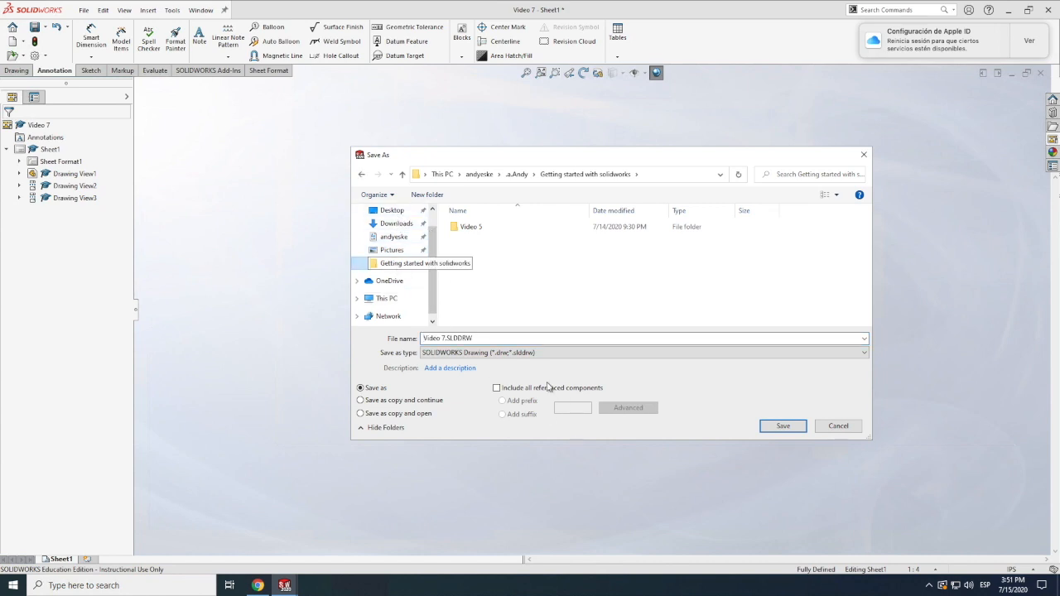
left_click(864, 351)
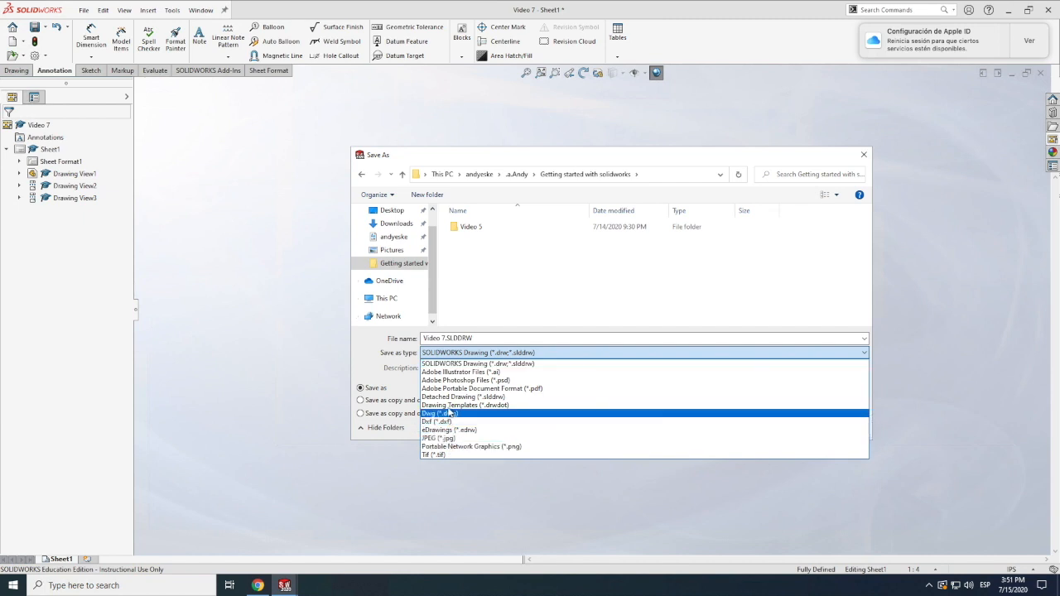
mouse_move(447, 431)
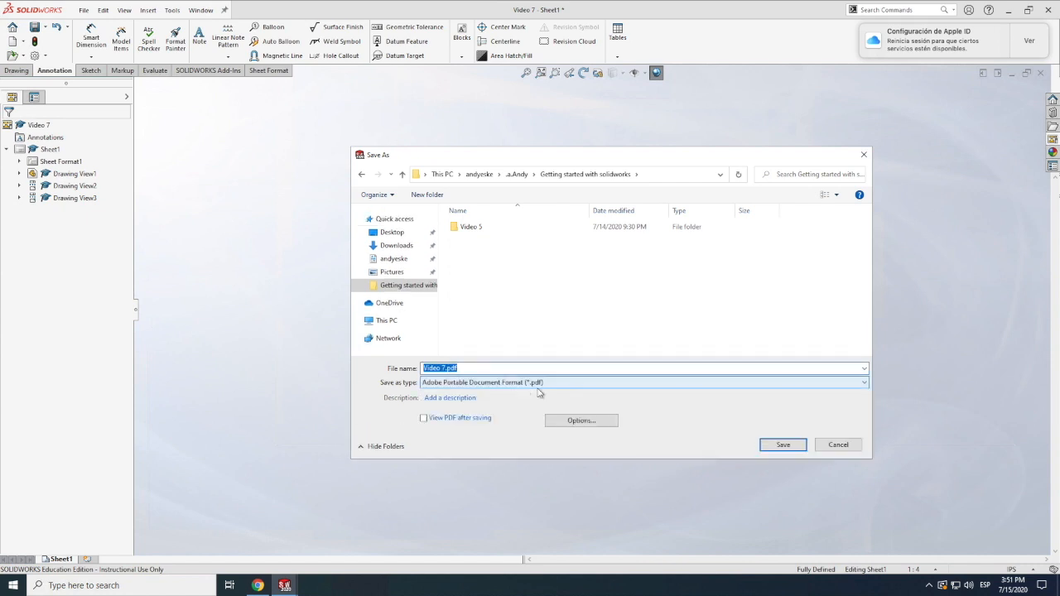
left_click(782, 444)
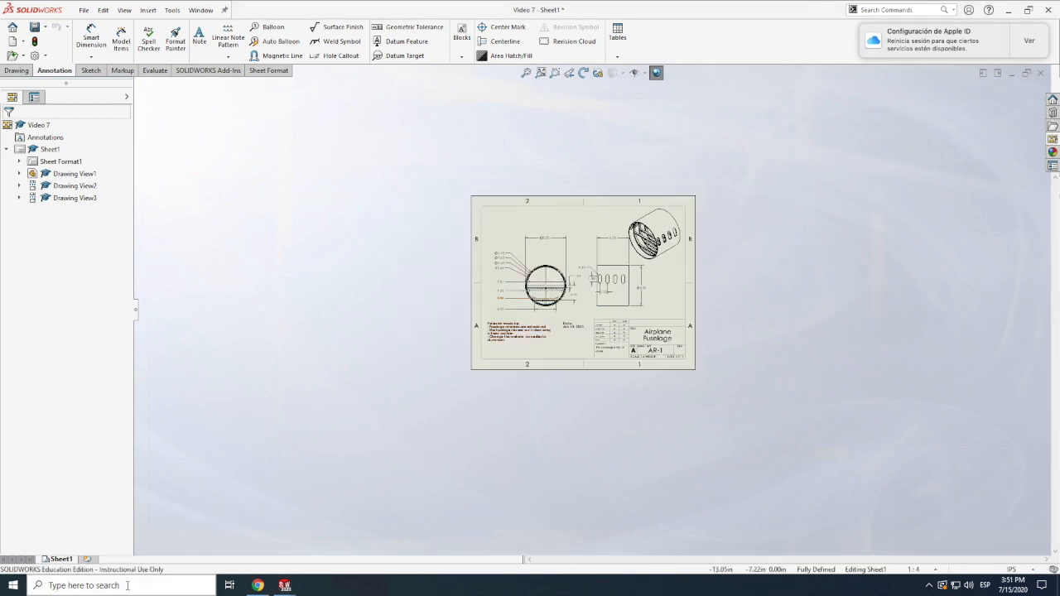
Search Windows for the video 7 PDF, then abandon the query.
left_click(13, 586)
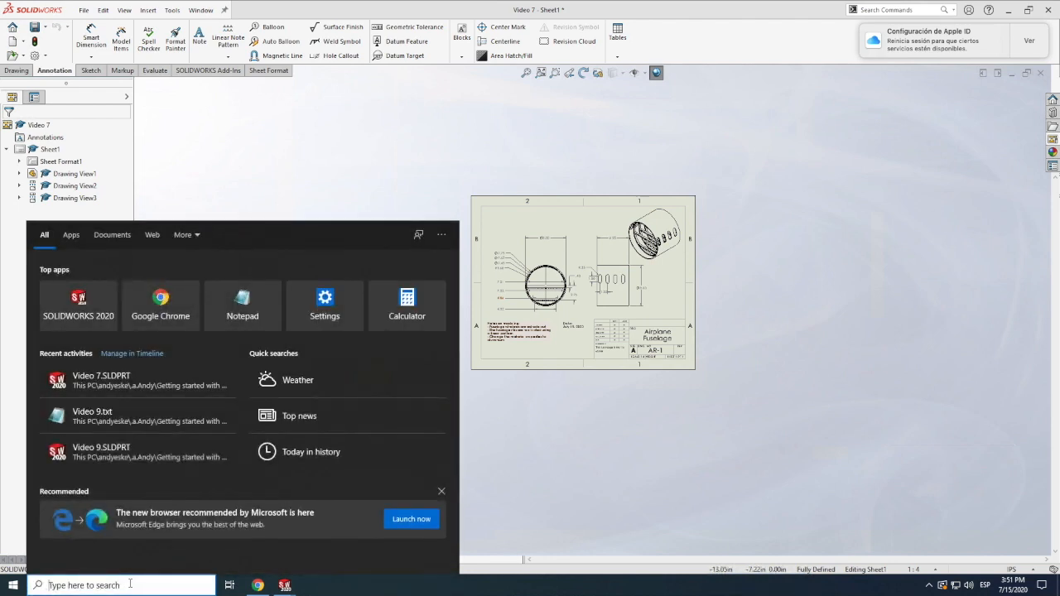
type("video playback")
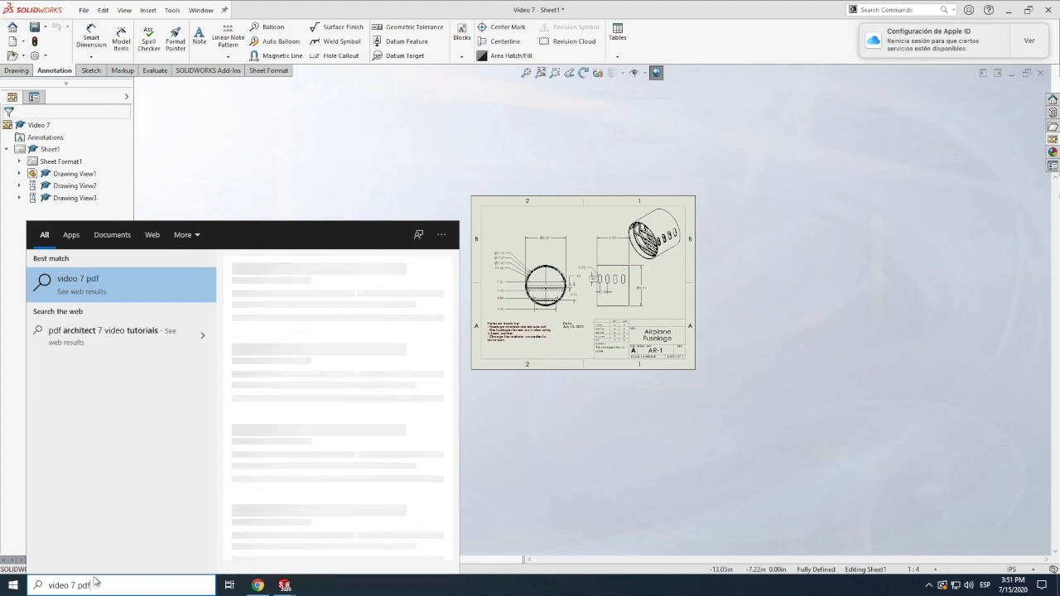
key("BackSpace")
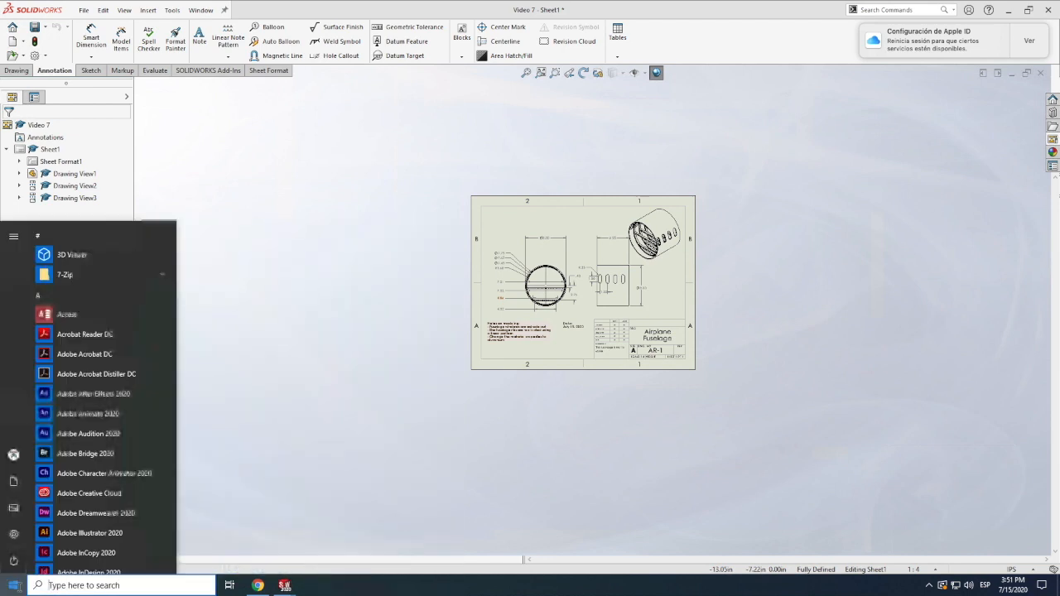
Locate Video 7.pdf in the Getting started with solidworks folder, open it for checking, and close Explorer.
left_click(312, 587)
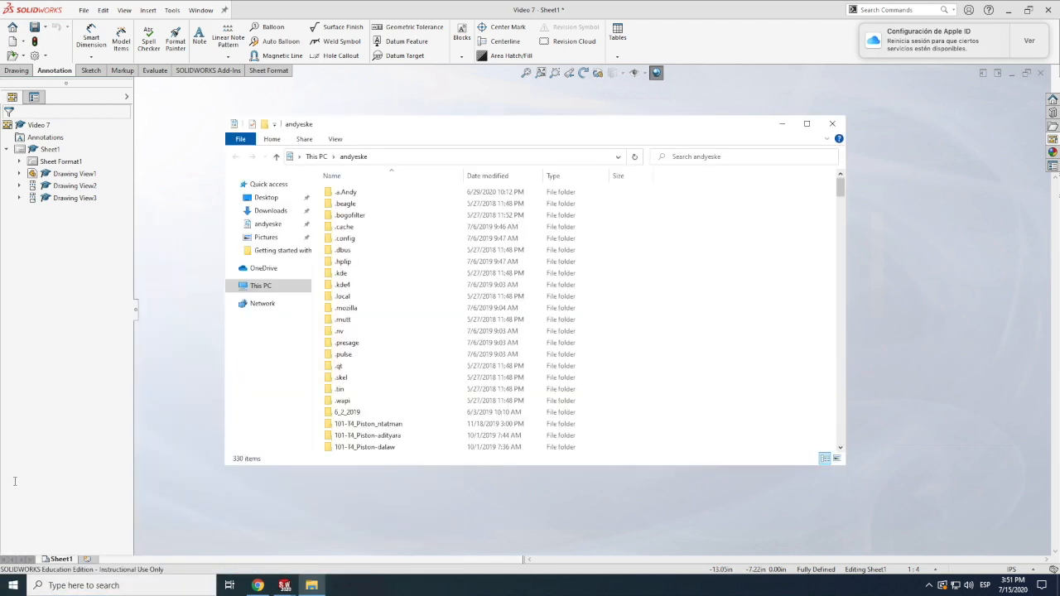
double_click(282, 250)
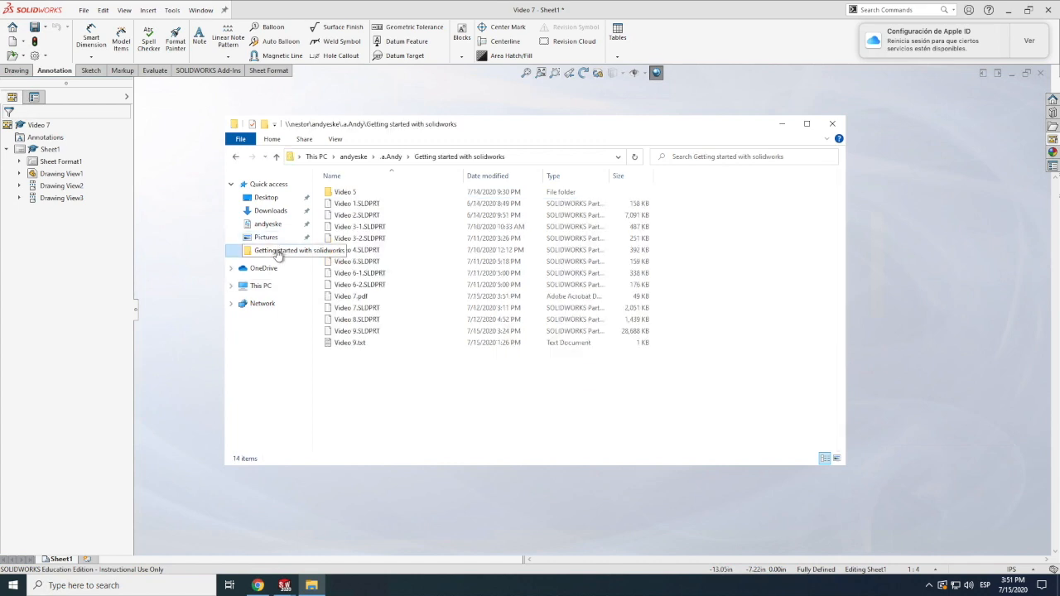
left_click(351, 295)
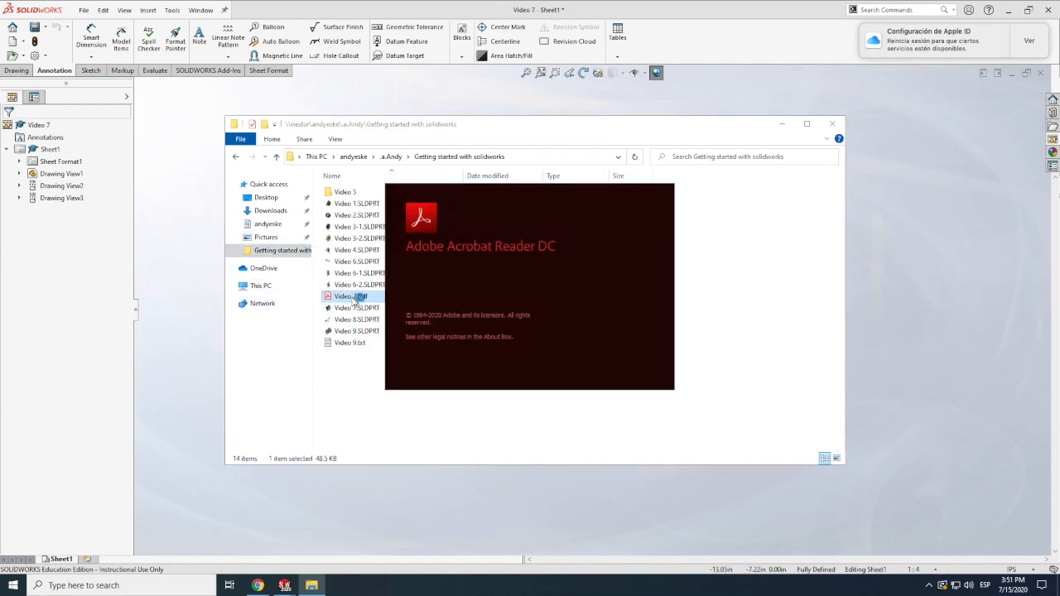
double_click(351, 295)
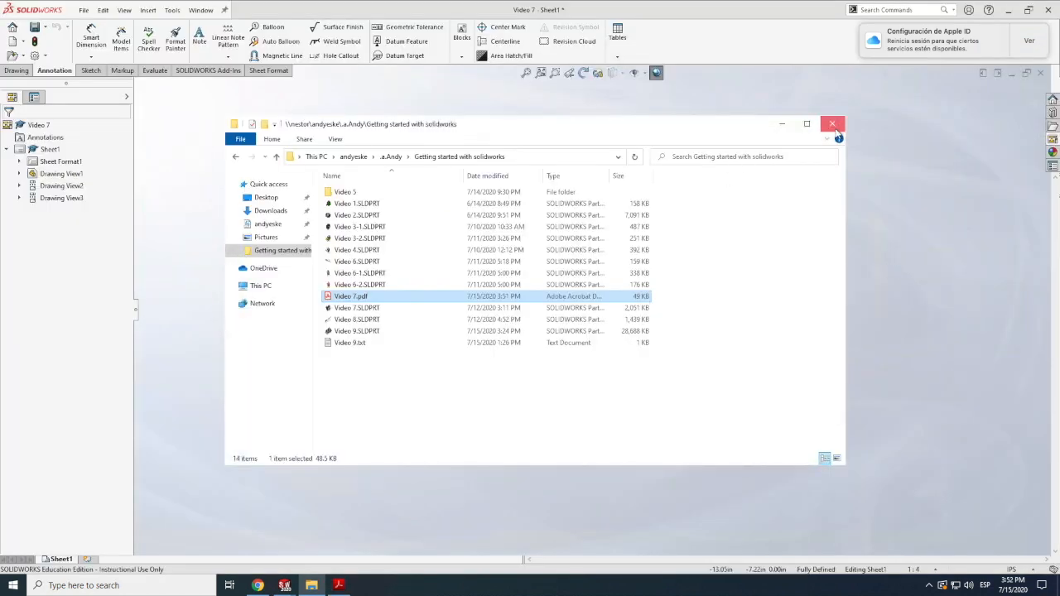
left_click(832, 123)
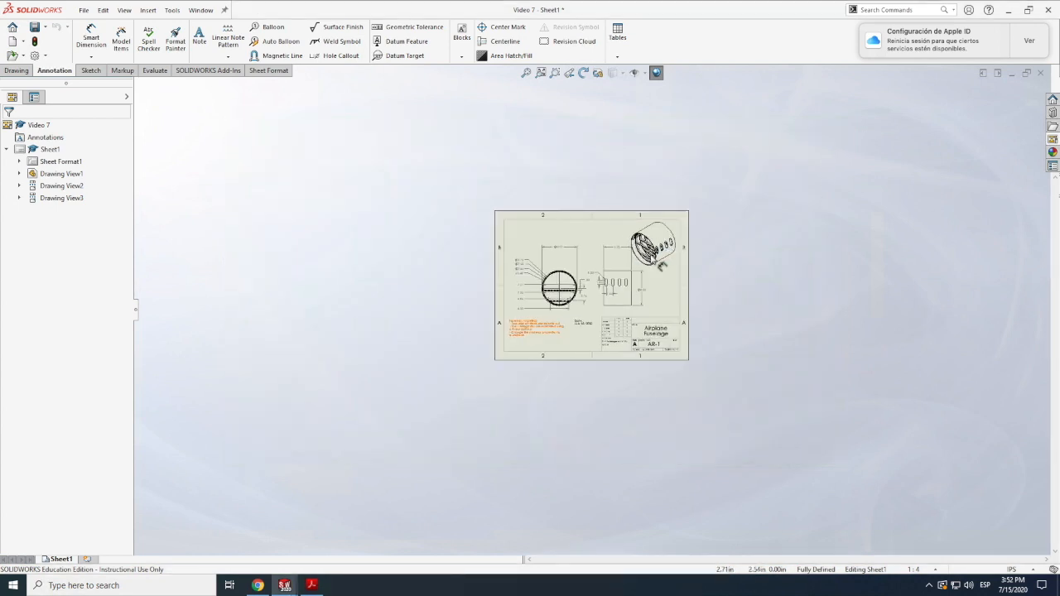